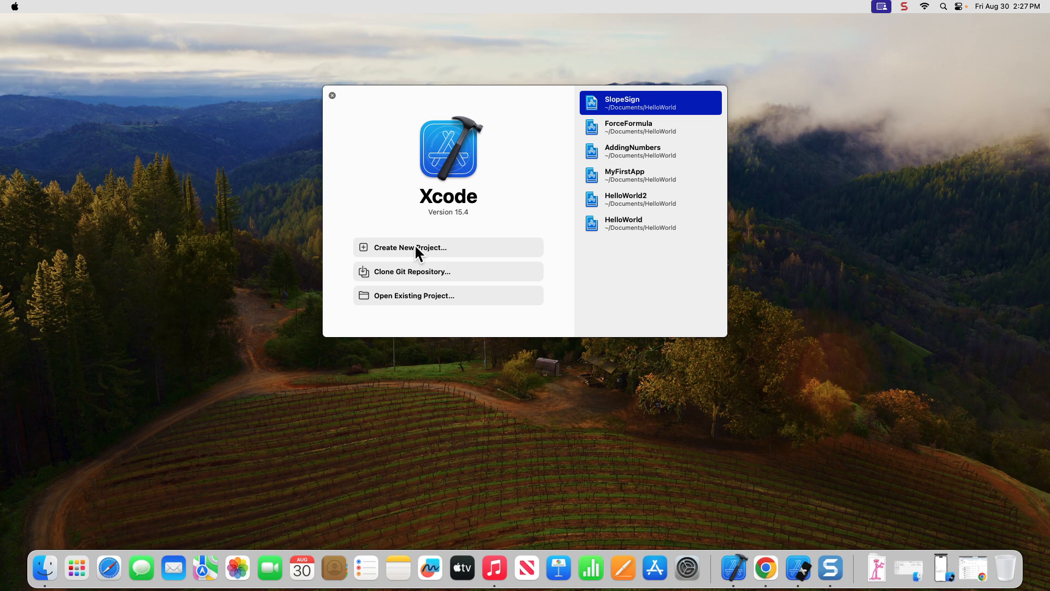
Step: Start a new project from the welcome window using the iOS App template
{"action": "left_click", "coordinate": [409, 247]}
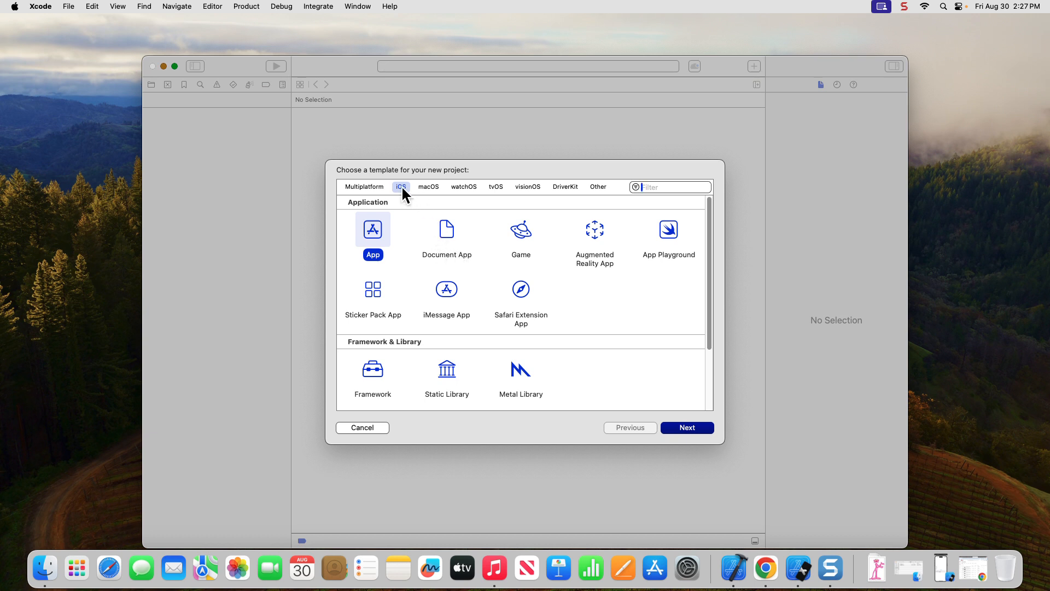
{"action": "mouse_move", "coordinate": [380, 238]}
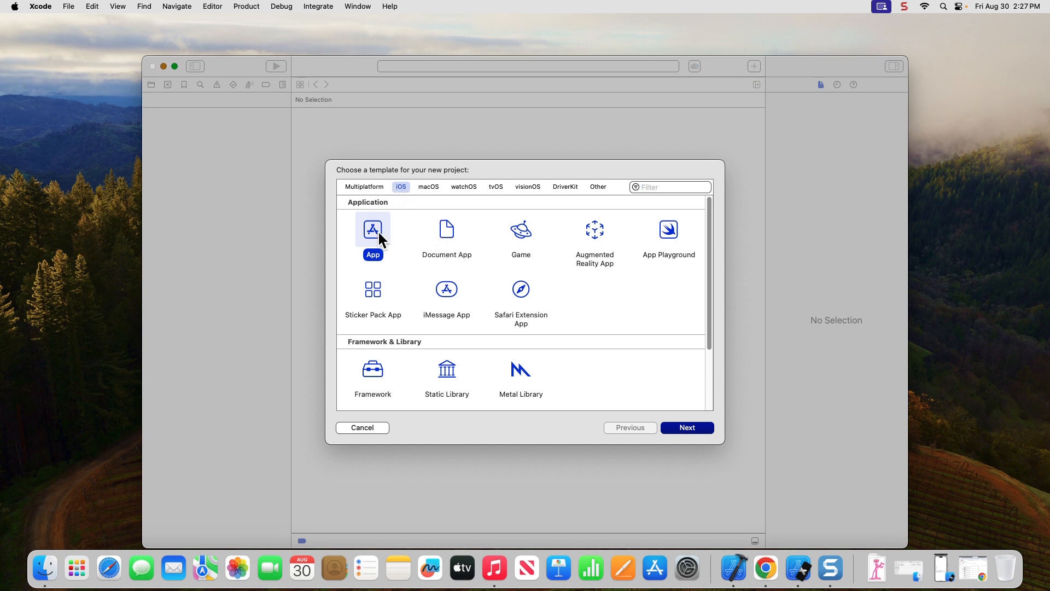
{"action": "left_click", "coordinate": [686, 427]}
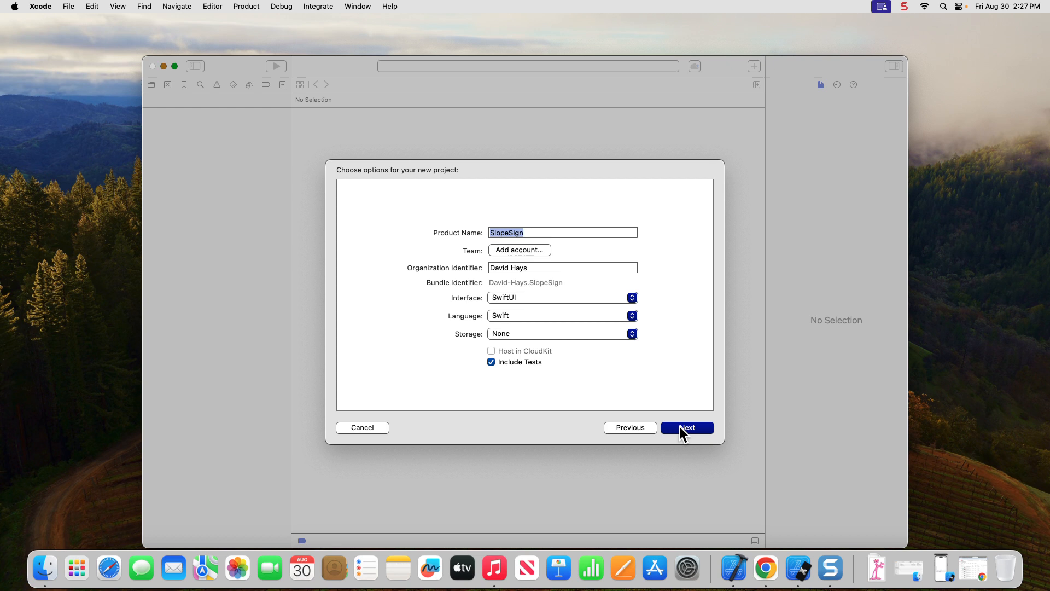
Step: Name the product GradeDetermination and create it in the HelloWorld folder
{"action": "type", "text": "Grade"}
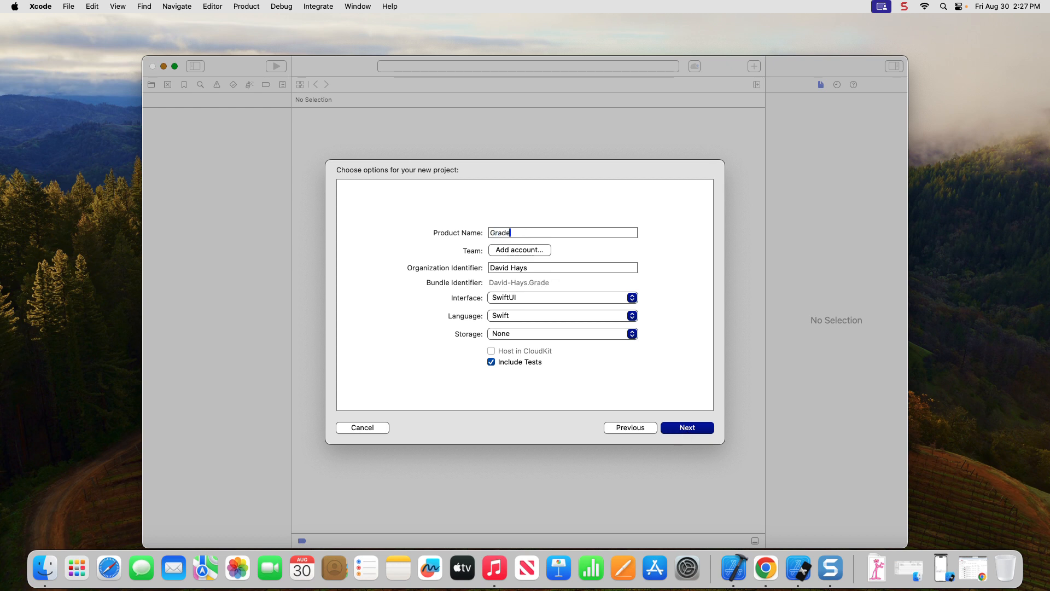
{"action": "type", "text": "Determination"}
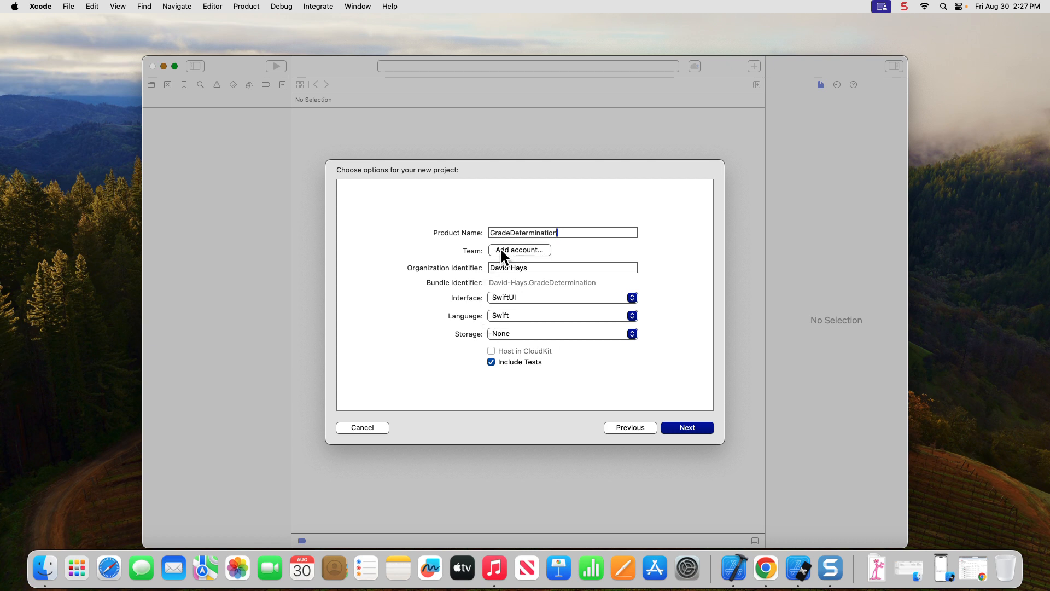
{"action": "mouse_move", "coordinate": [531, 267]}
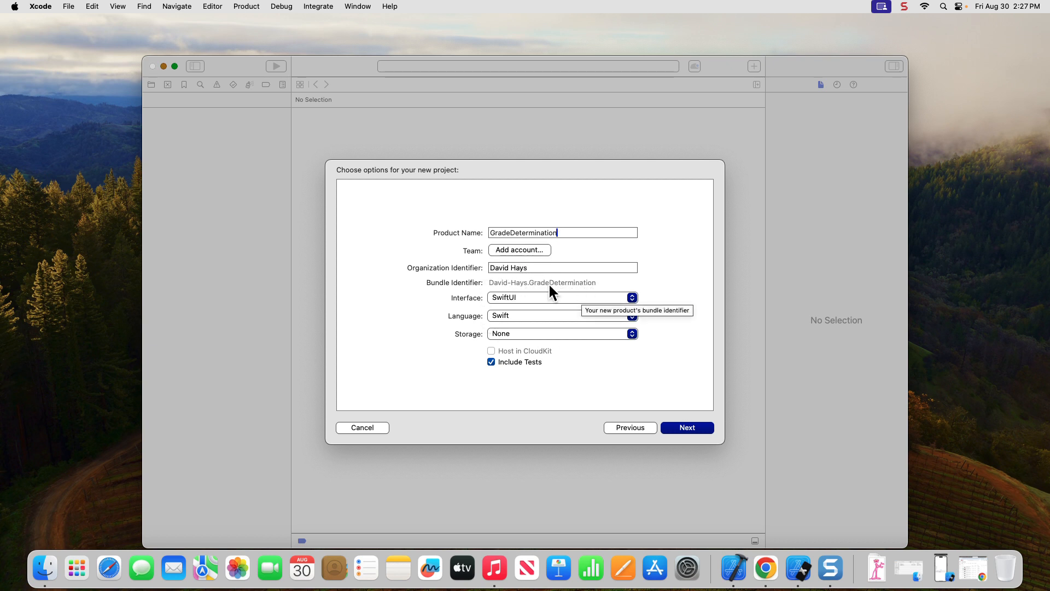
{"action": "mouse_move", "coordinate": [576, 292]}
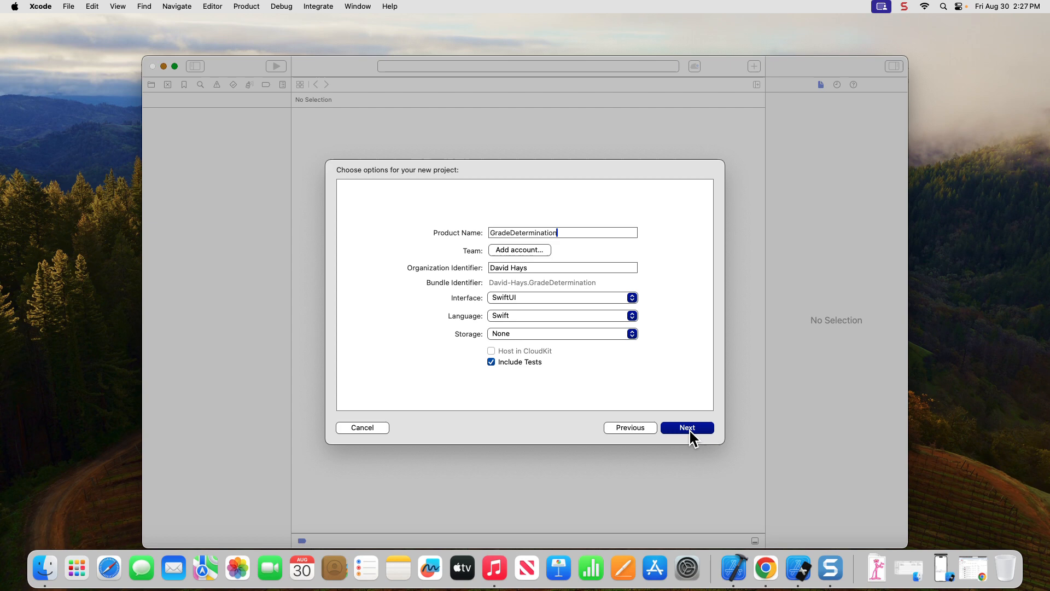
{"action": "left_click", "coordinate": [686, 428]}
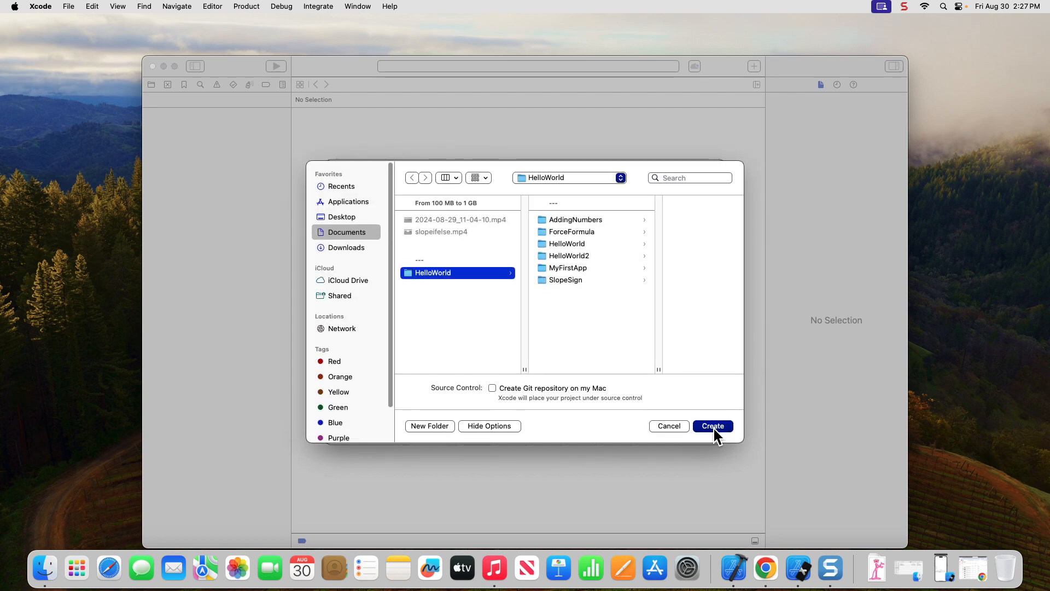
{"action": "left_click", "coordinate": [712, 425]}
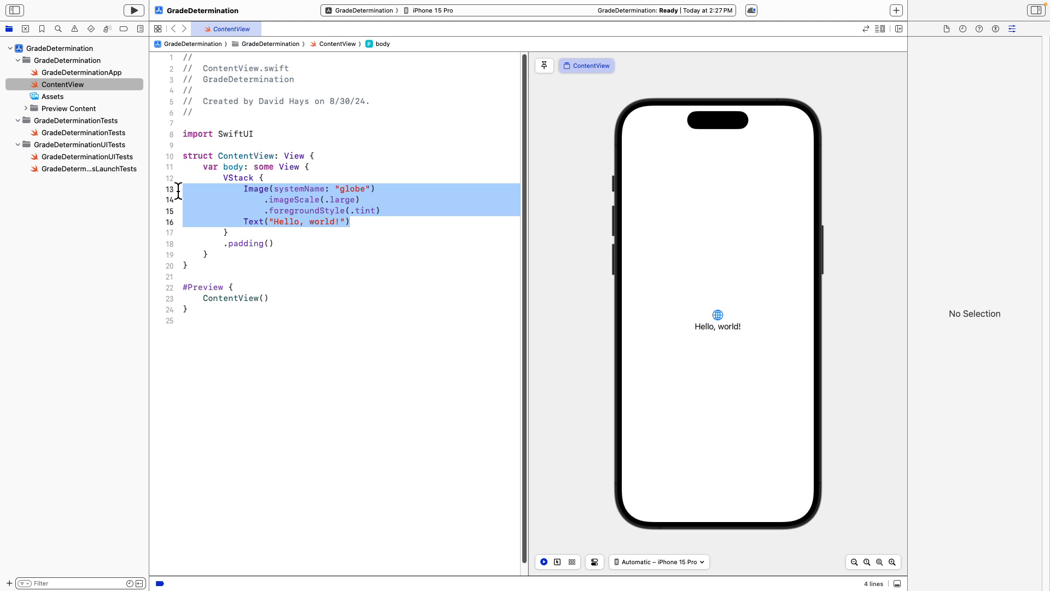
Step: Remove the default globe Image and Hello, world Text, leaving blank lines in the VStack
{"action": "key", "text": "Delete"}
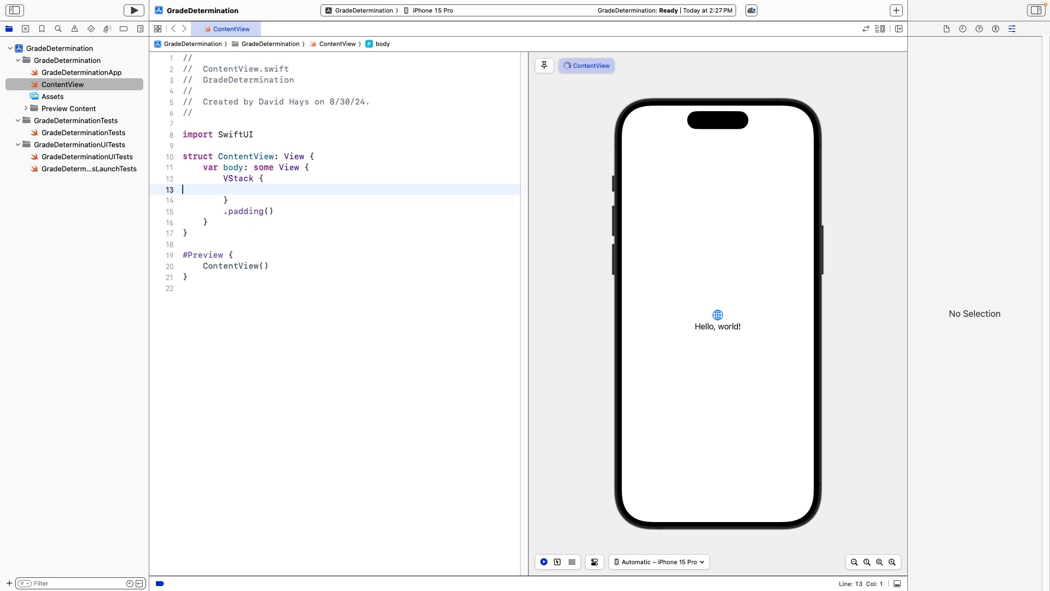
{"action": "key", "text": "return"}
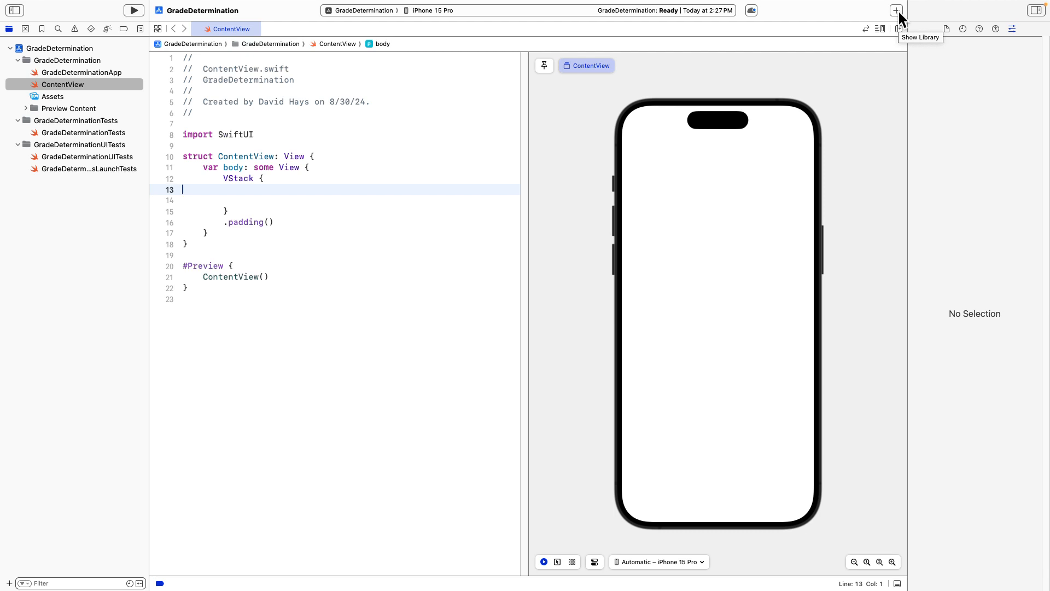
Step: Insert a Horizontal Stack from the Library into the VStack and clear its Content placeholder
{"action": "left_click", "coordinate": [896, 10]}
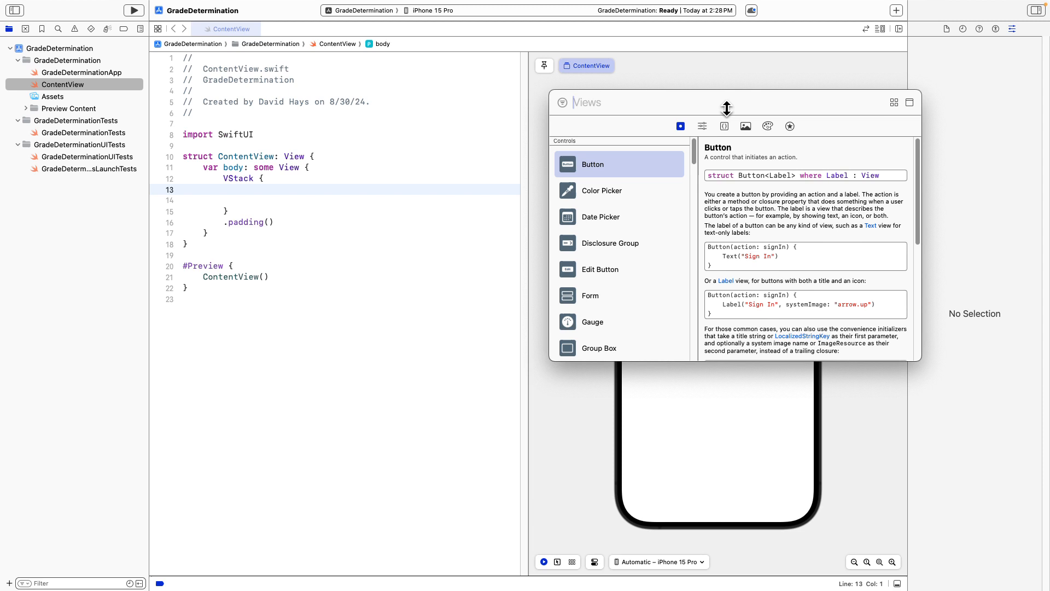
{"action": "type", "text": "h"}
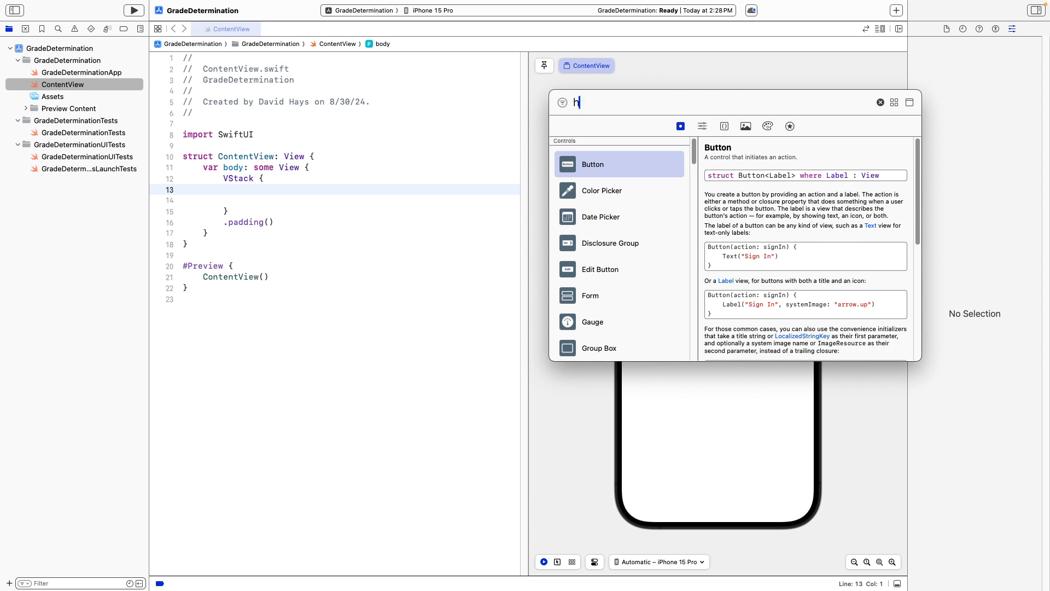
{"action": "type", "text": "stack"}
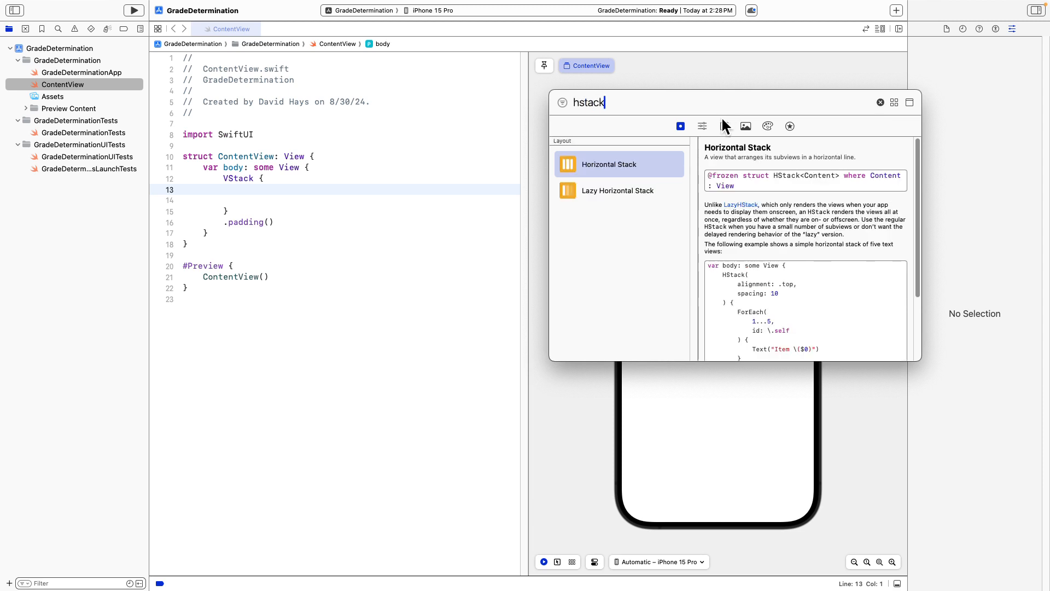
{"action": "left_click_drag", "start_coordinate": [606, 164], "coordinate": [272, 194]}
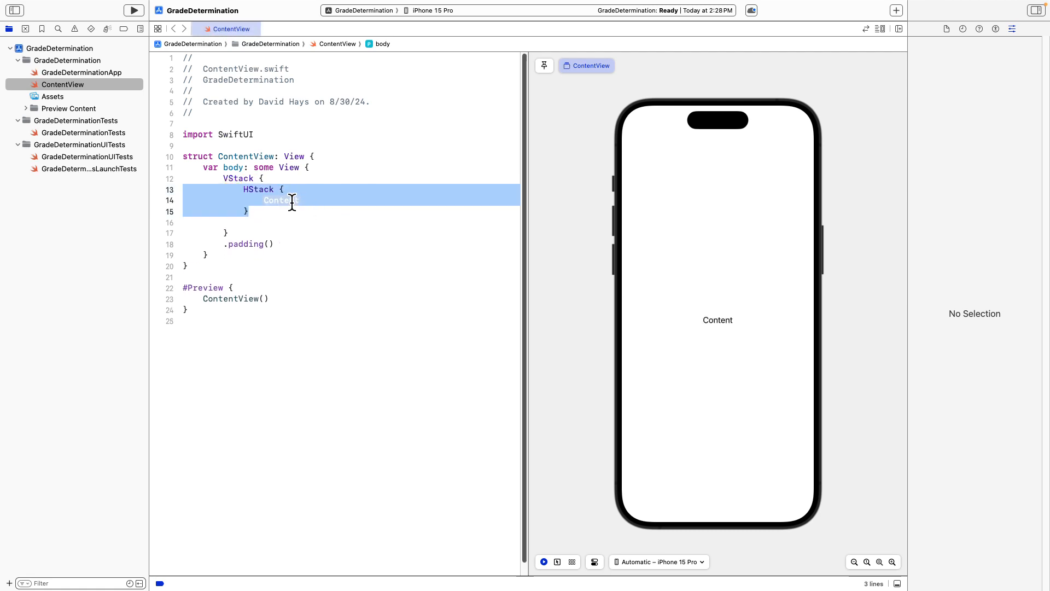
{"action": "key", "text": "Delete"}
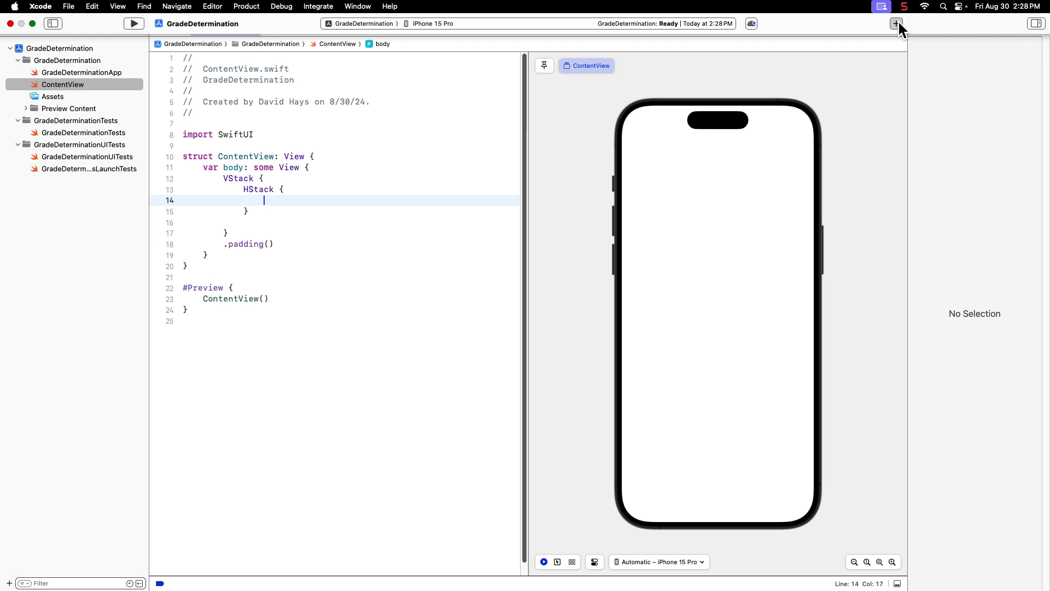
Step: Add a Text and a Text Field from the Library inside the HStack
{"action": "left_click", "coordinate": [896, 23]}
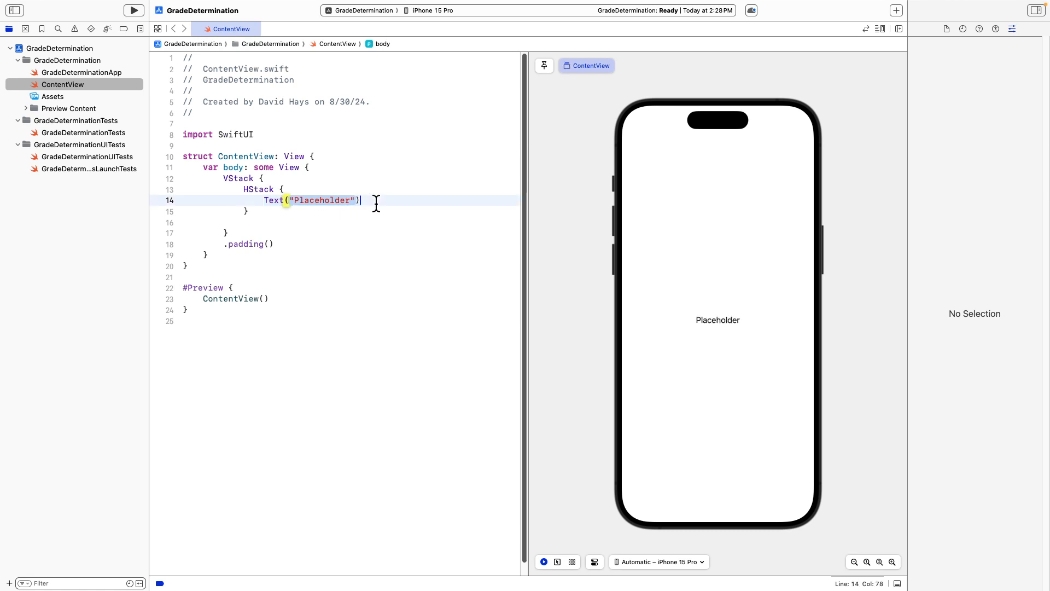
{"action": "key", "text": "return"}
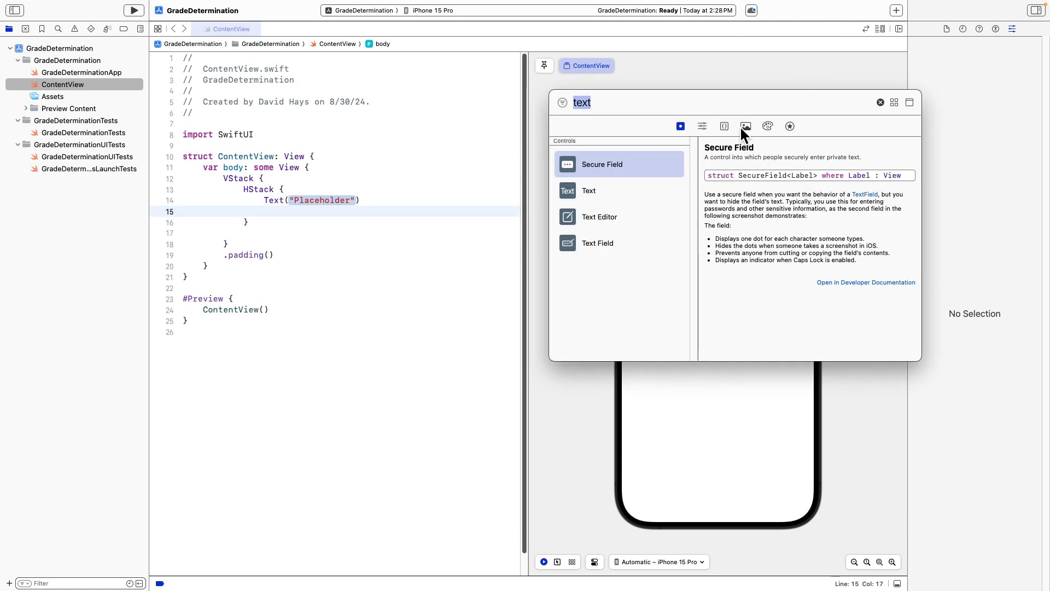
{"action": "left_click", "coordinate": [599, 191]}
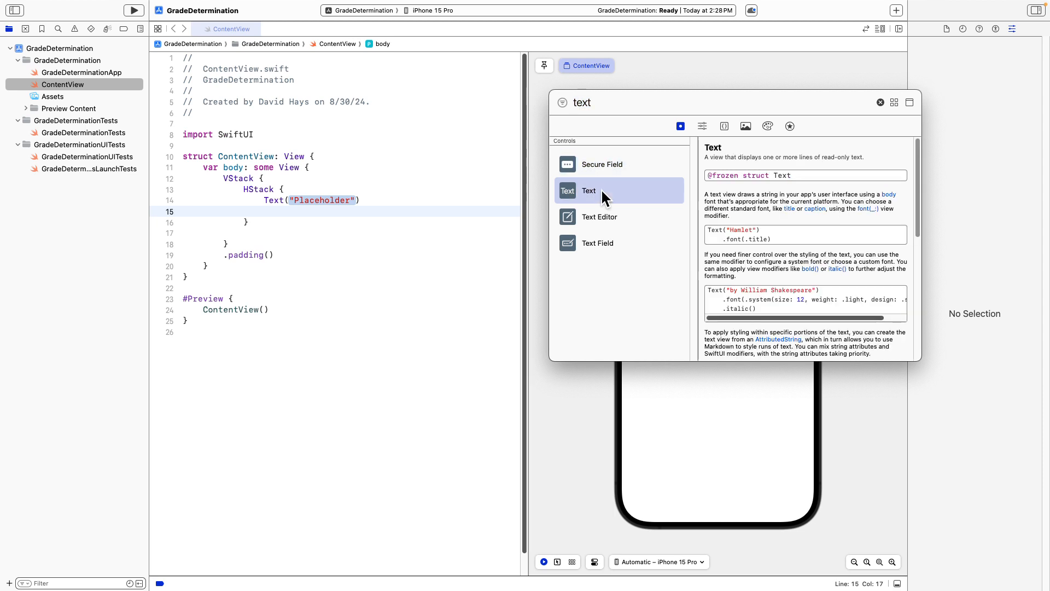
{"action": "mouse_move", "coordinate": [598, 251]}
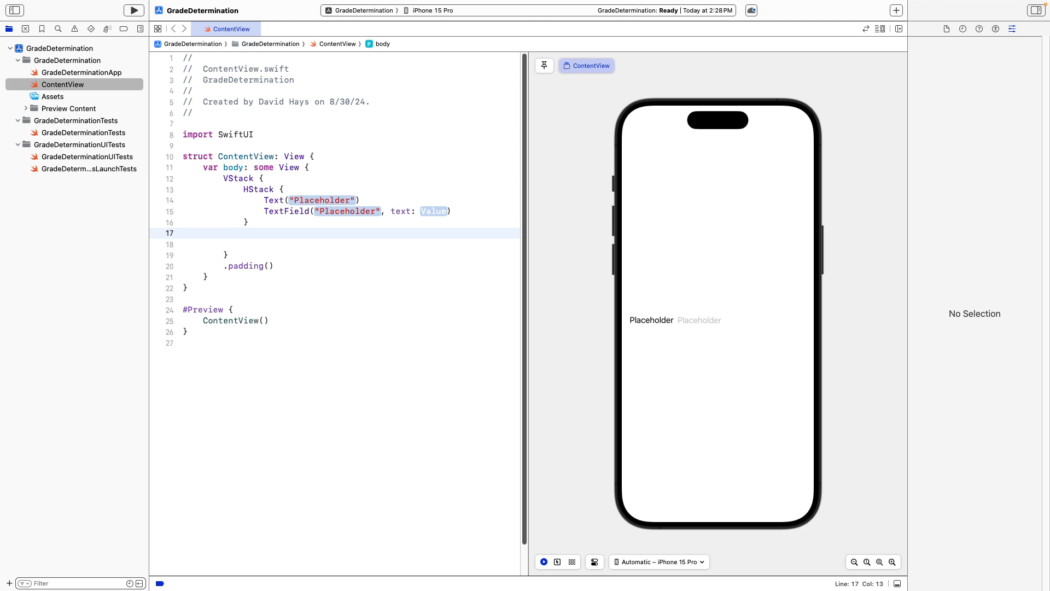
{"action": "mouse_move", "coordinate": [781, 70]}
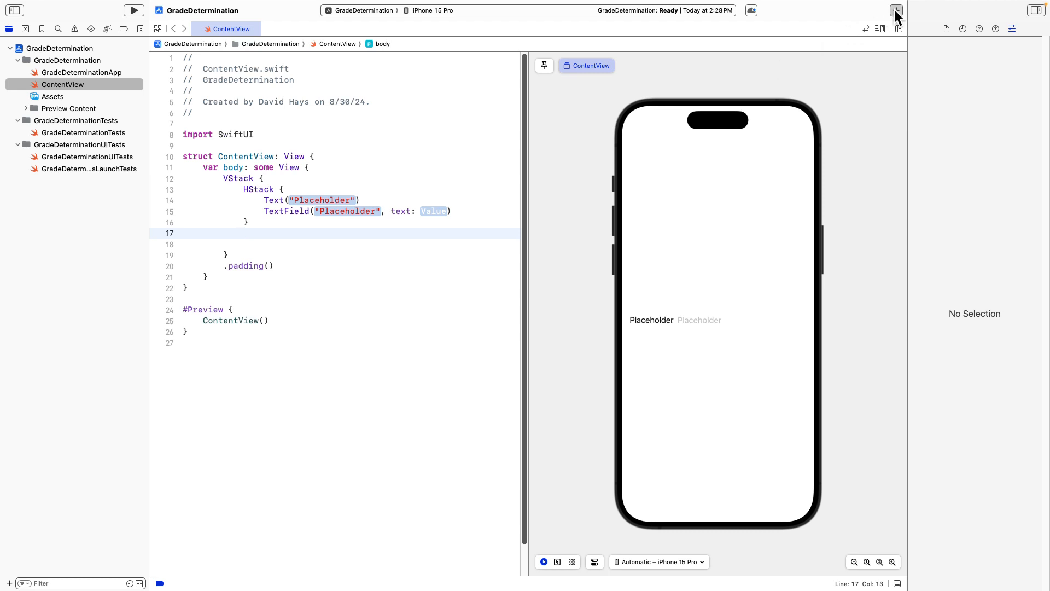
Step: Add a Button from the Library below the HStack in the VStack
{"action": "left_click", "coordinate": [895, 10]}
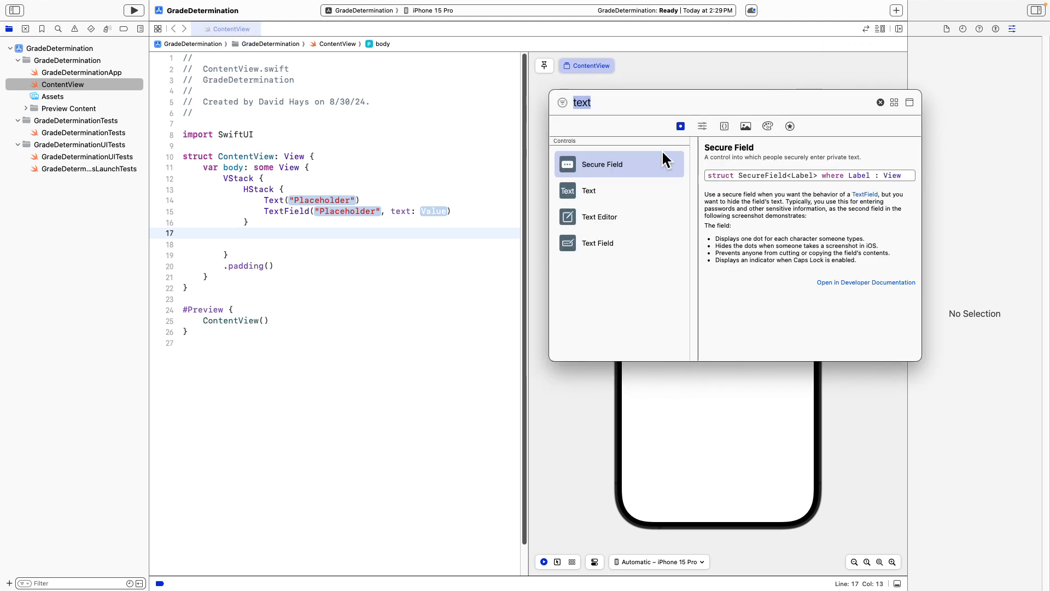
{"action": "type", "text": "button"}
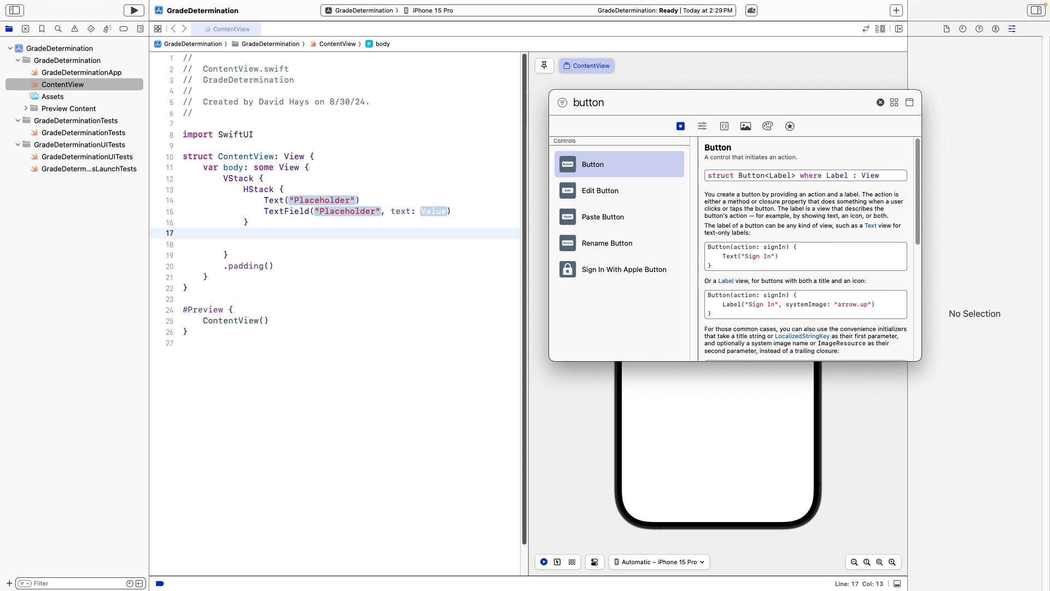
{"action": "left_click_drag", "start_coordinate": [592, 164], "coordinate": [287, 232]}
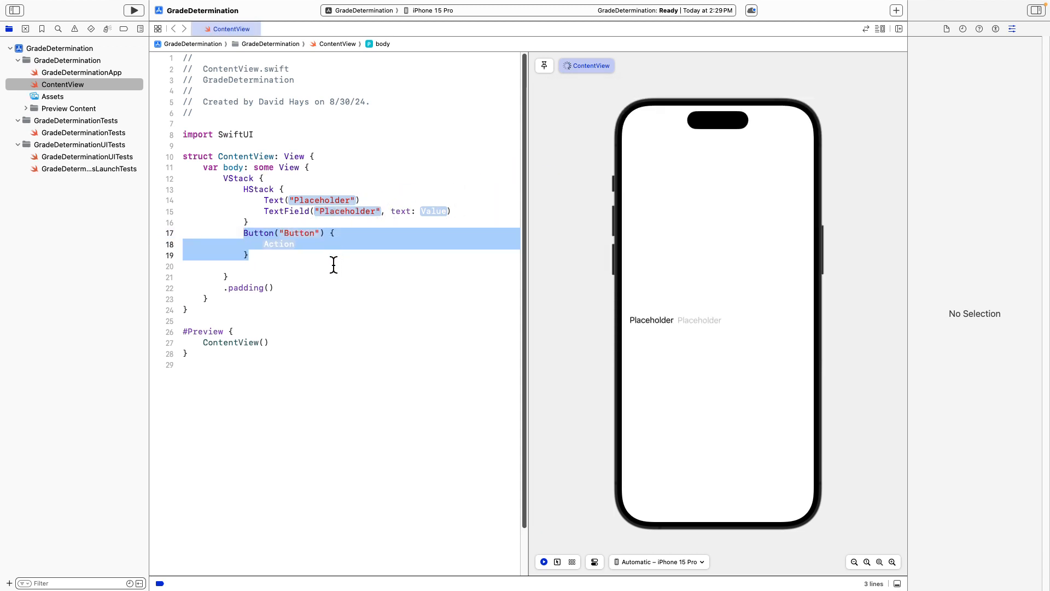
{"action": "left_click", "coordinate": [303, 255]}
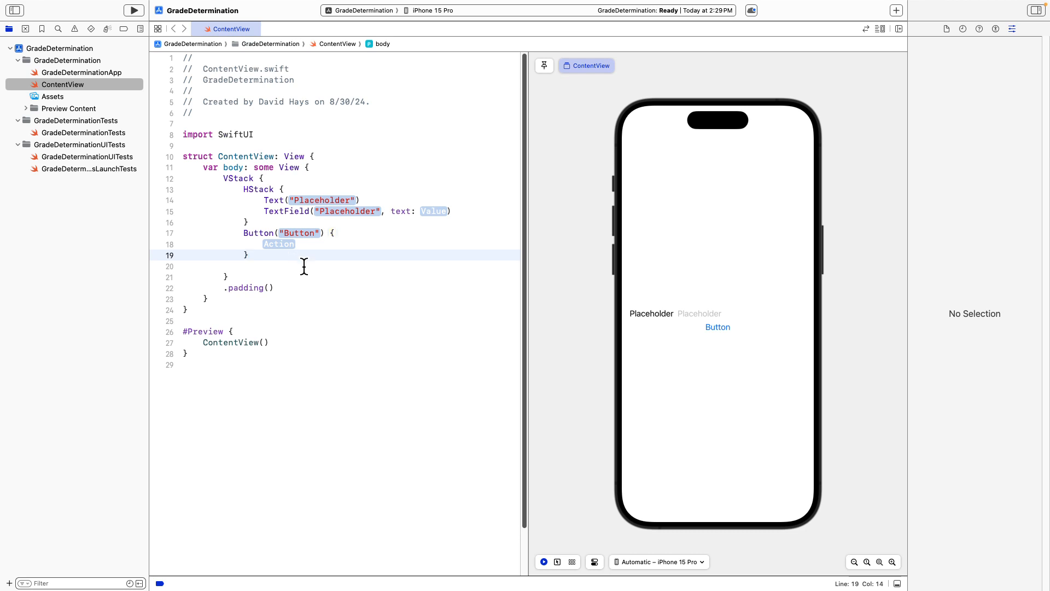
Step: Add a second HStack below the button and clear its Content placeholder
{"action": "key", "text": "enter"}
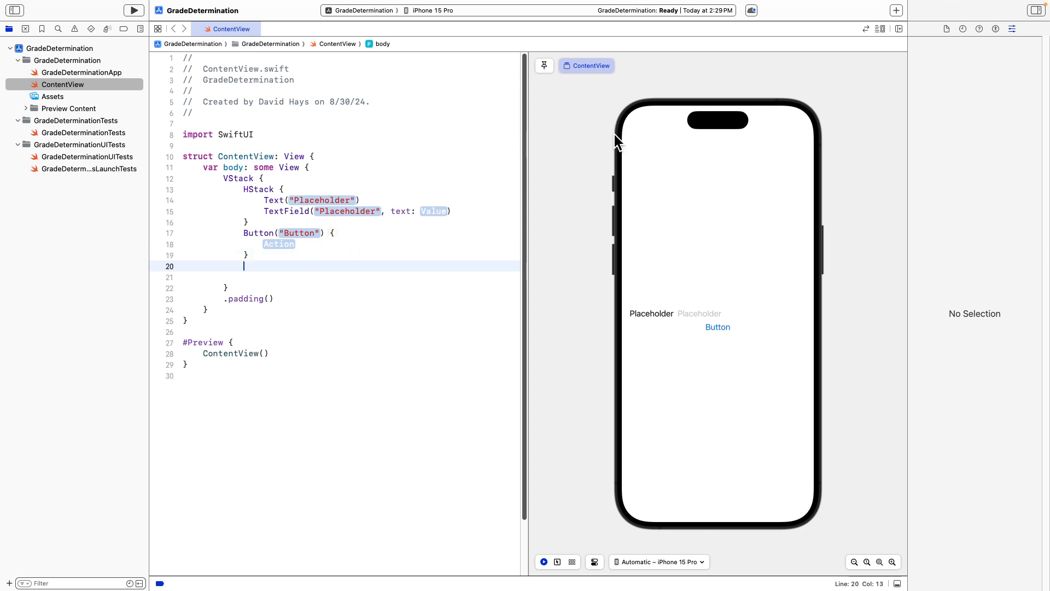
{"action": "mouse_move", "coordinate": [894, 49]}
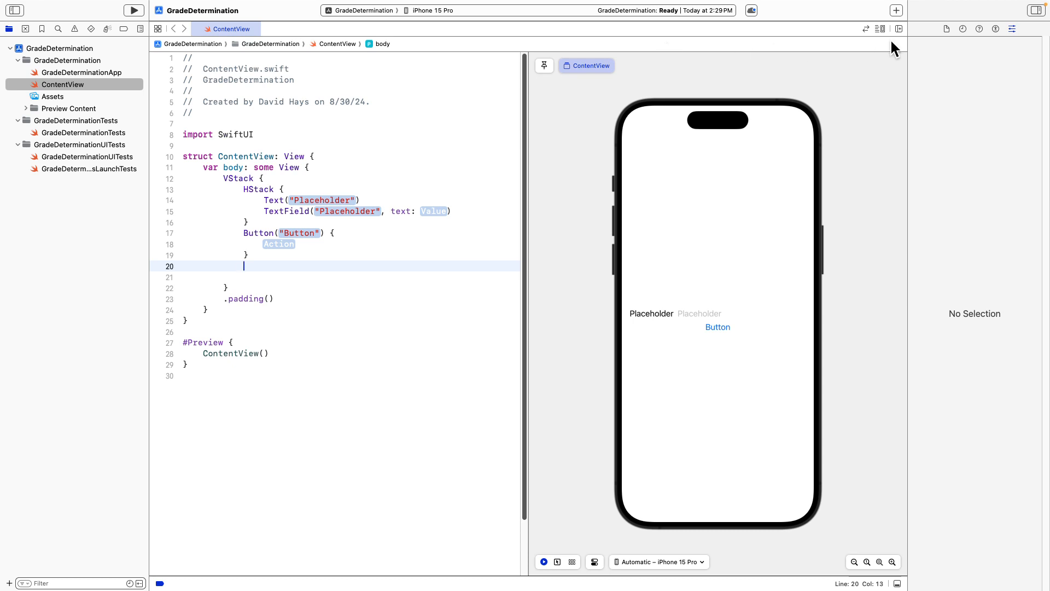
{"action": "left_click", "coordinate": [896, 10]}
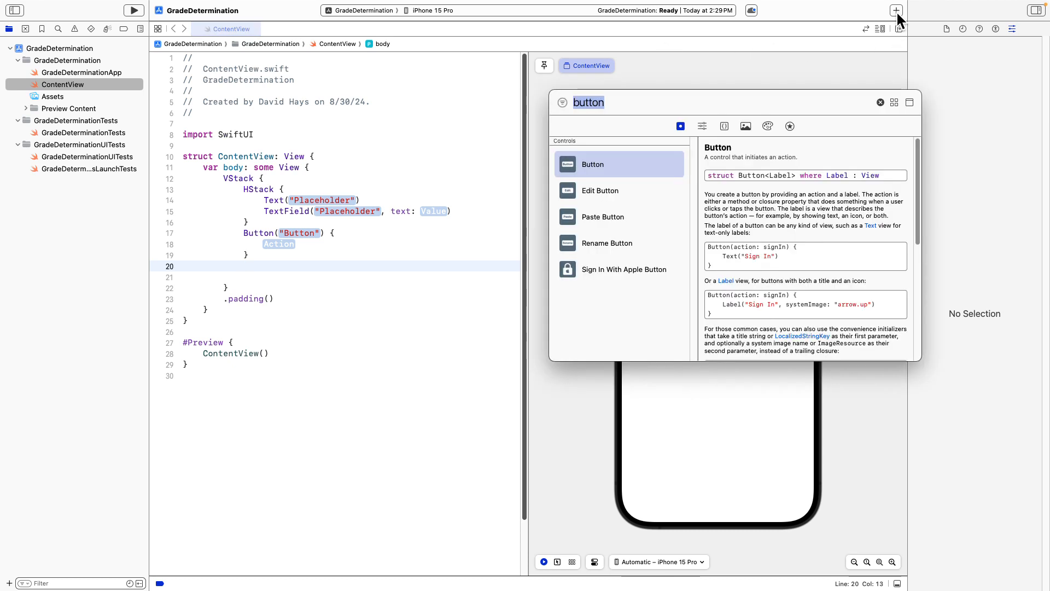
{"action": "type", "text": "hstack"}
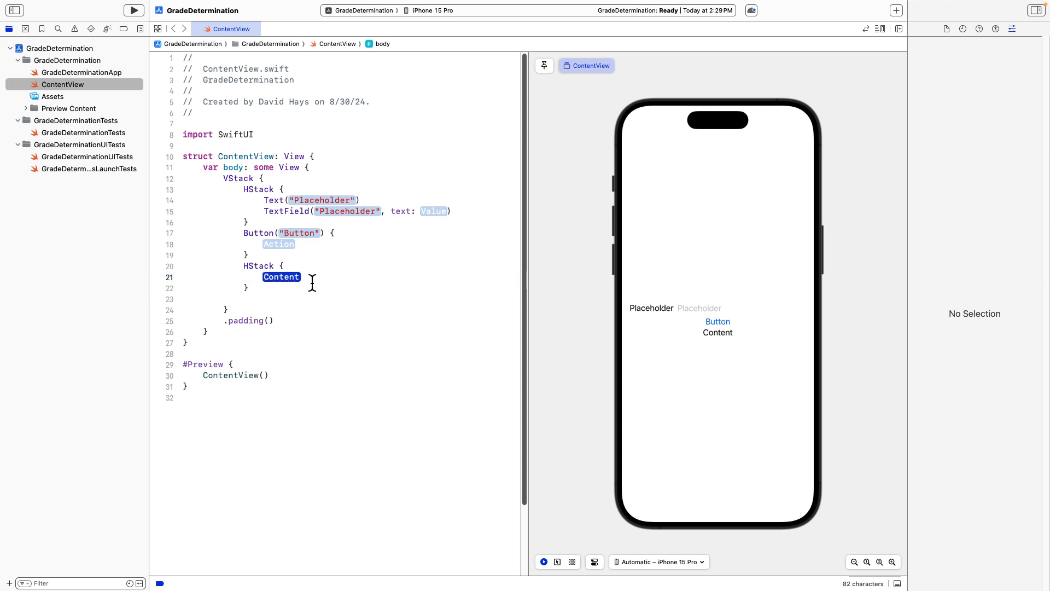
{"action": "key", "text": "Delete"}
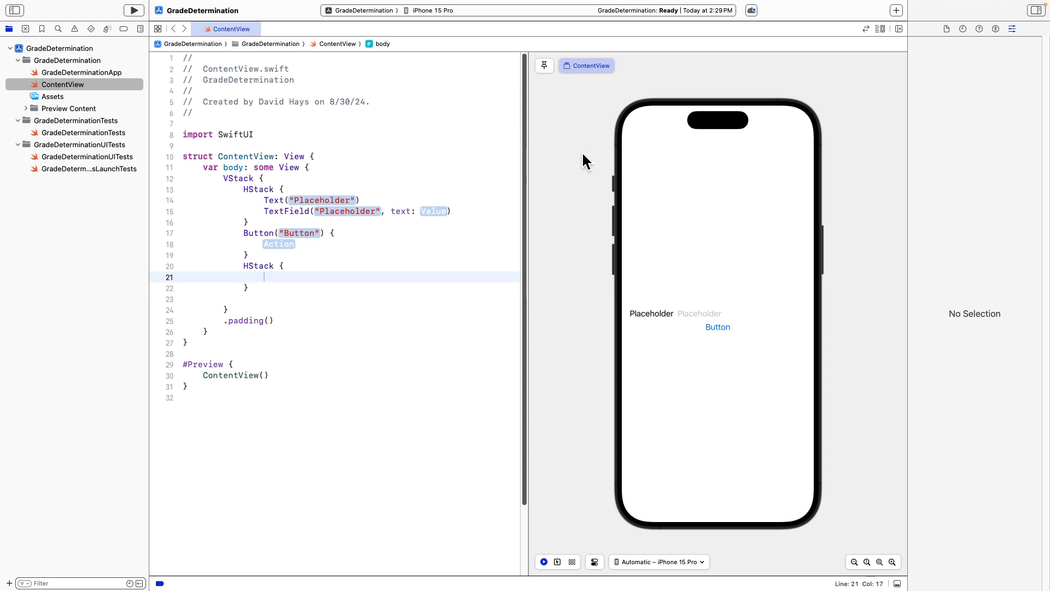
Step: Fill the second HStack with a Text label and a Text Field from the Library
{"action": "left_click", "coordinate": [896, 10]}
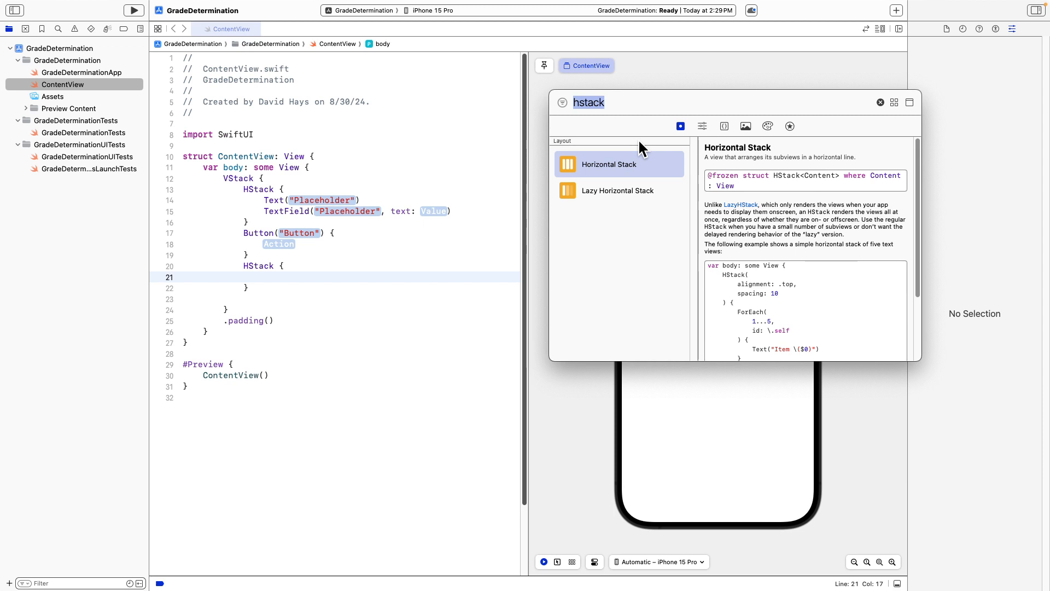
{"action": "type", "text": "text"}
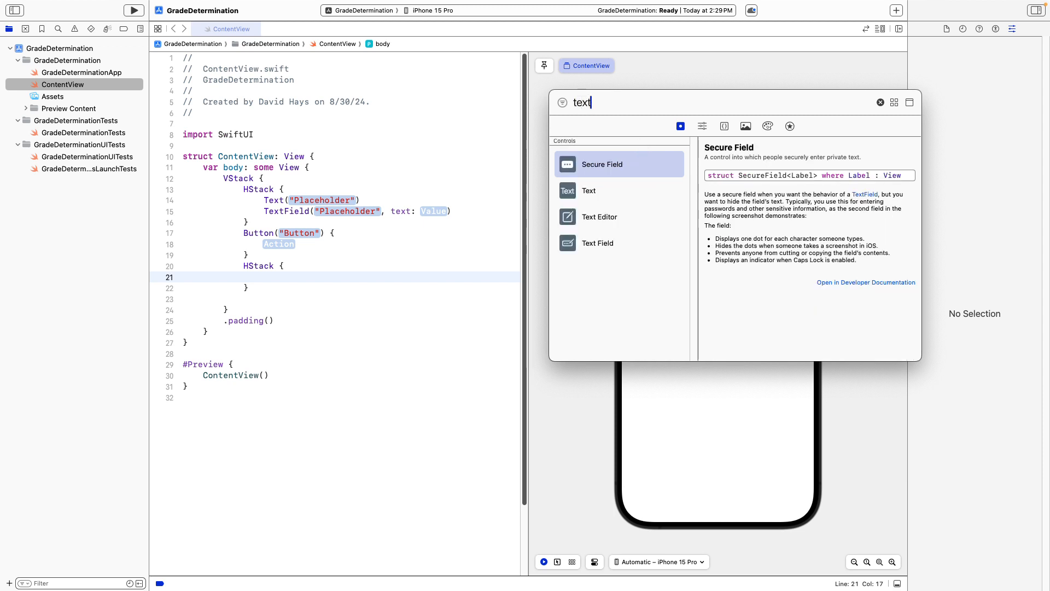
{"action": "mouse_move", "coordinate": [588, 202]}
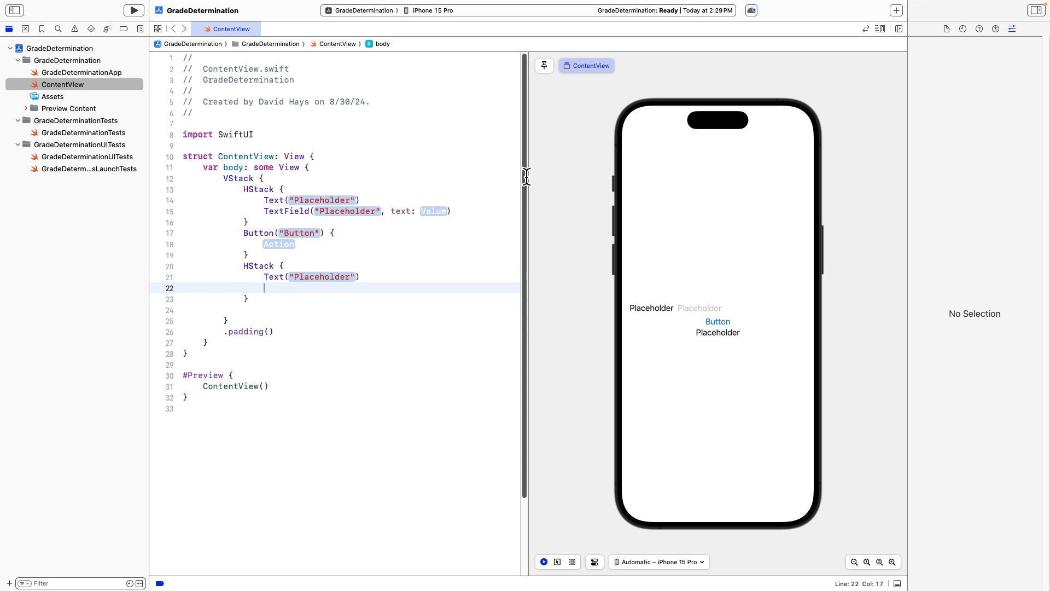
{"action": "left_click", "coordinate": [896, 10]}
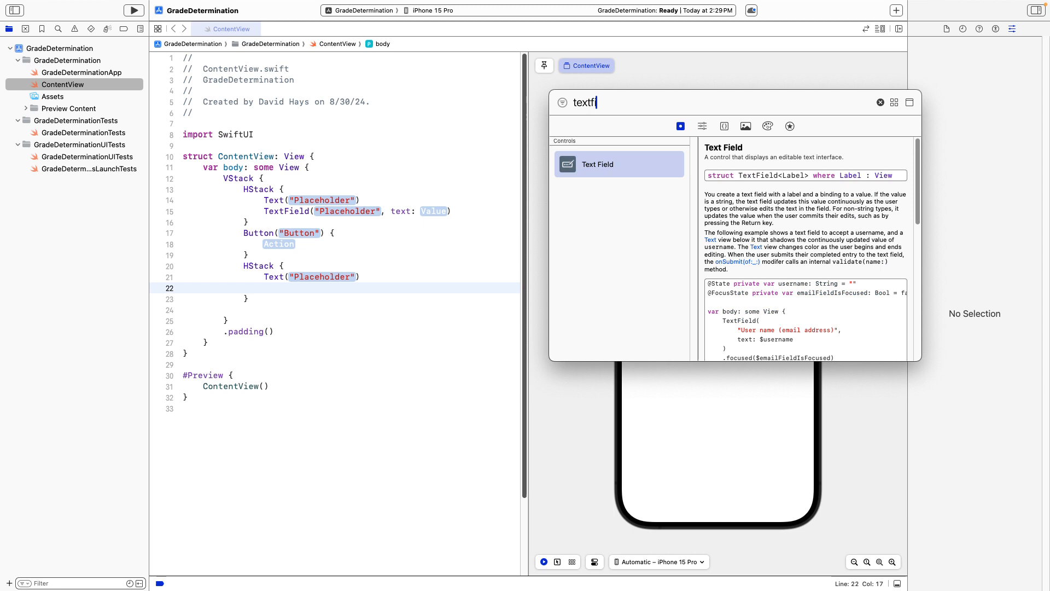
{"action": "mouse_move", "coordinate": [616, 165]}
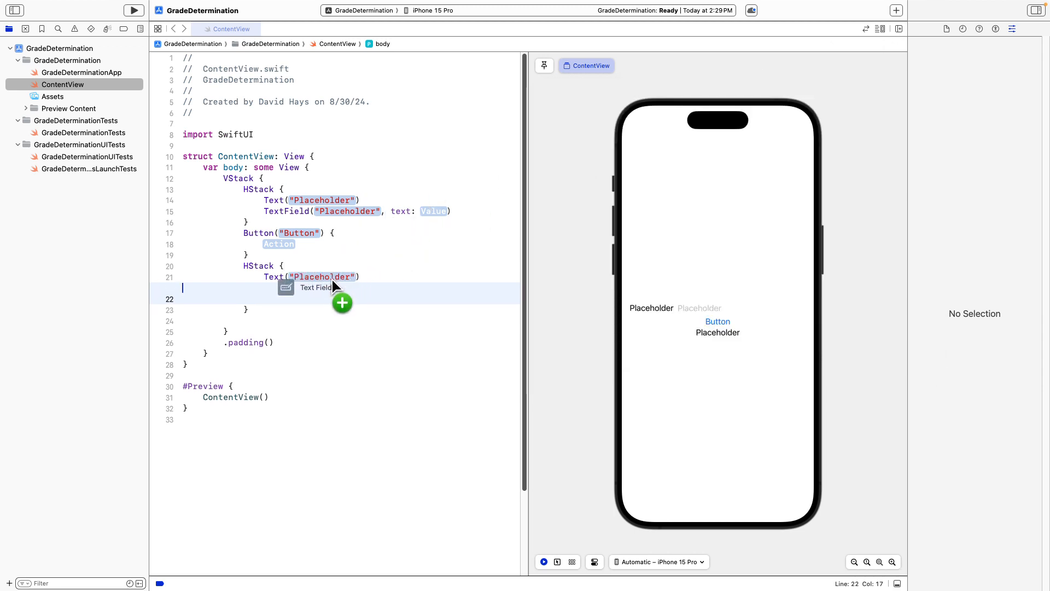
{"action": "left_click", "coordinate": [314, 288]}
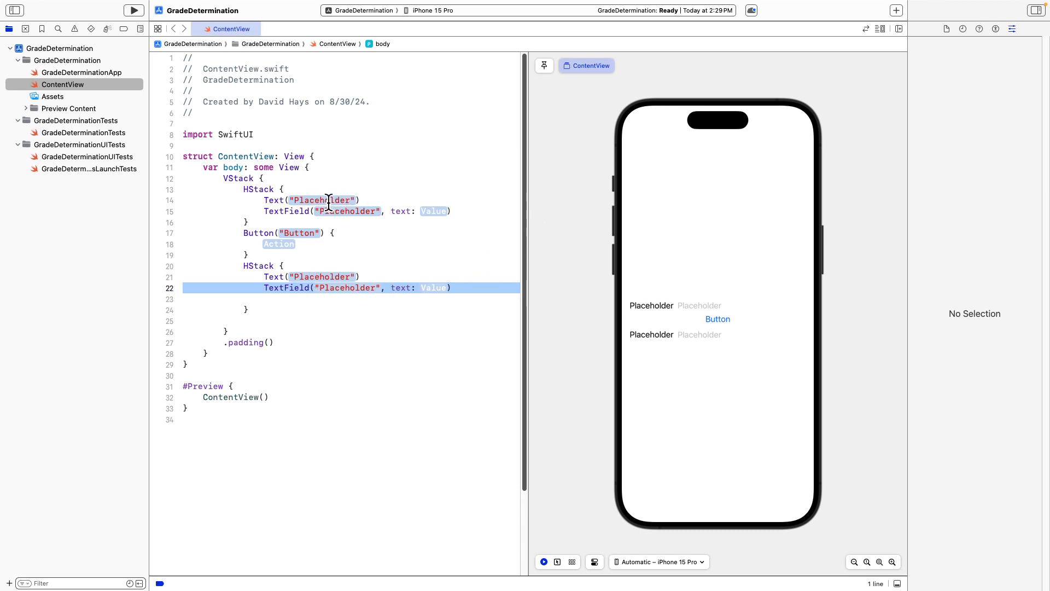
Step: Label the first row "Test Score:" with field placeholder "Input Test Score"
{"action": "double_click", "coordinate": [321, 199]}
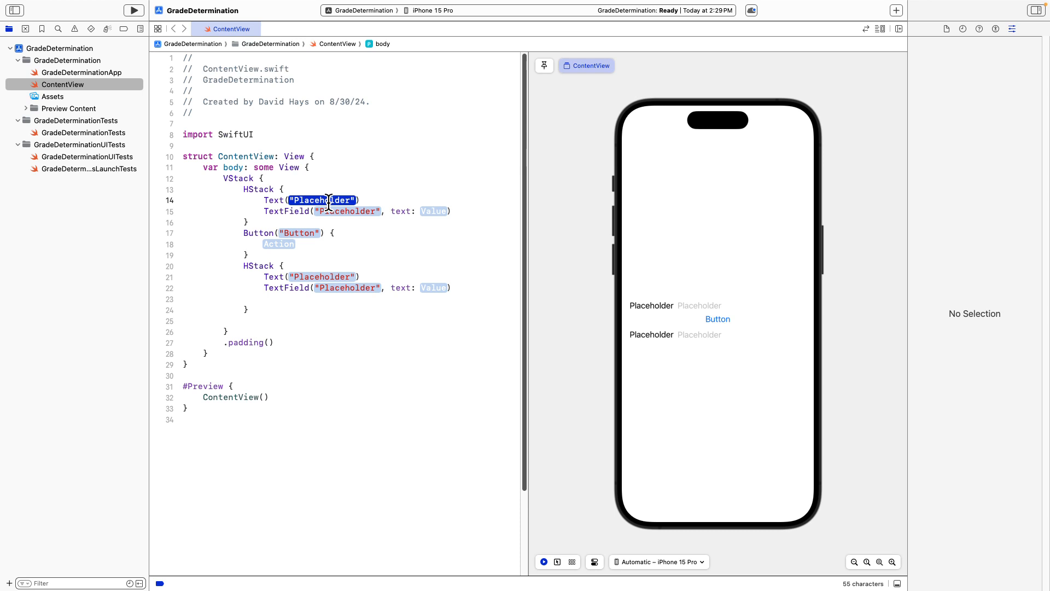
{"action": "type", "text": "Test Score:"}
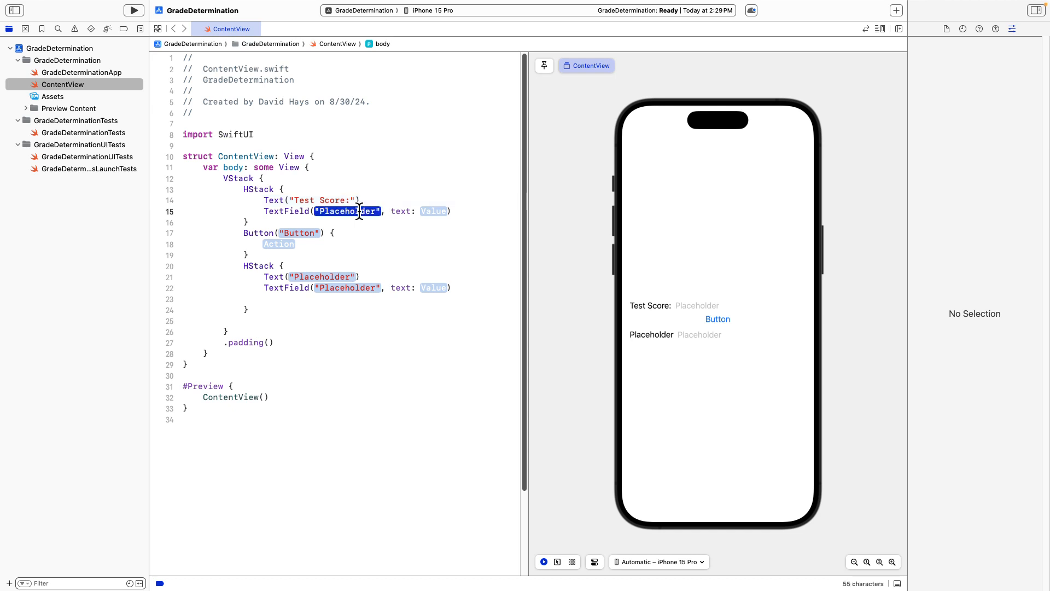
{"action": "key", "text": "Delete"}
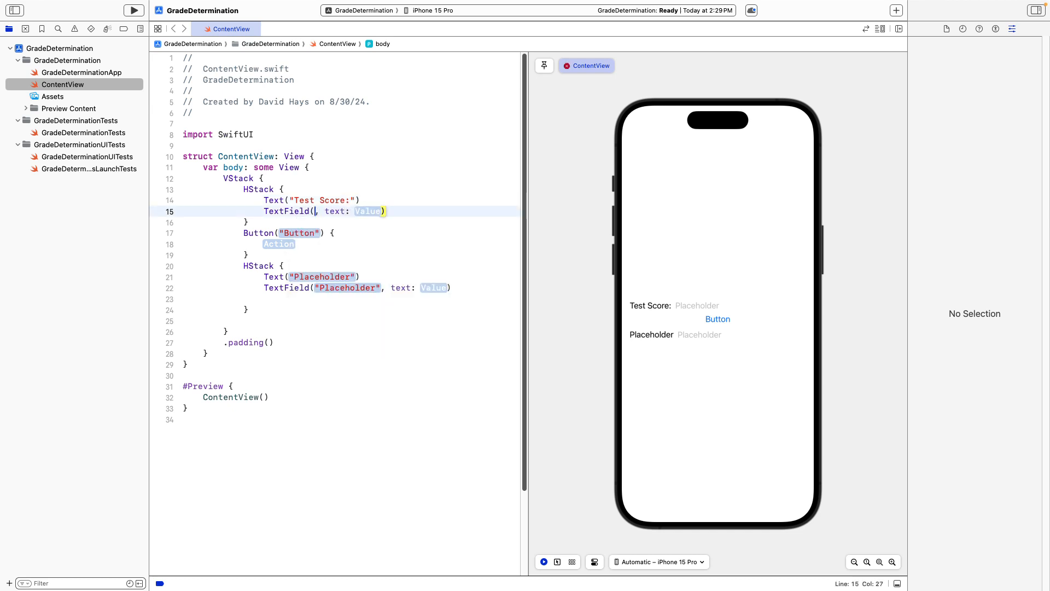
{"action": "type", "text": "Input Test Score\""}
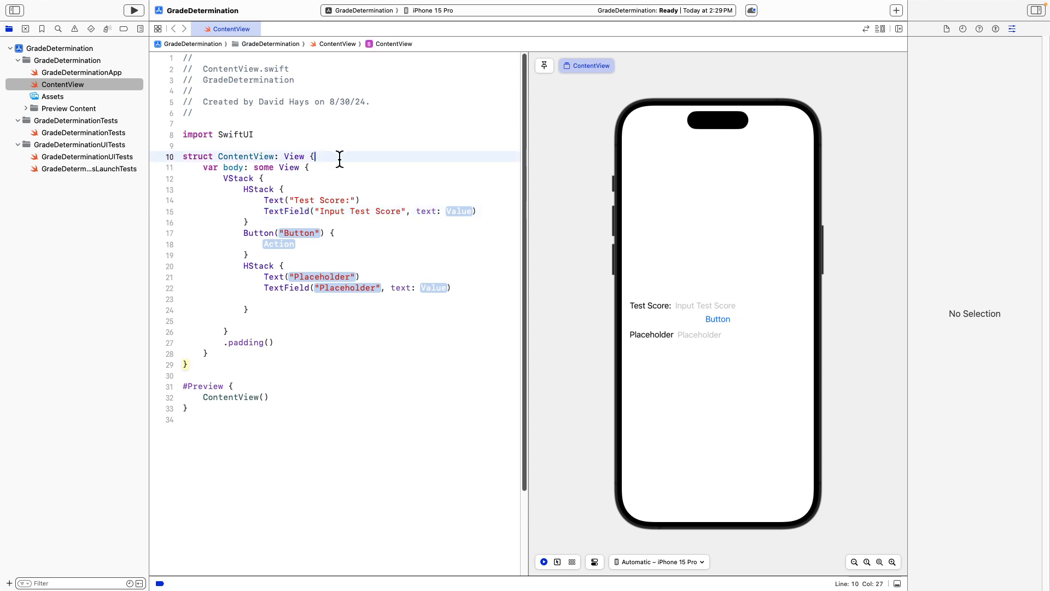
{"action": "mouse_move", "coordinate": [386, 156]}
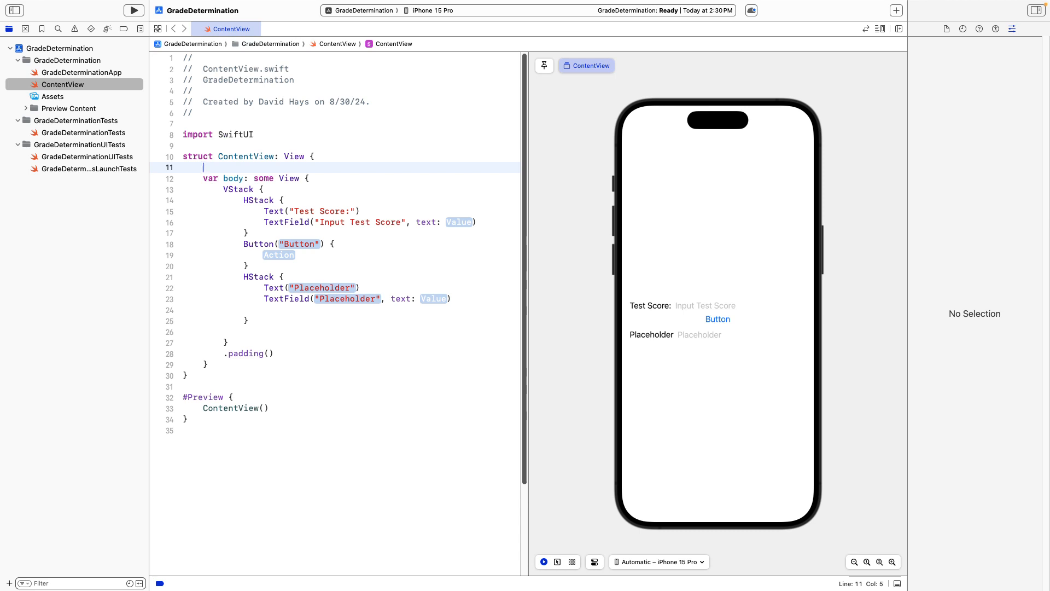
{"action": "type", "text": "@State prv"}
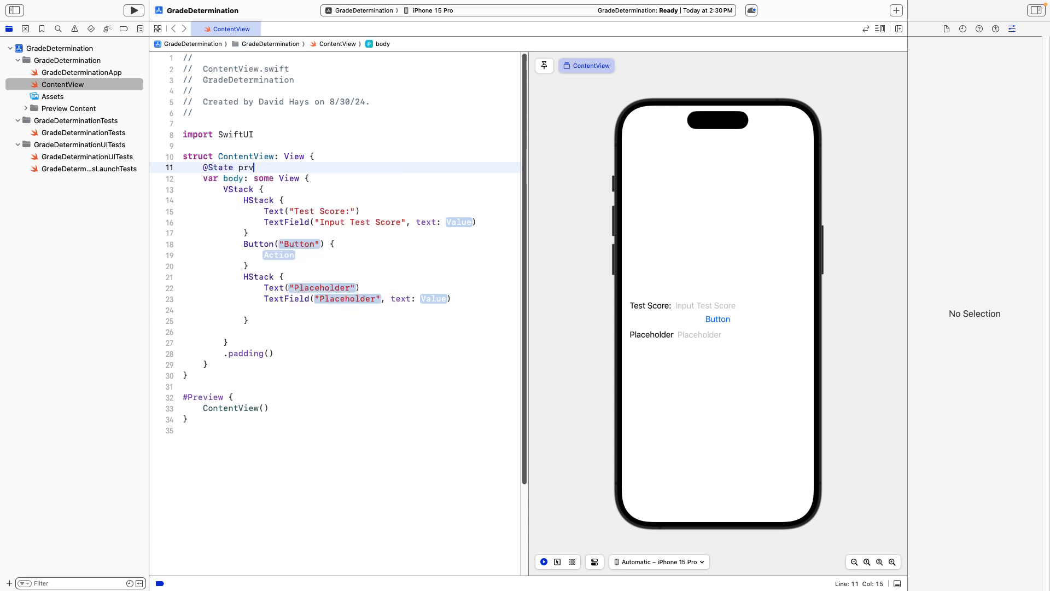
{"action": "type", "text": "ia"}
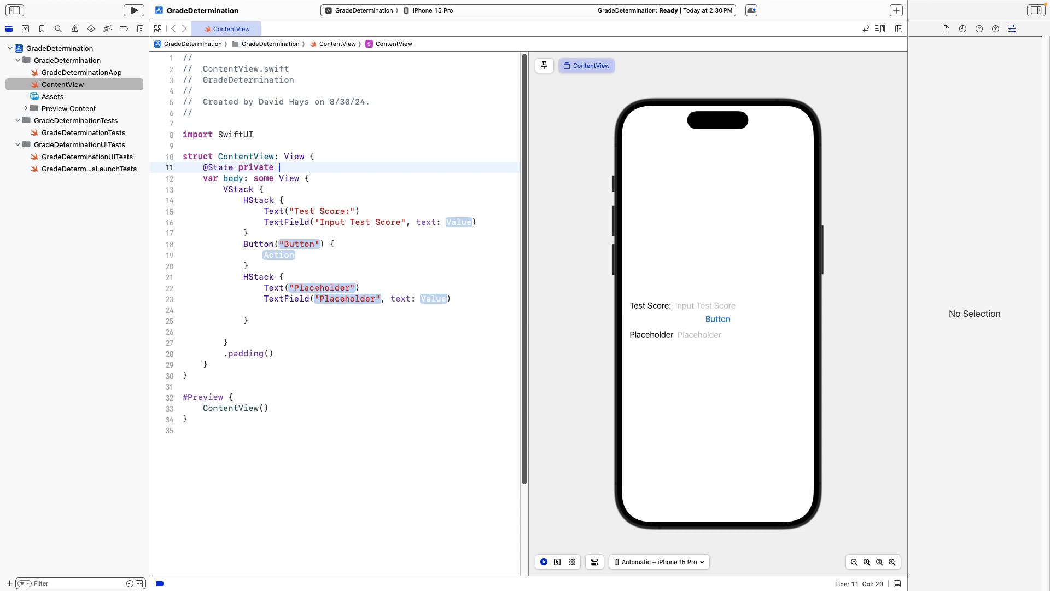
{"action": "type", "text": "var"}
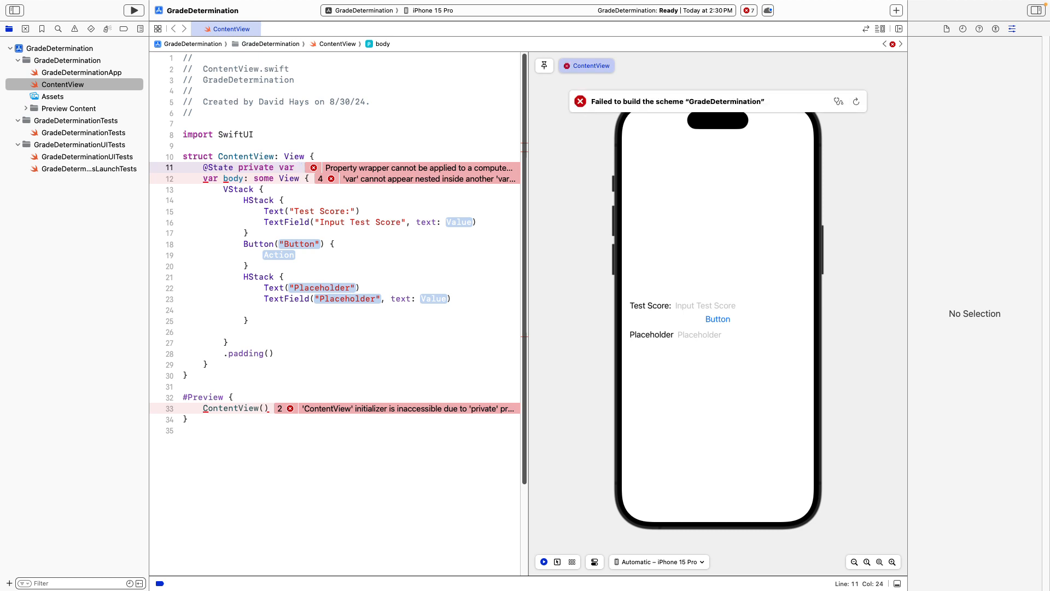
{"action": "type", "text": "testScore"}
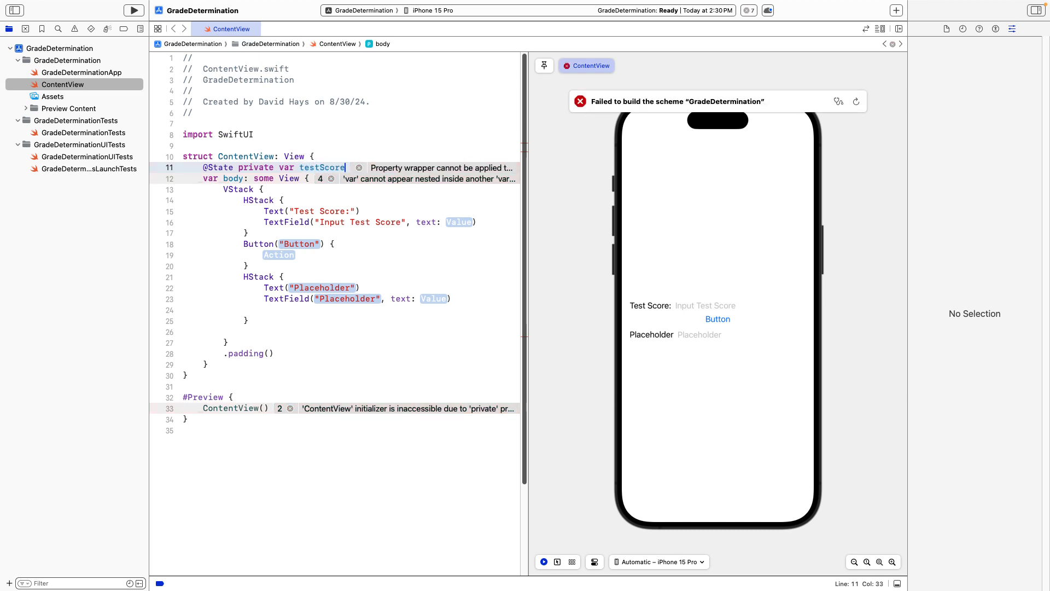
{"action": "type", "text": "Str:"}
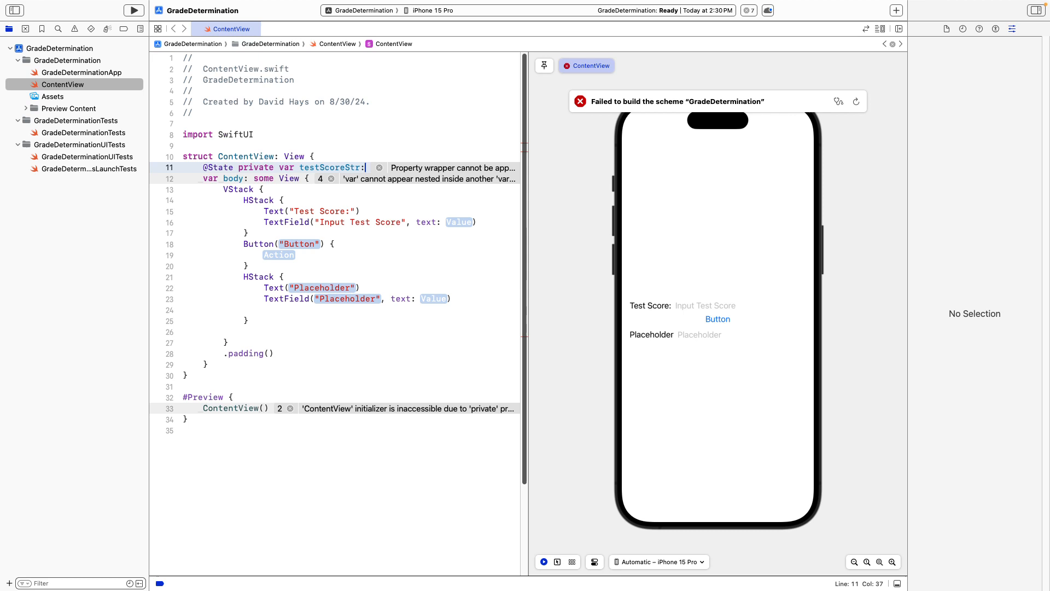
{"action": "type", "text": "String = \""}
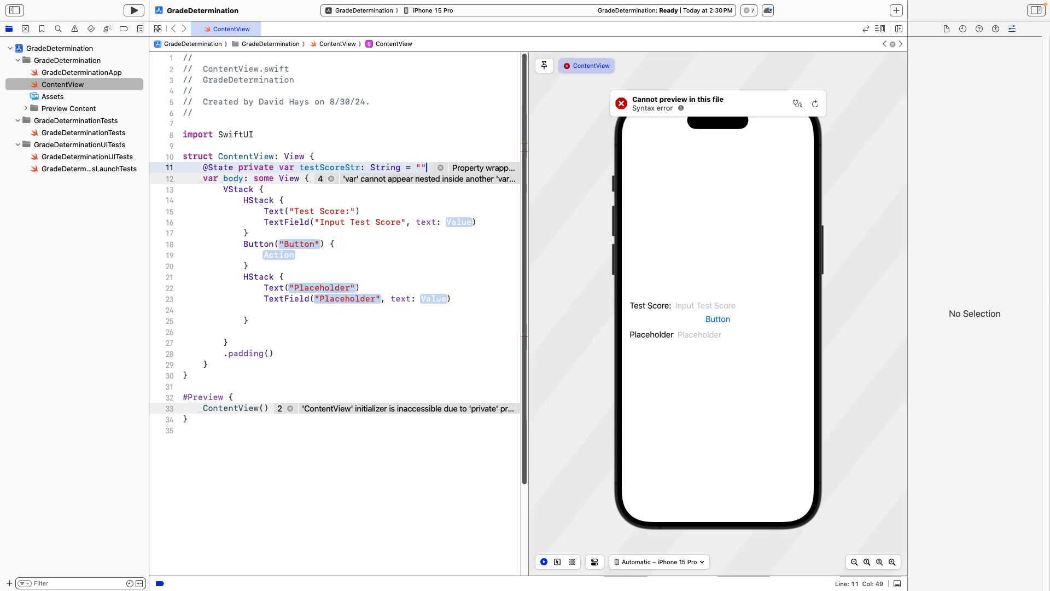
{"action": "type", "text": "@State private var"}
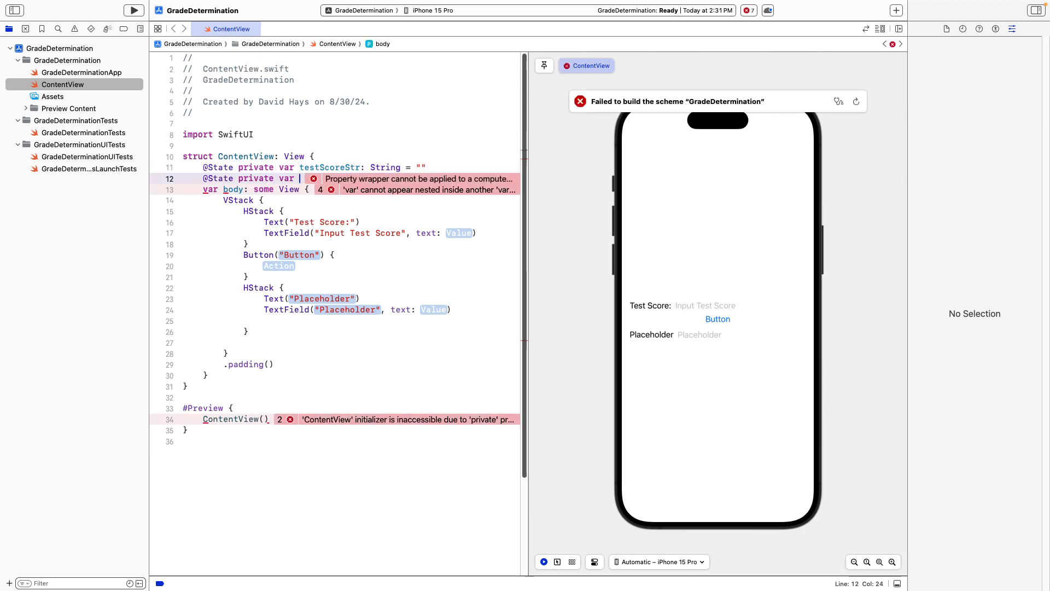
{"action": "type", "text": "grad"}
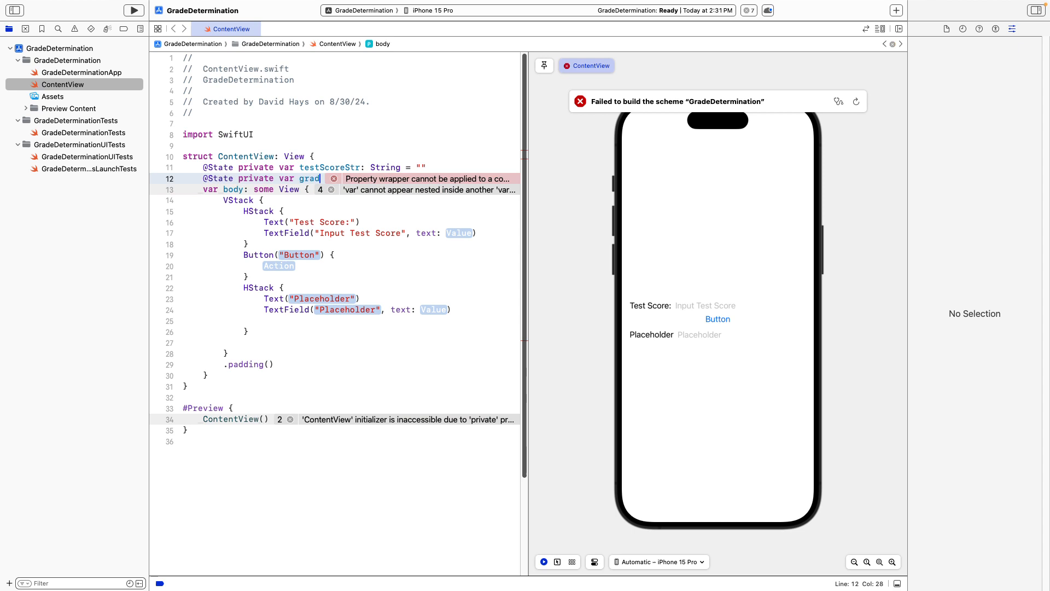
{"action": "type", "text": "eStr: String = \""}
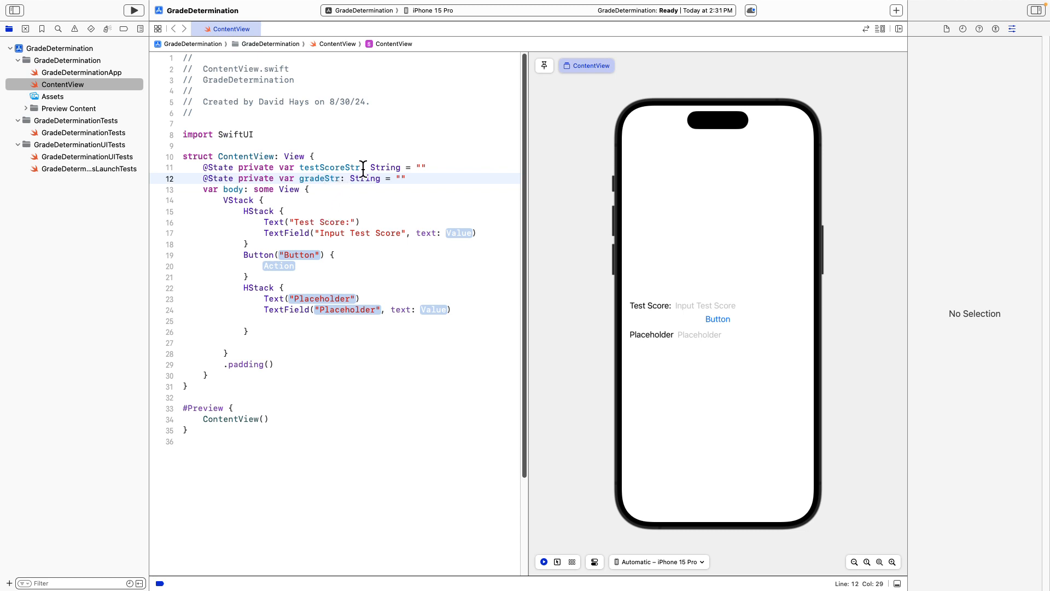
{"action": "mouse_move", "coordinate": [335, 178]}
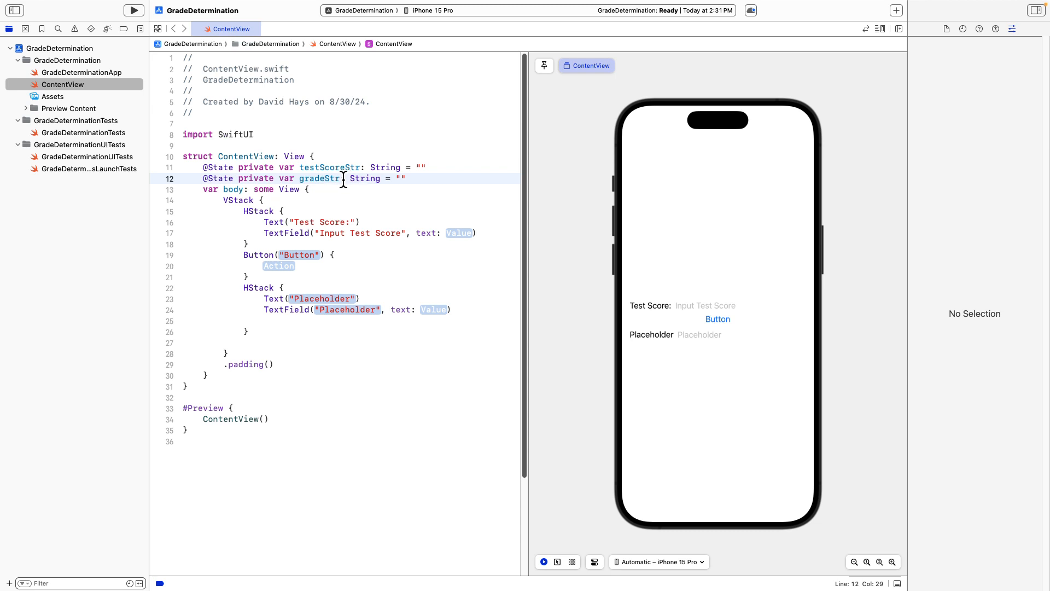
{"action": "mouse_move", "coordinate": [439, 239]}
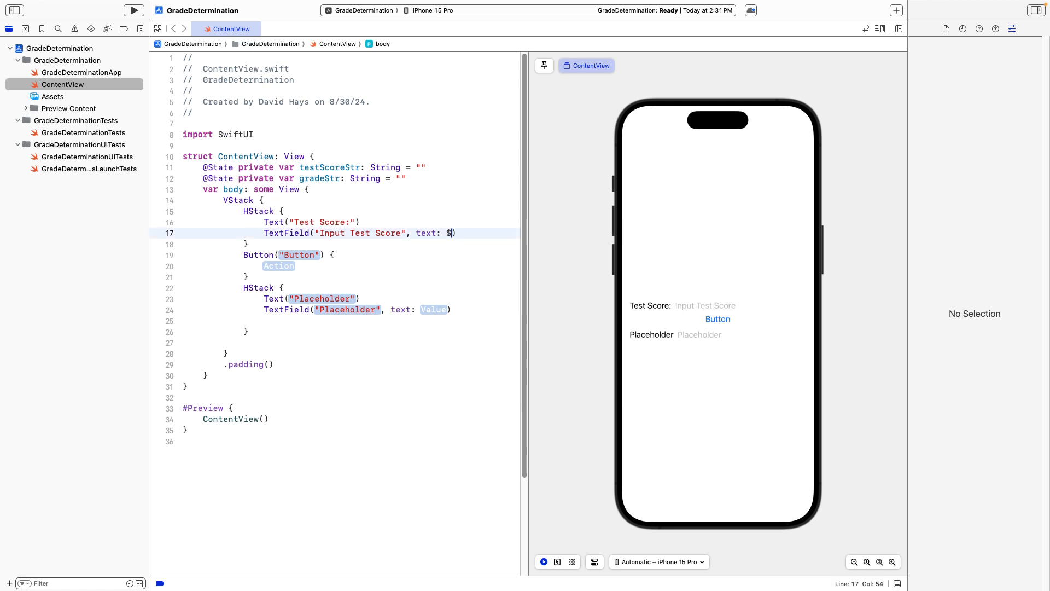
Step: Bind the fields to $testScoreStr and $gradeStr and relabel the second row "Grade: "
{"action": "type", "text": "testScoreStr"}
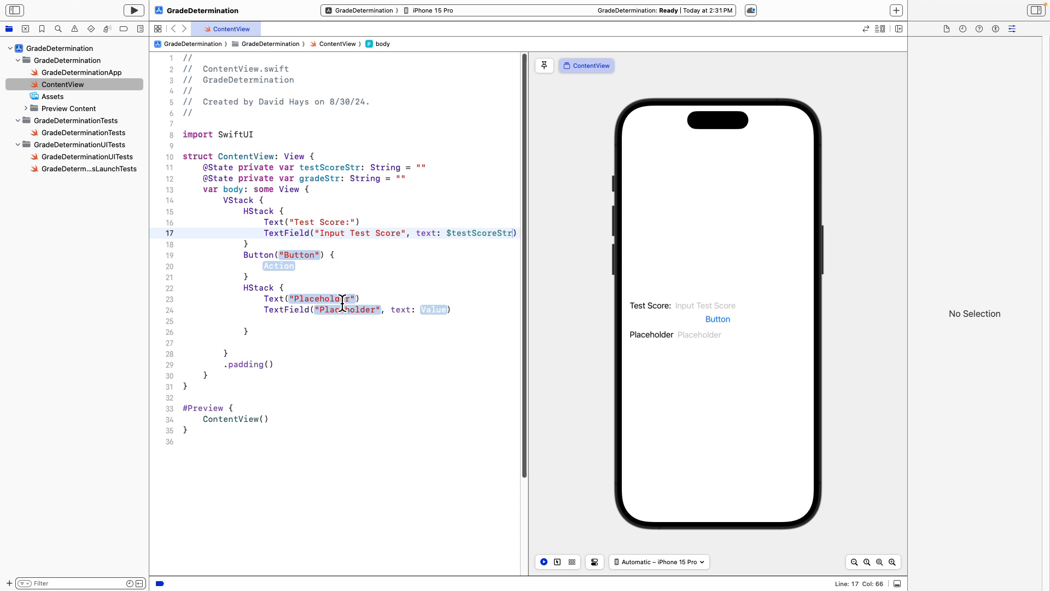
{"action": "double_click", "coordinate": [324, 299]}
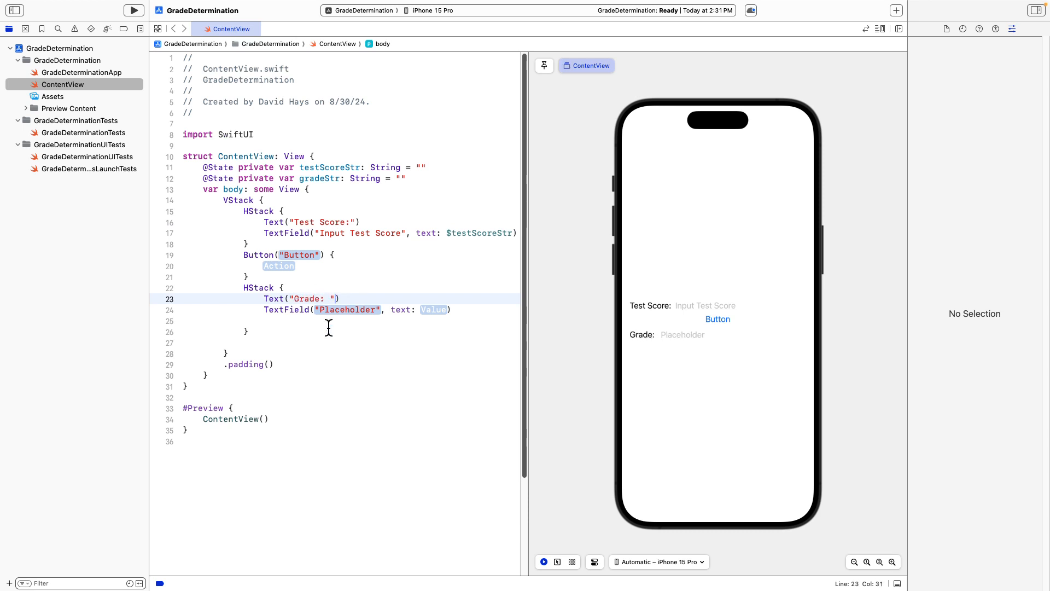
{"action": "double_click", "coordinate": [347, 310]}
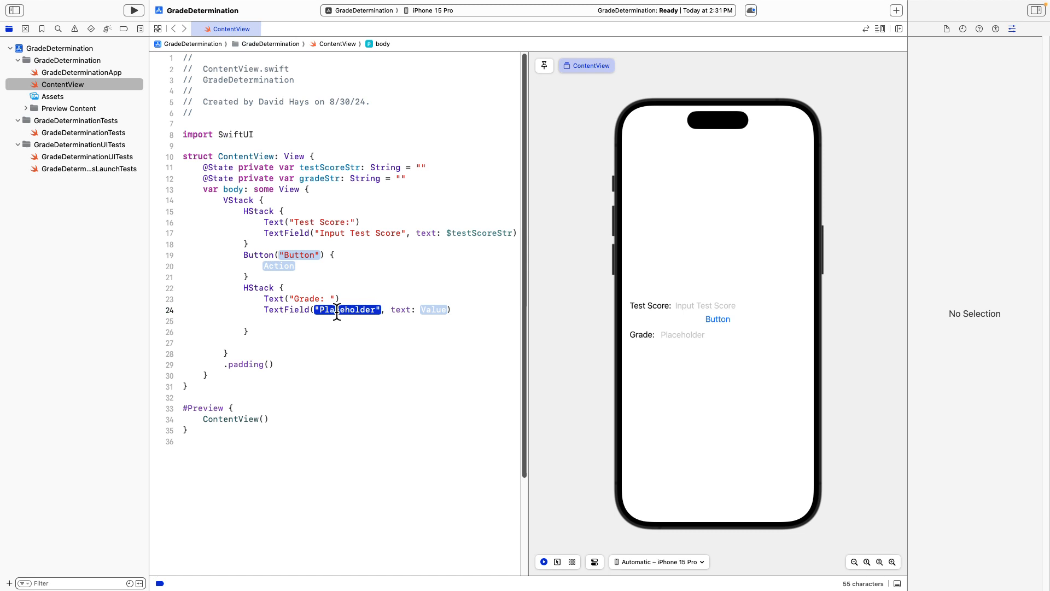
{"action": "key", "text": "Delete"}
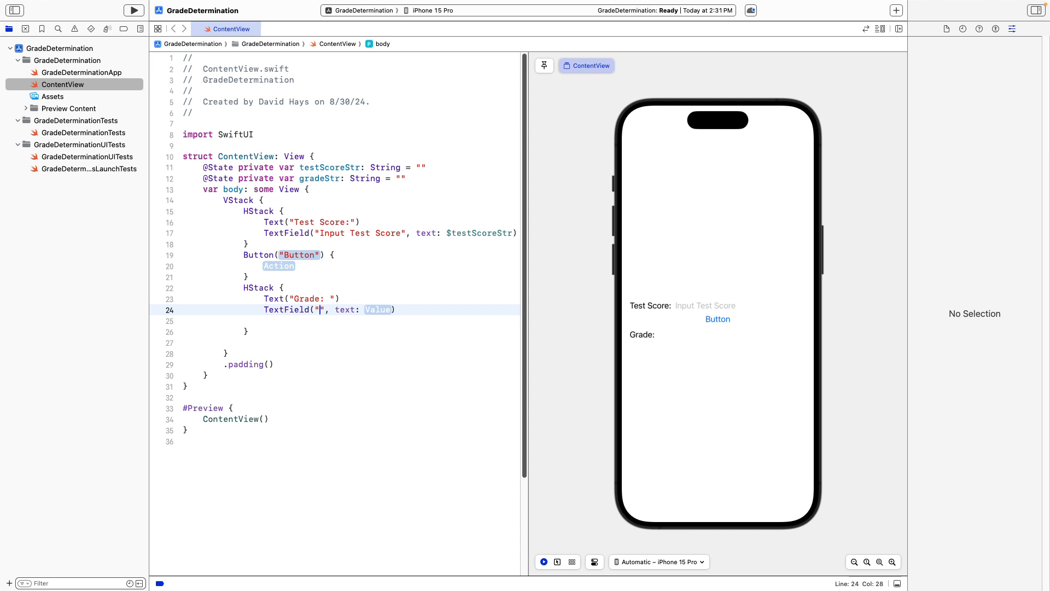
{"action": "type", "text": "Answer"}
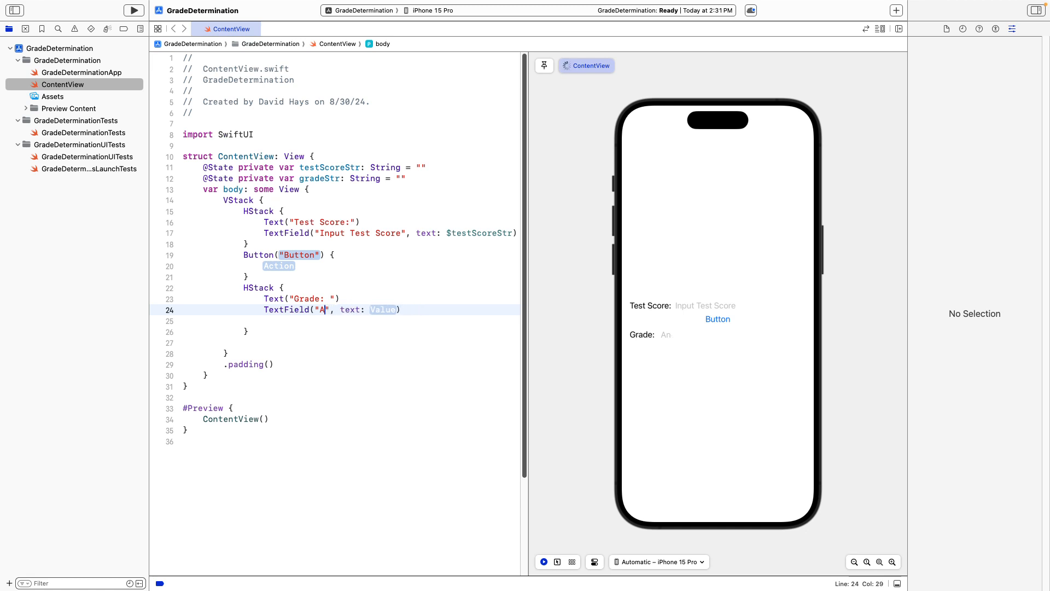
{"action": "key", "text": "Backspace"}
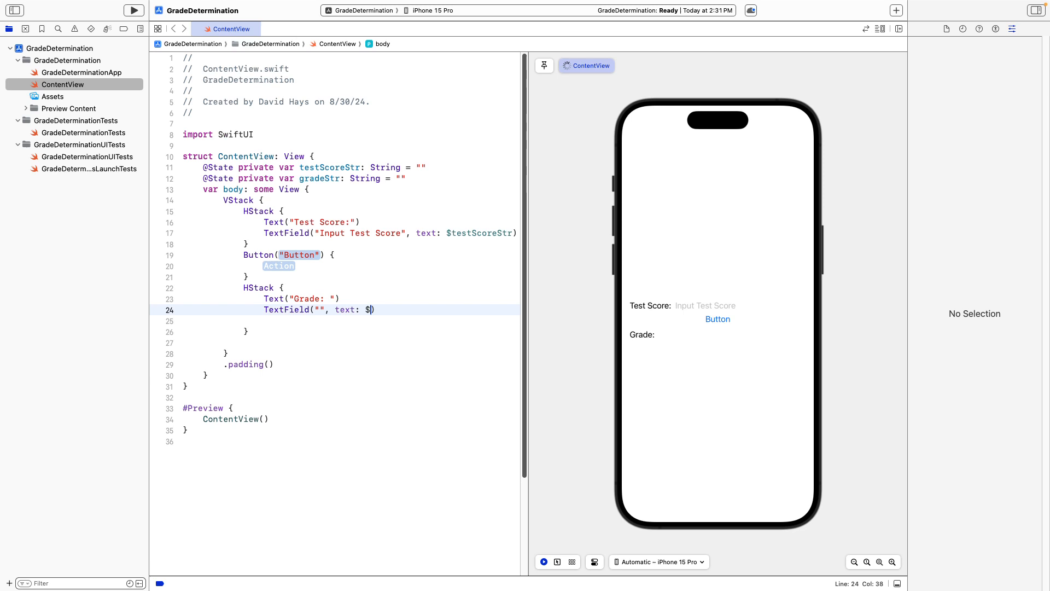
{"action": "type", "text": "gradeStr"}
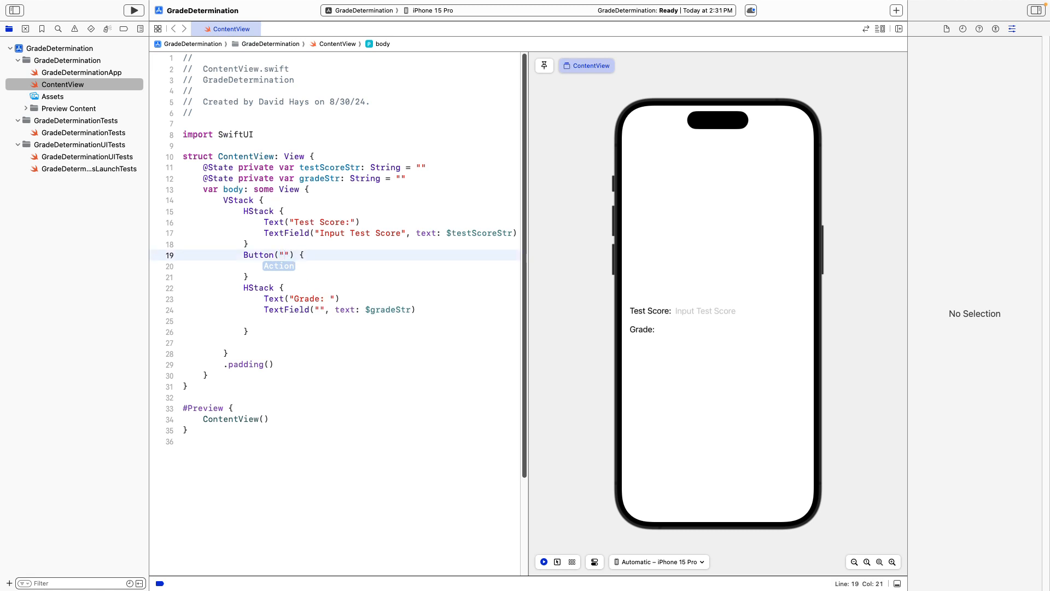
Step: Title the button "Determine Grade" and make its action call calculateLetterGrade()
{"action": "type", "text": "Determine Grade"}
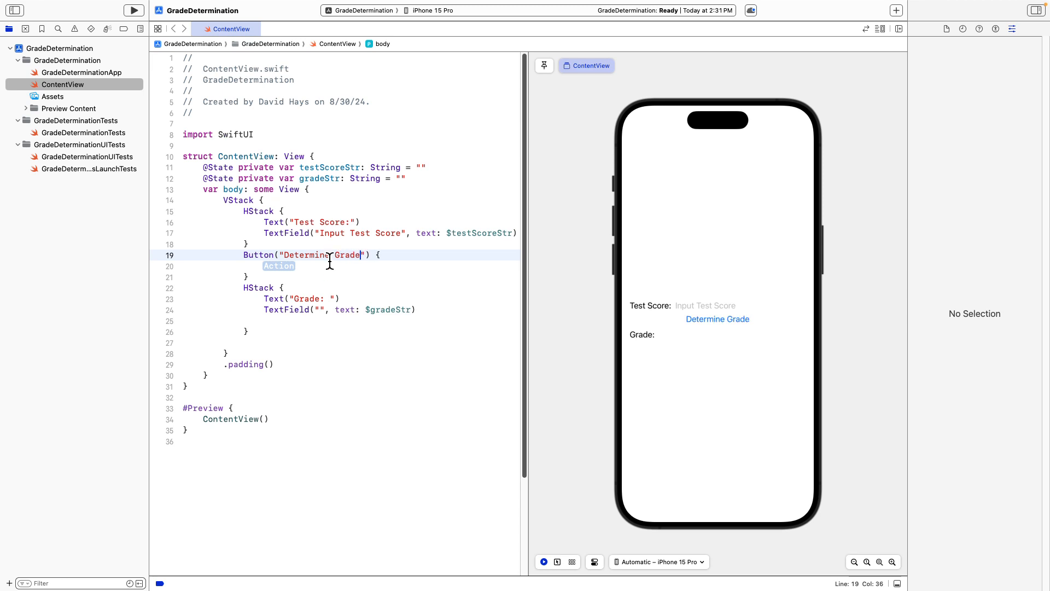
{"action": "double_click", "coordinate": [278, 266]}
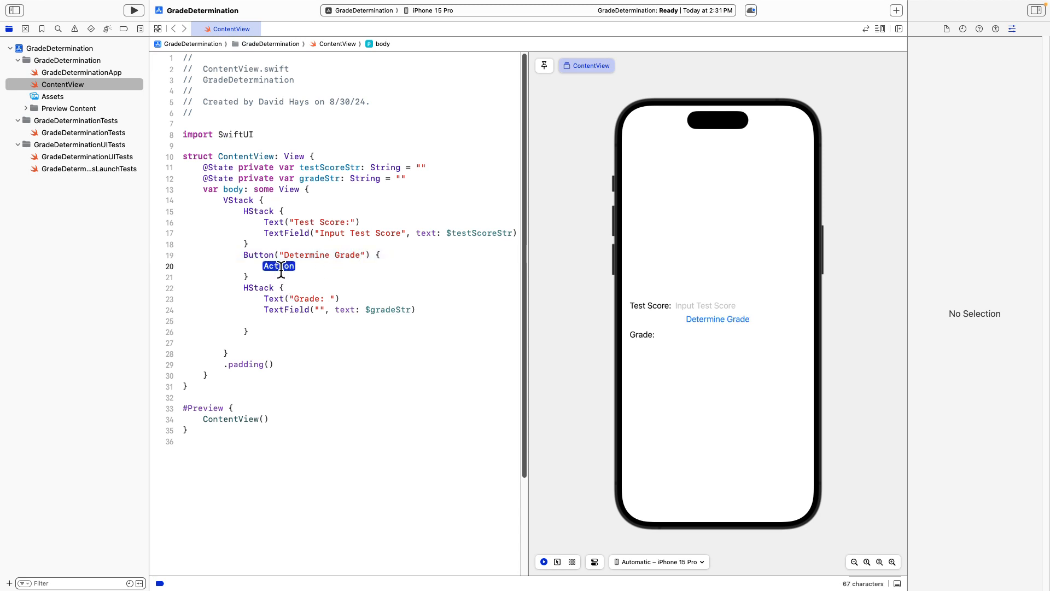
{"action": "type", "text": "calc"}
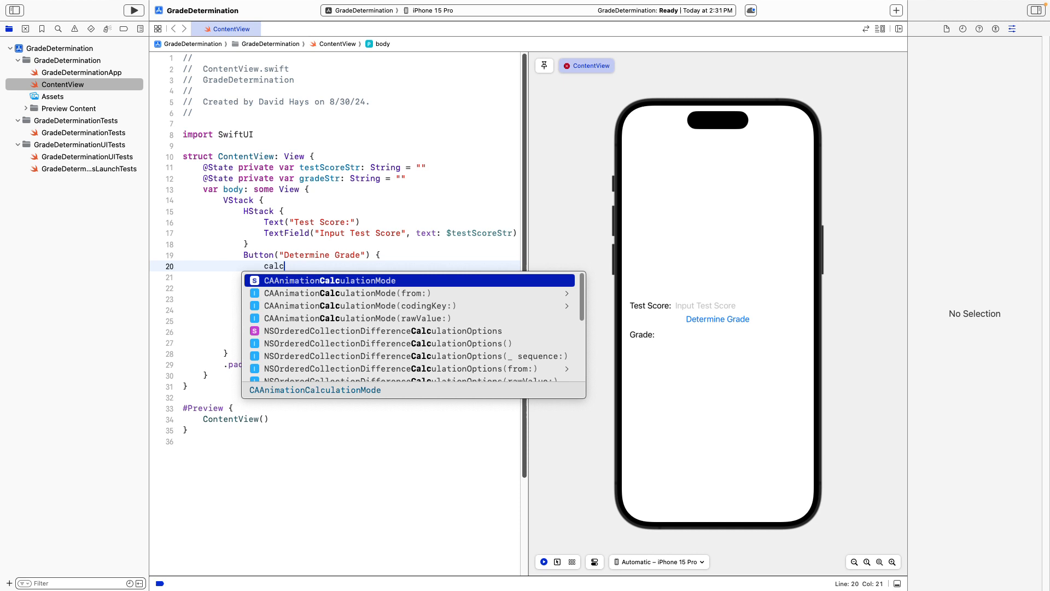
{"action": "type", "text": "u"}
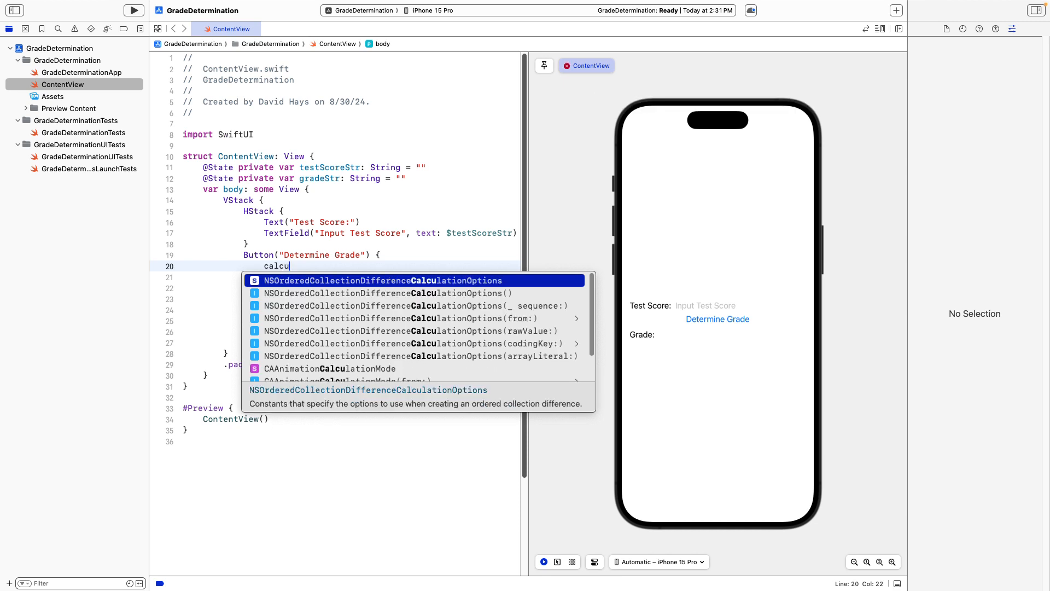
{"action": "type", "text": "late"}
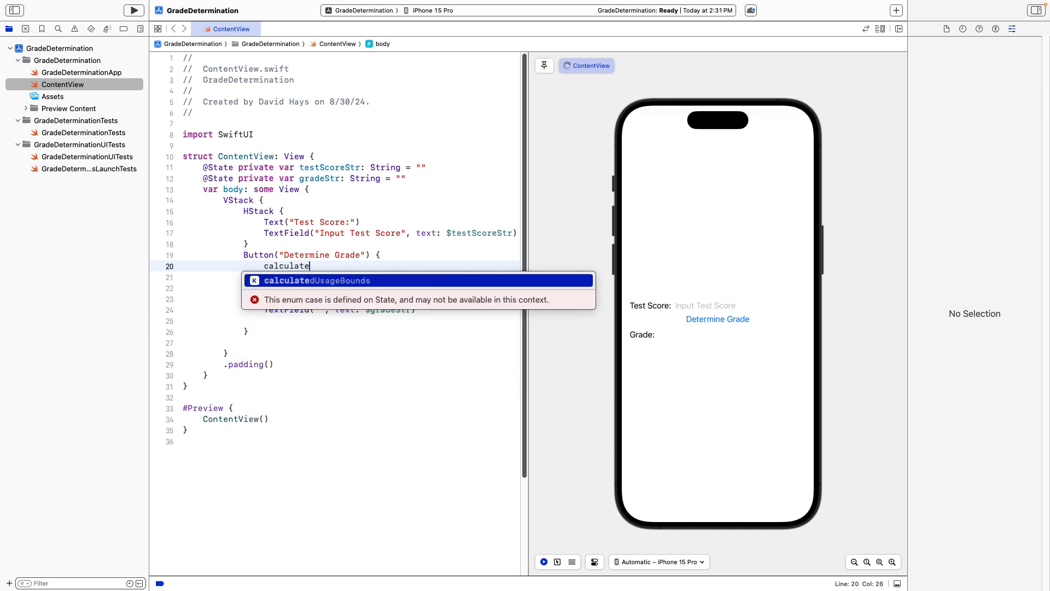
{"action": "type", "text": "LetterGrade("}
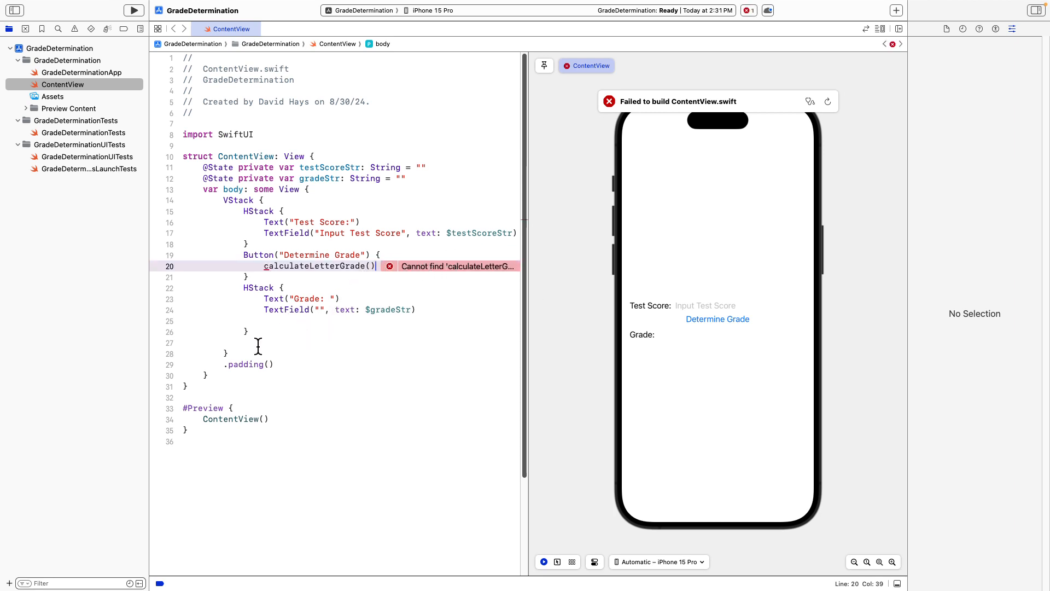
{"action": "mouse_move", "coordinate": [262, 390]}
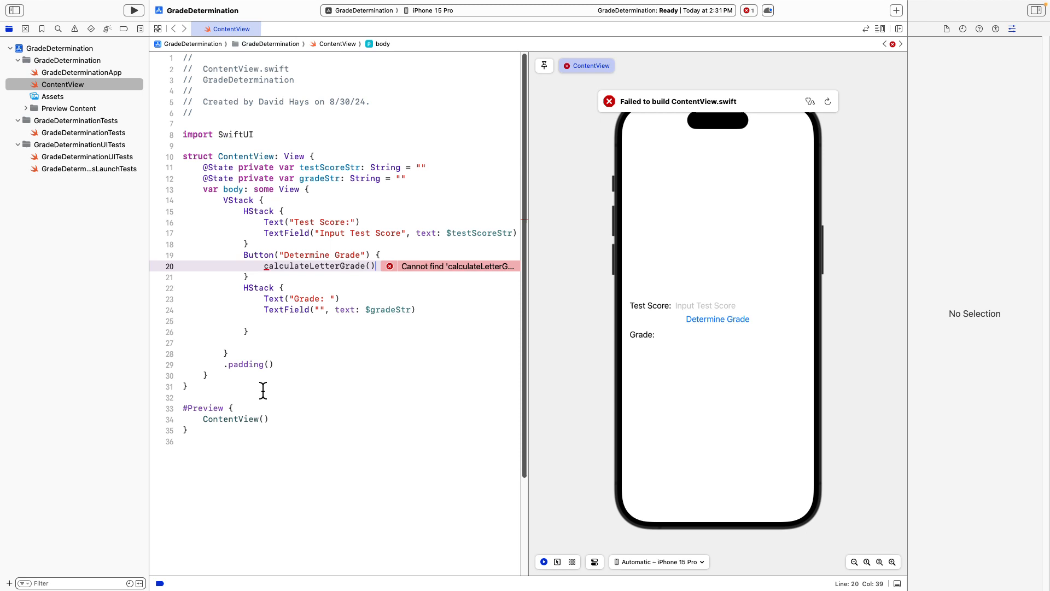
{"action": "mouse_move", "coordinate": [211, 380]}
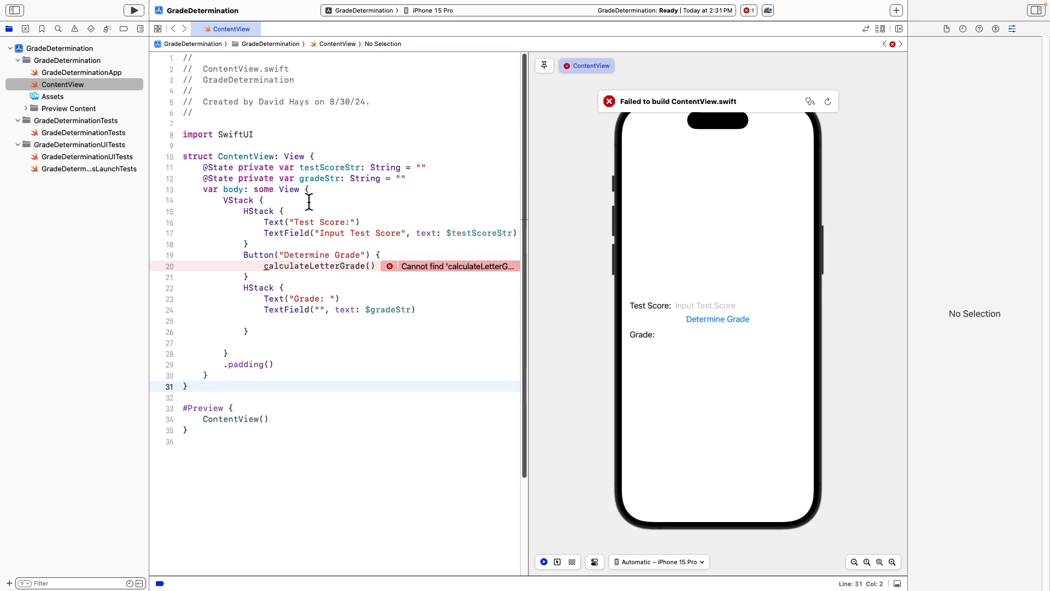
Step: Define an empty func calculateLetterGrade() after the body's closing brace
{"action": "left_click", "coordinate": [208, 376]}
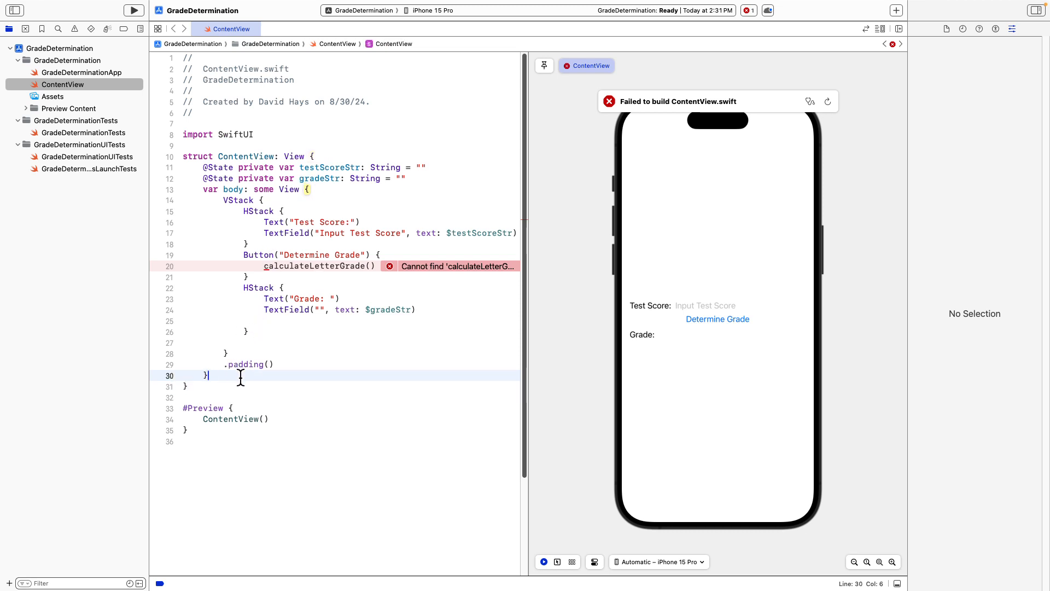
{"action": "key", "text": "return"}
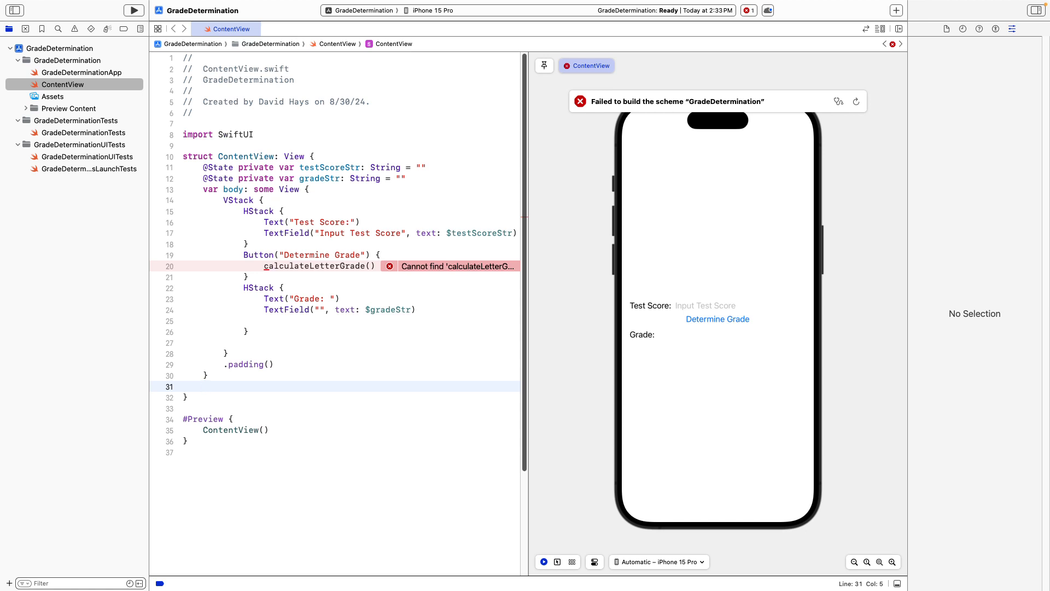
{"action": "type", "text": "func"}
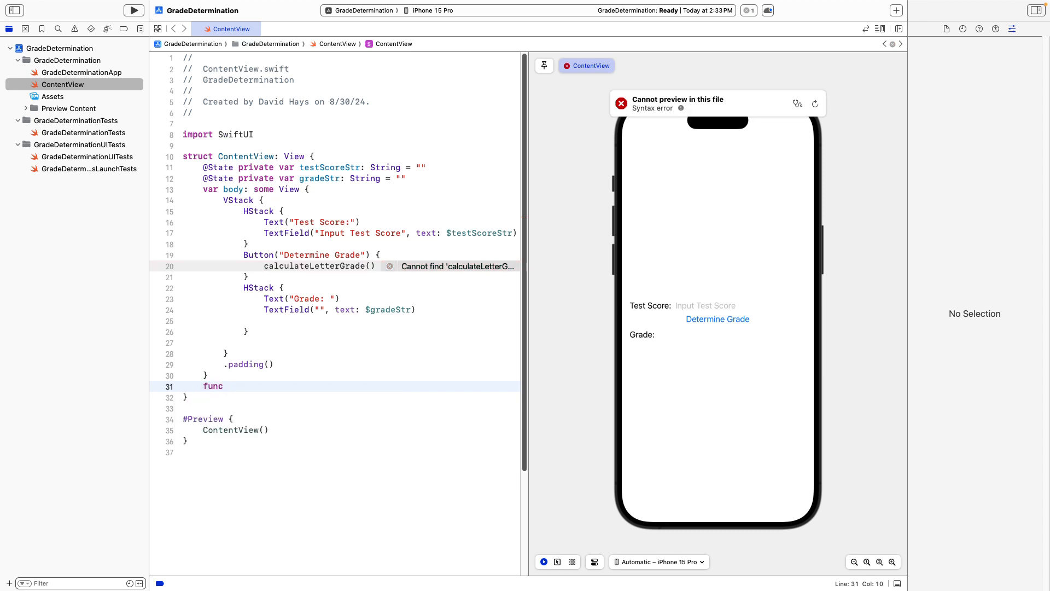
{"action": "type", "text": "calcul"}
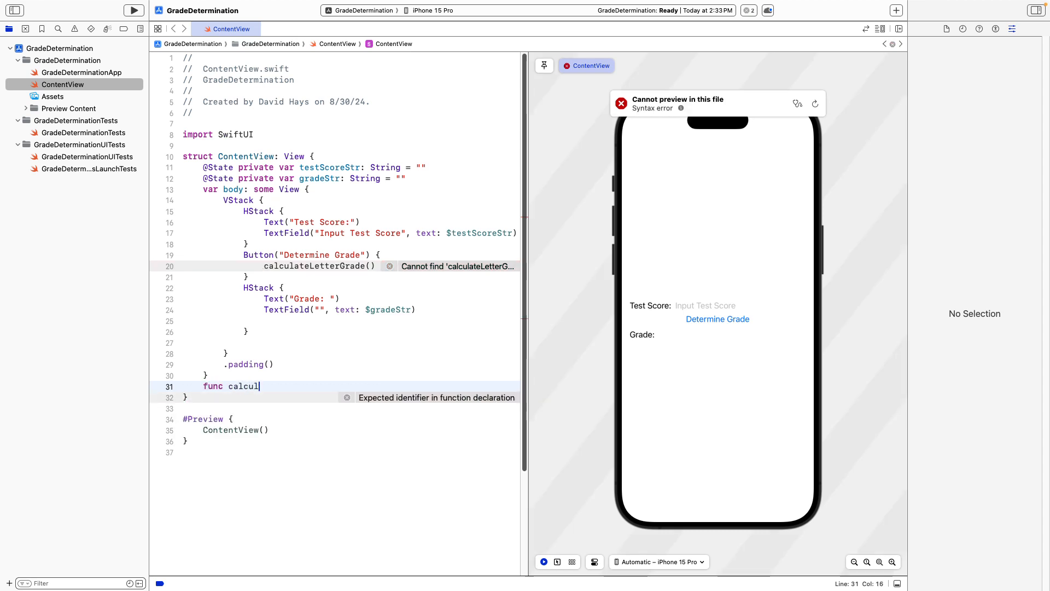
{"action": "type", "text": "ateLett"}
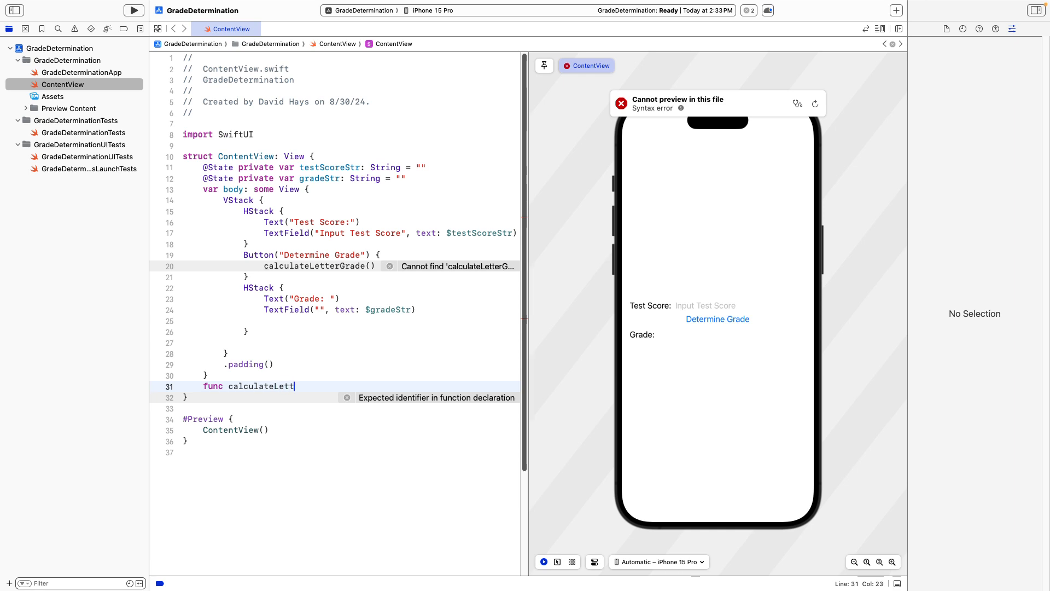
{"action": "type", "text": "erGrade("}
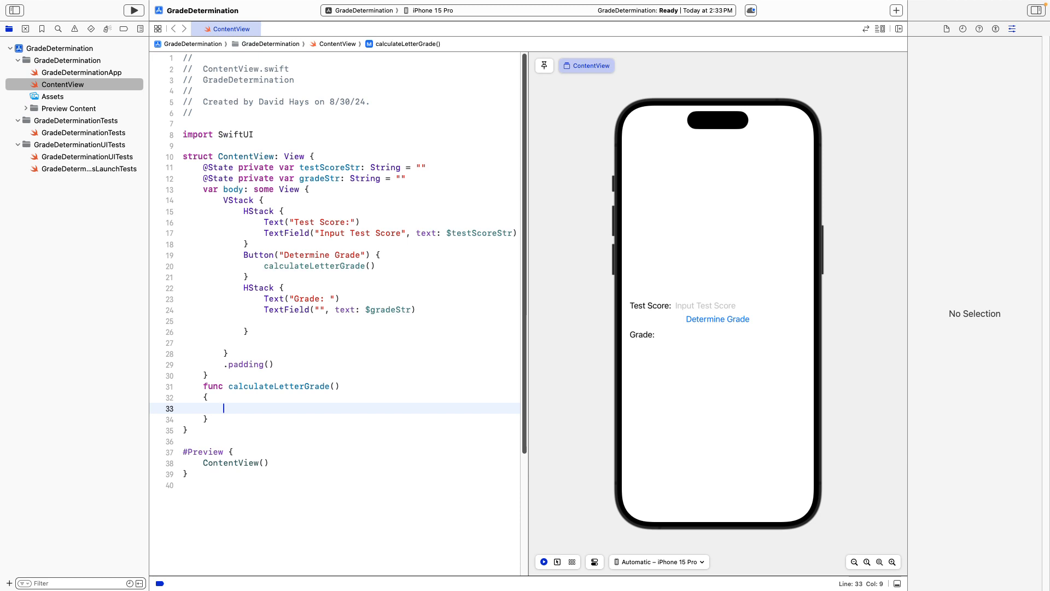
Step: Write an empty if let testScore = Double(testScoreStr) { } block inside calculateLetterGrade
{"action": "type", "text": "if le"}
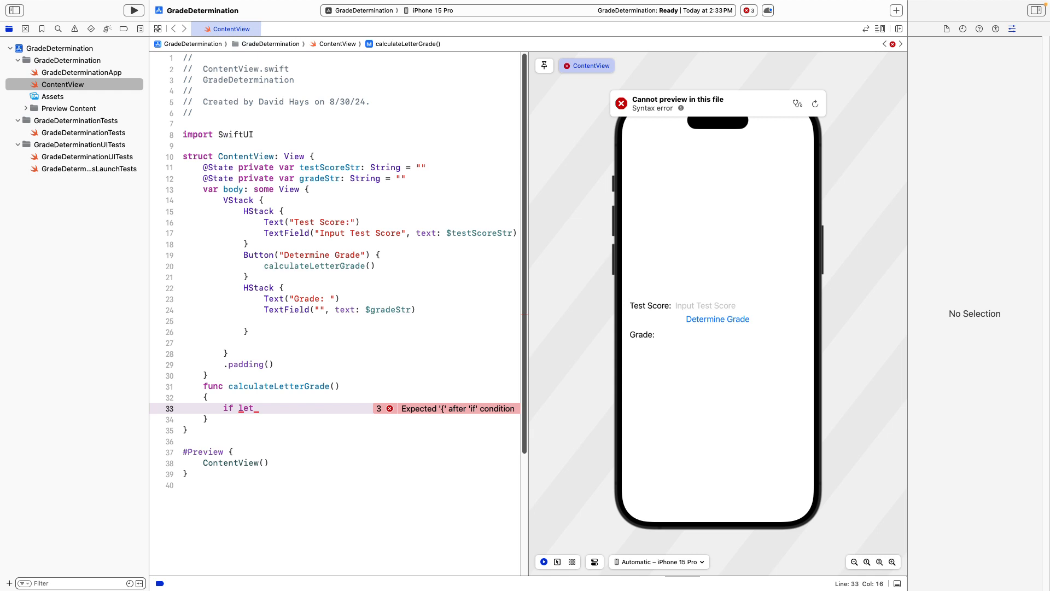
{"action": "type", "text": "tes"}
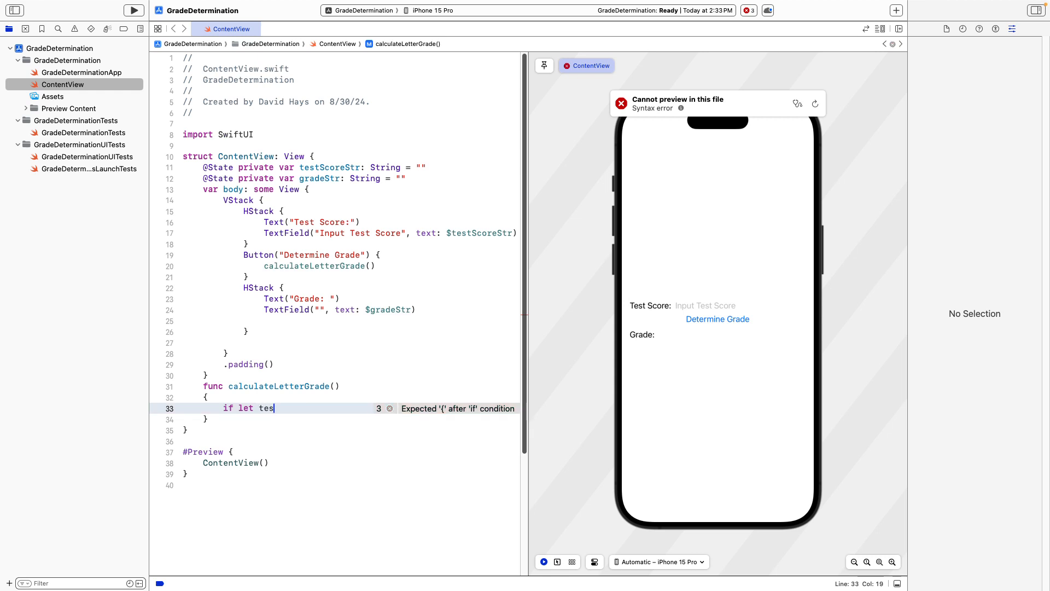
{"action": "type", "text": "tScore = Double"}
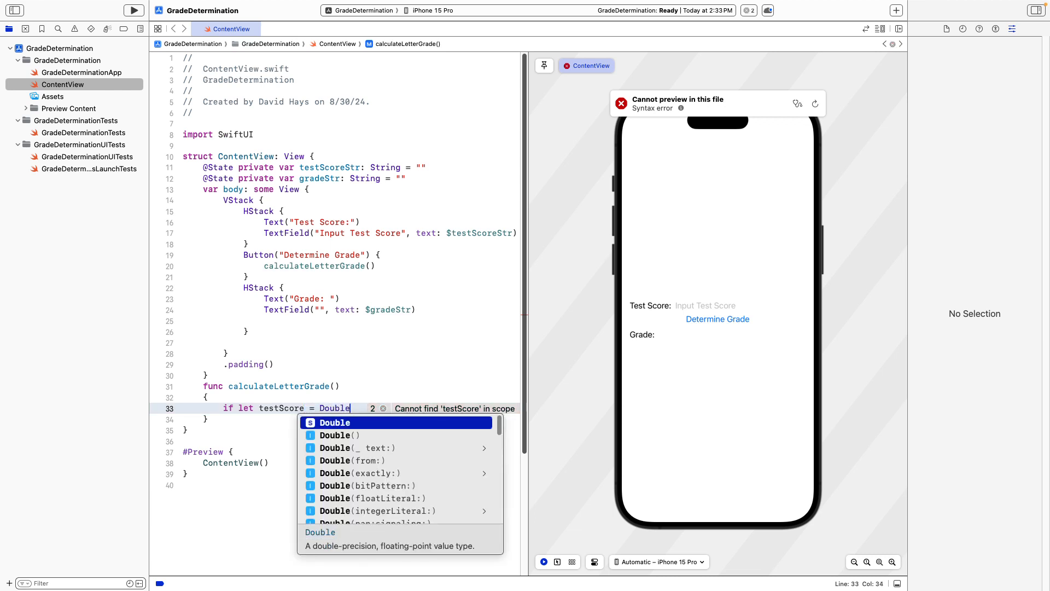
{"action": "type", "text": "testScoreStr"}
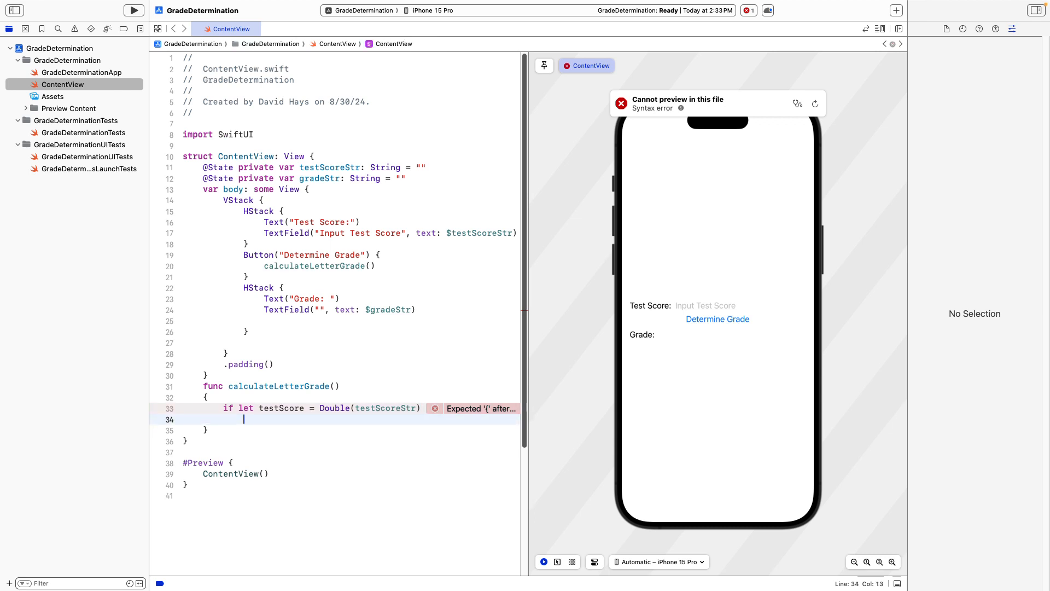
{"action": "type", "text": "{"}
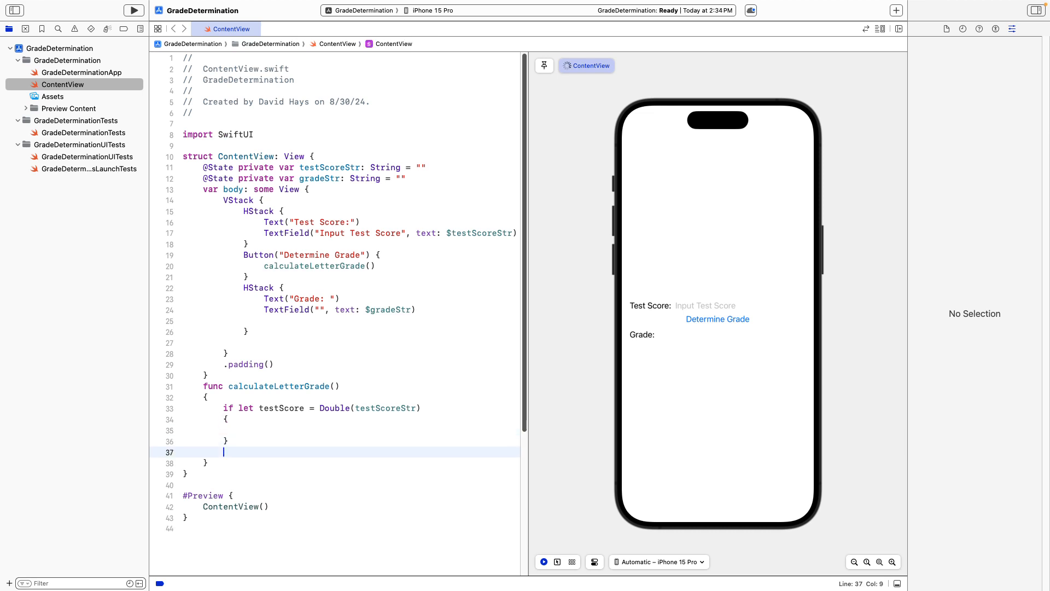
Step: Add an else branch that sets gradeStr = "Invalid Input"
{"action": "type", "text": "else {"}
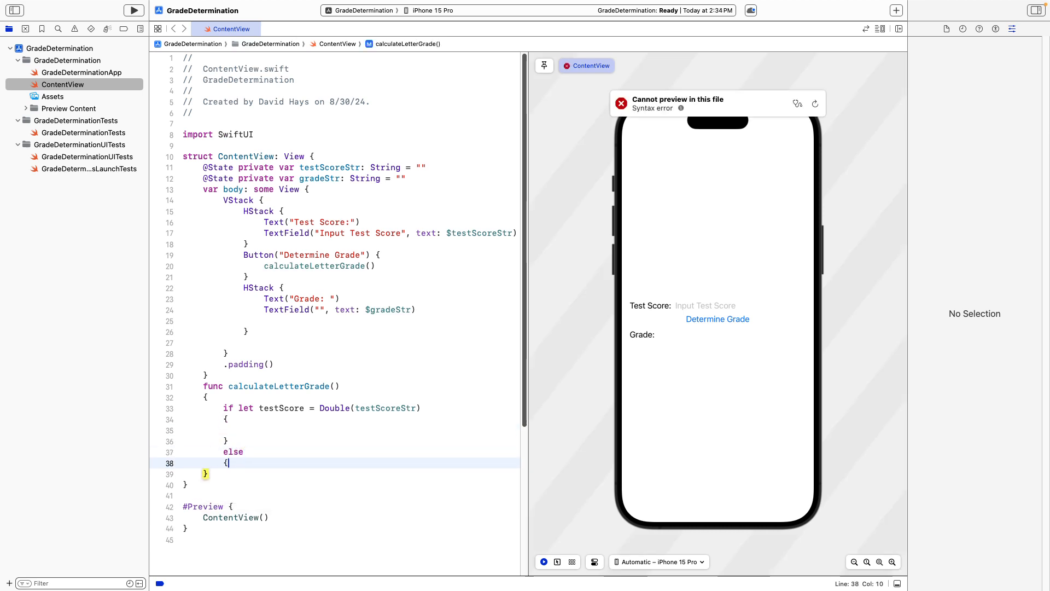
{"action": "key", "text": "enter"}
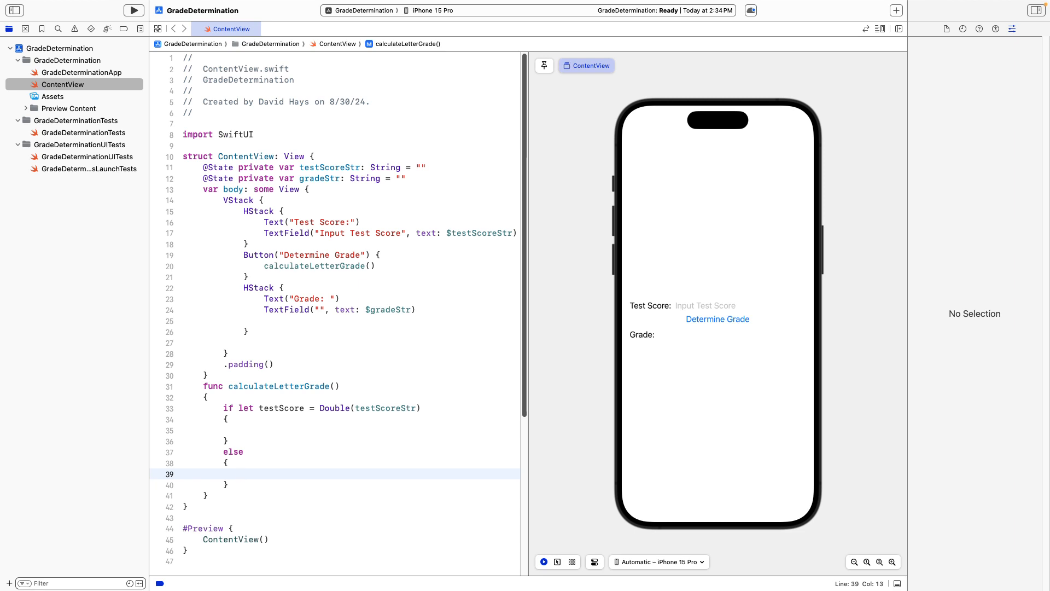
{"action": "type", "text": "g"}
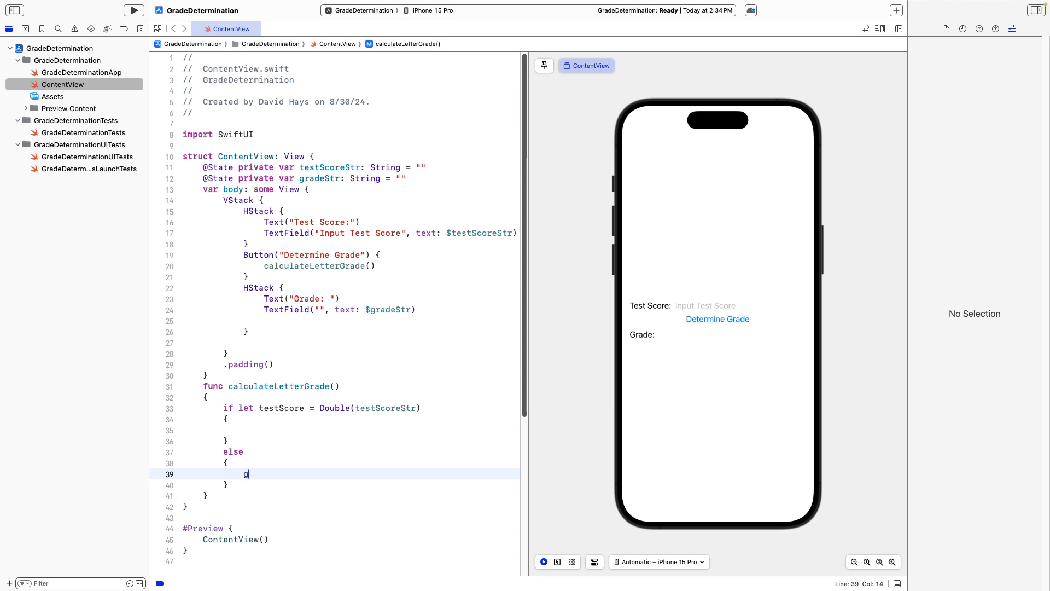
{"action": "type", "text": "radeStr = \""}
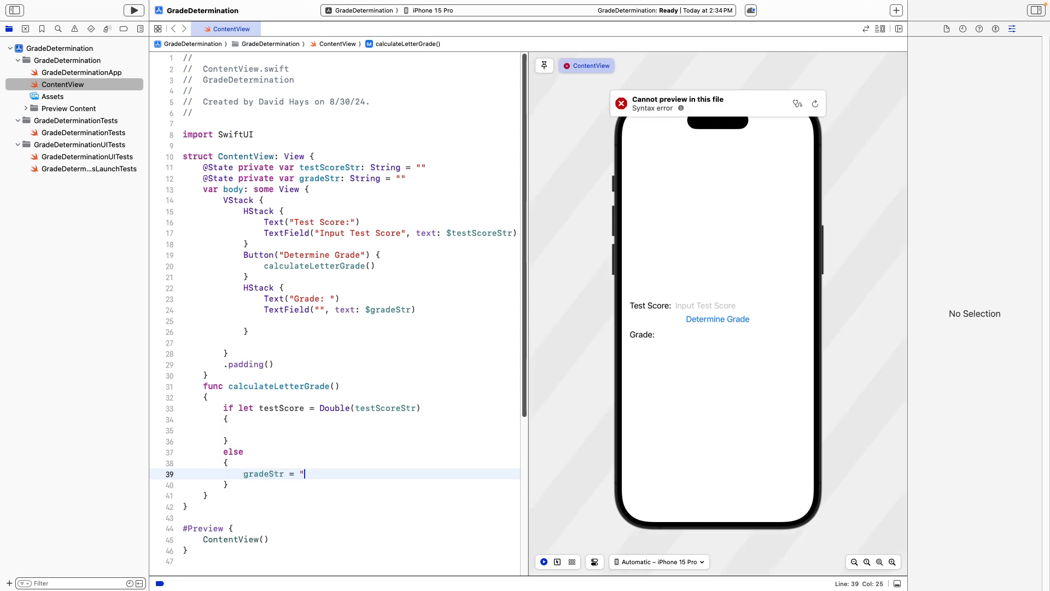
{"action": "type", "text": "Erro\""}
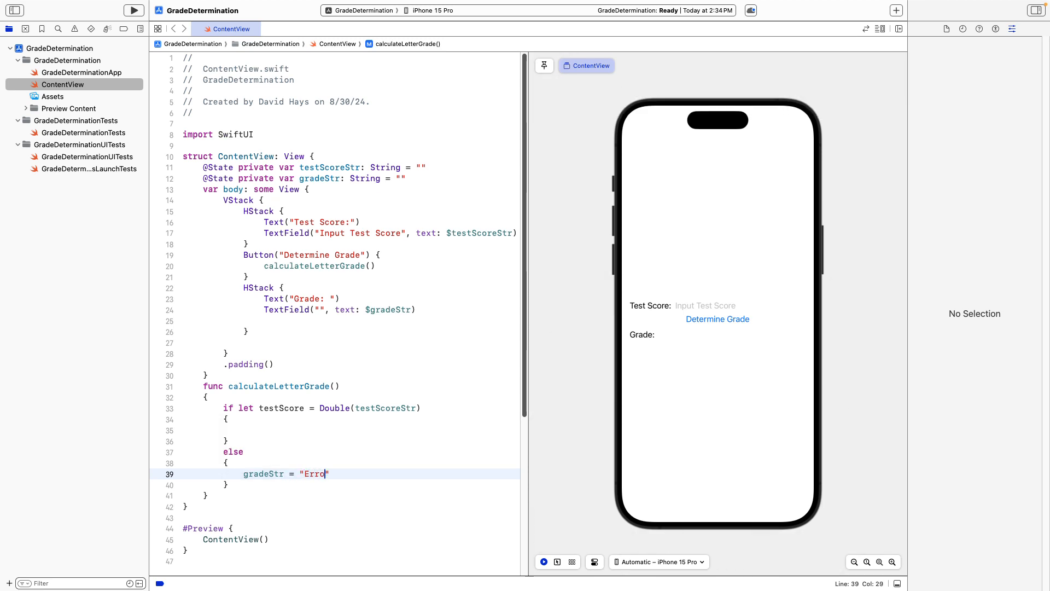
{"action": "type", "text": "Invalid Inp"}
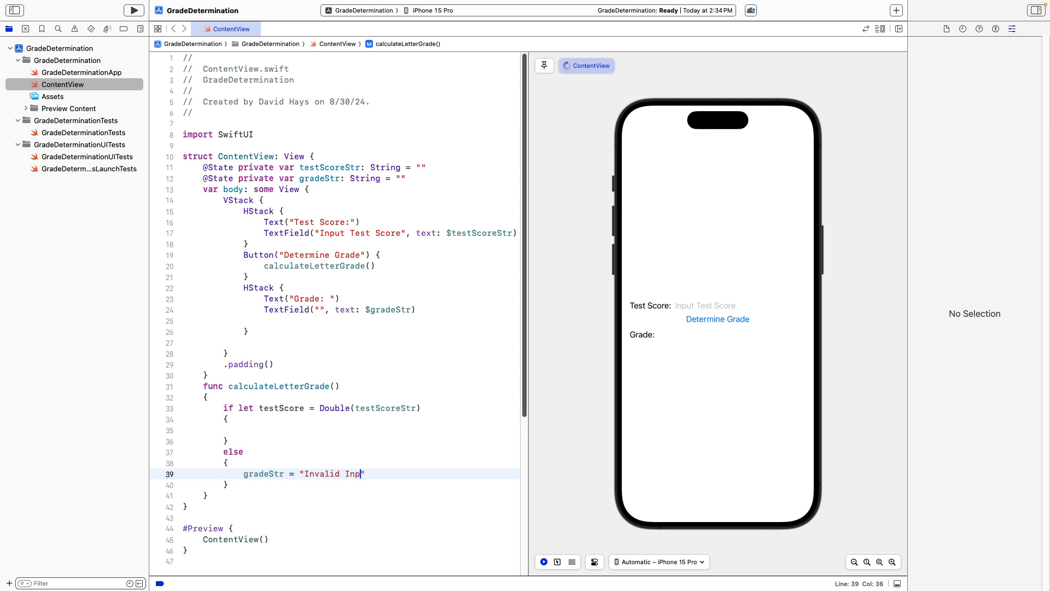
{"action": "type", "text": "ut"}
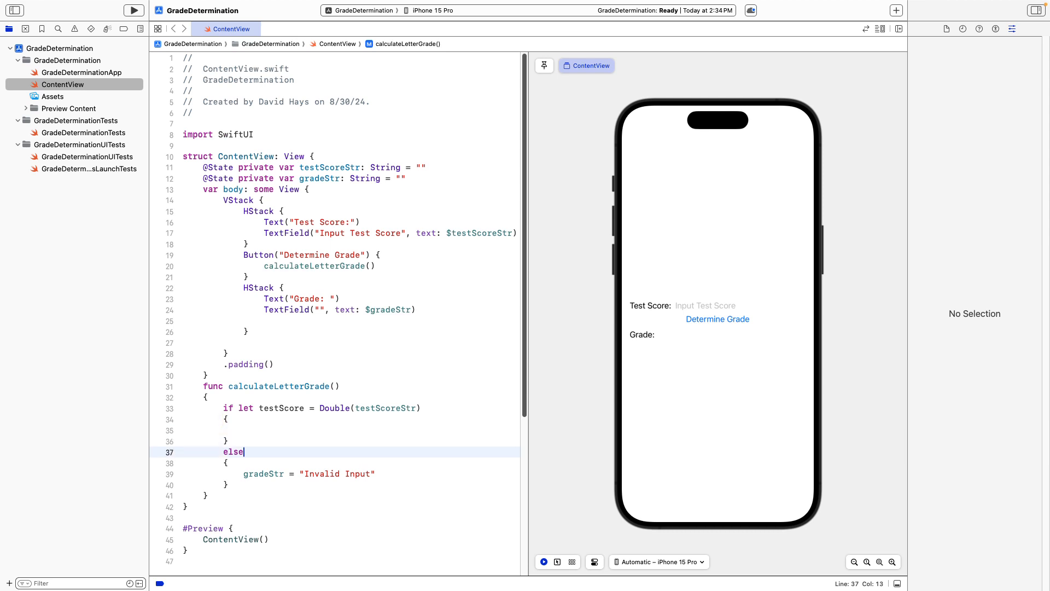
Step: Write if (testScore >= 90) { gradeStr = "A" } inside the if let
{"action": "type", "text": "i"}
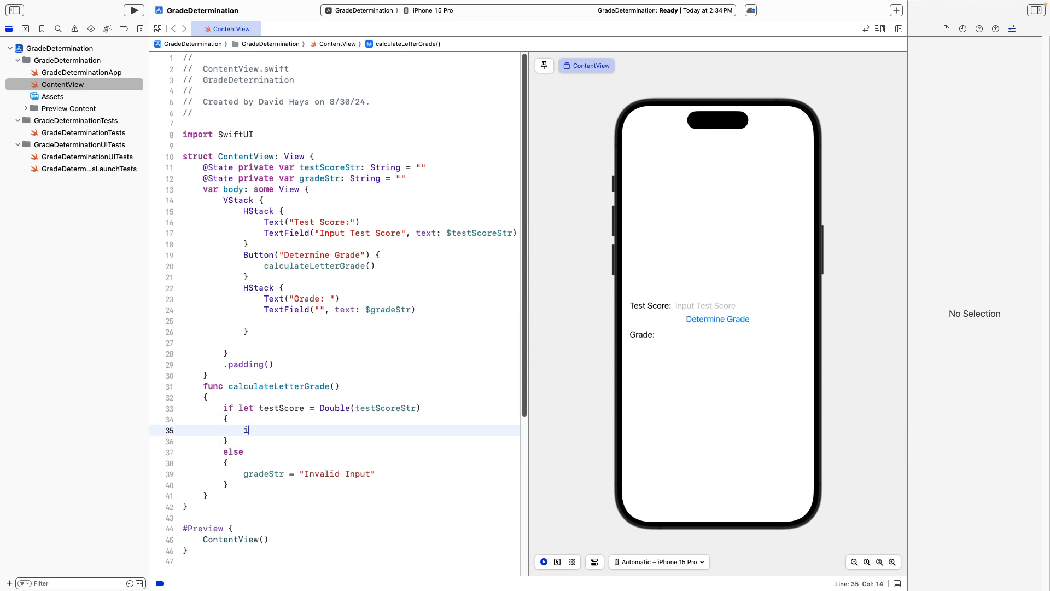
{"action": "type", "text": "f"}
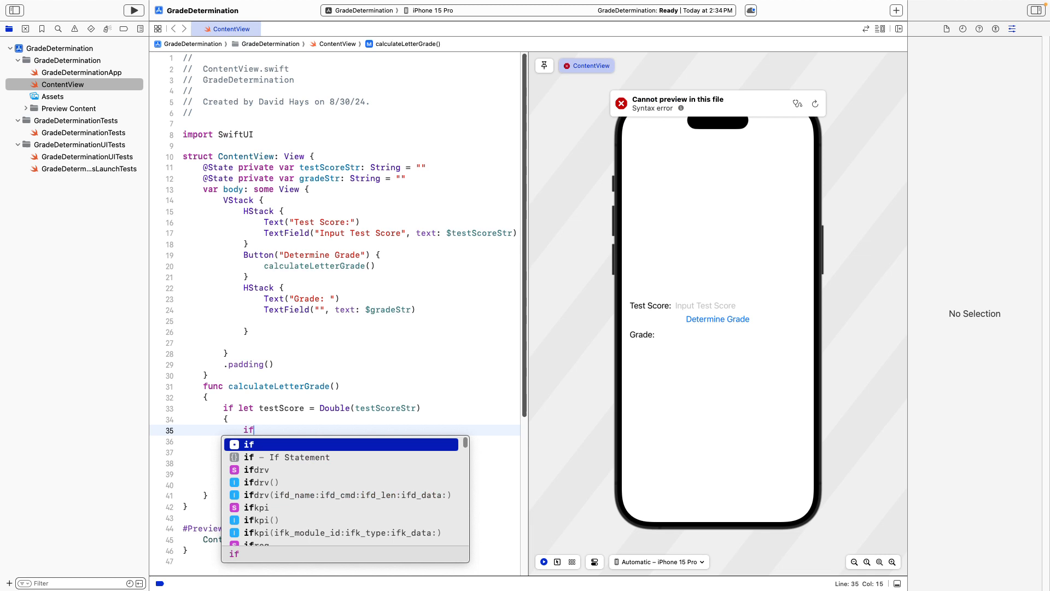
{"action": "type", "text": "testScore >="}
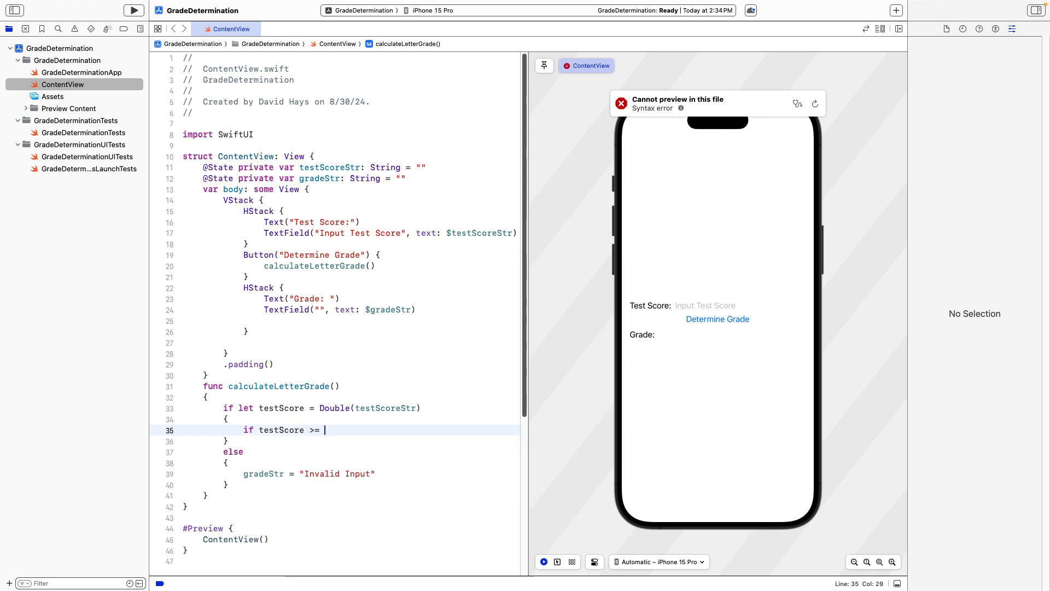
{"action": "type", "text": "90"}
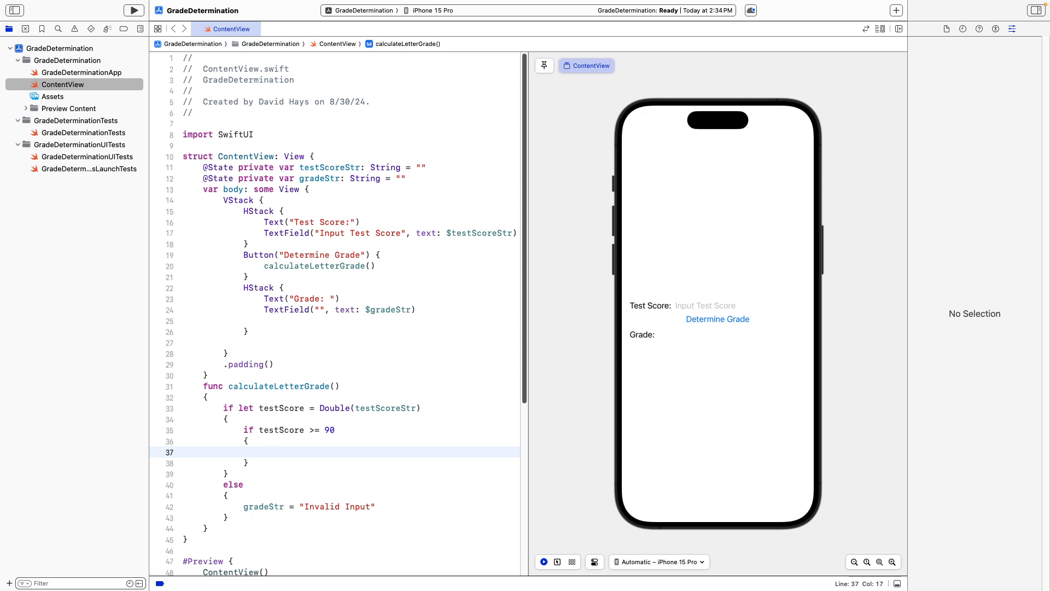
{"action": "left_click", "coordinate": [244, 429]}
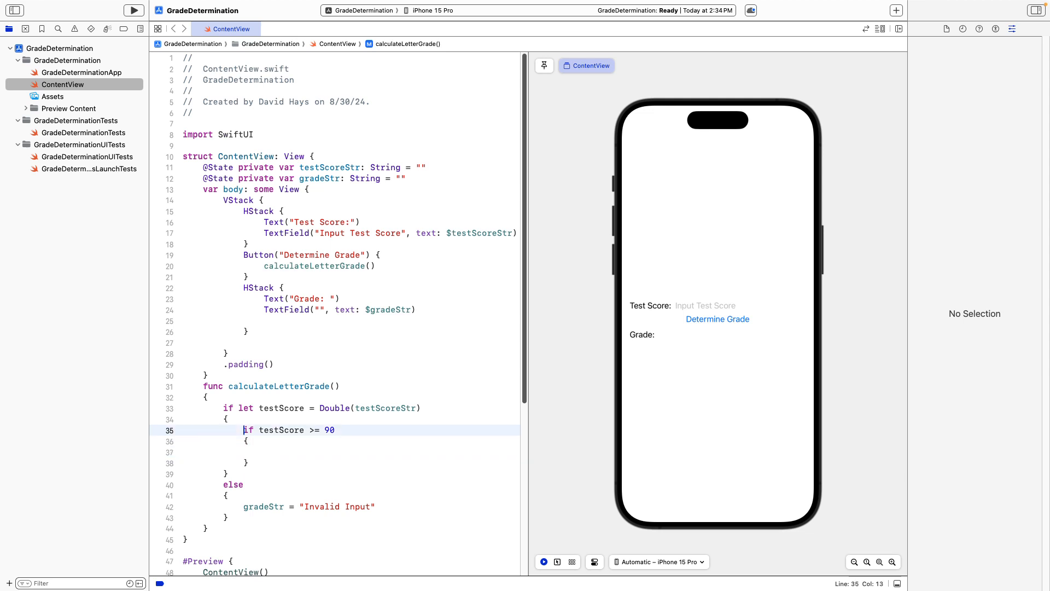
{"action": "type", "text": "("}
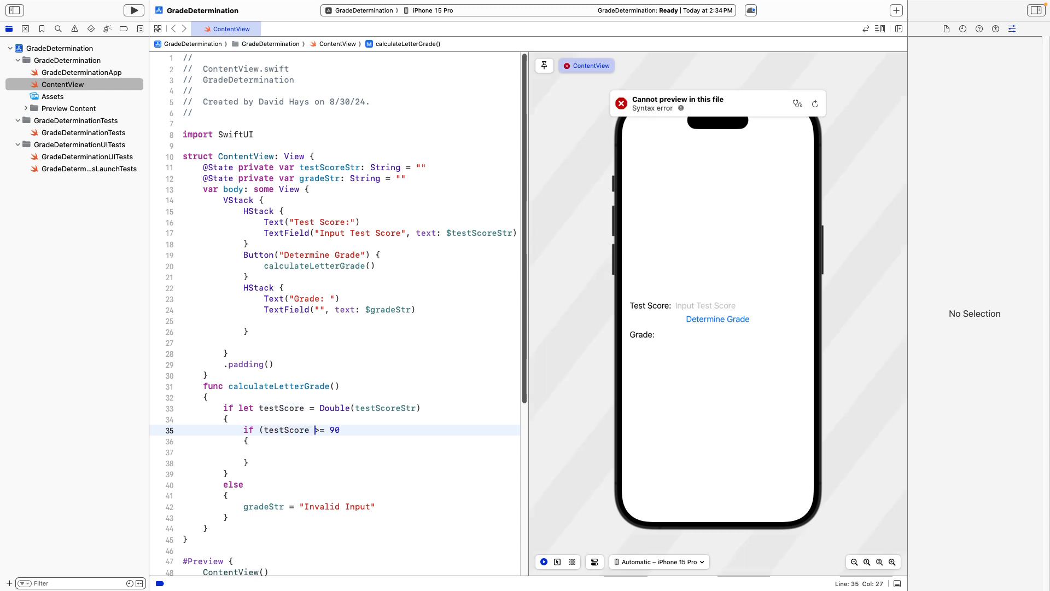
{"action": "type", "text": ")"}
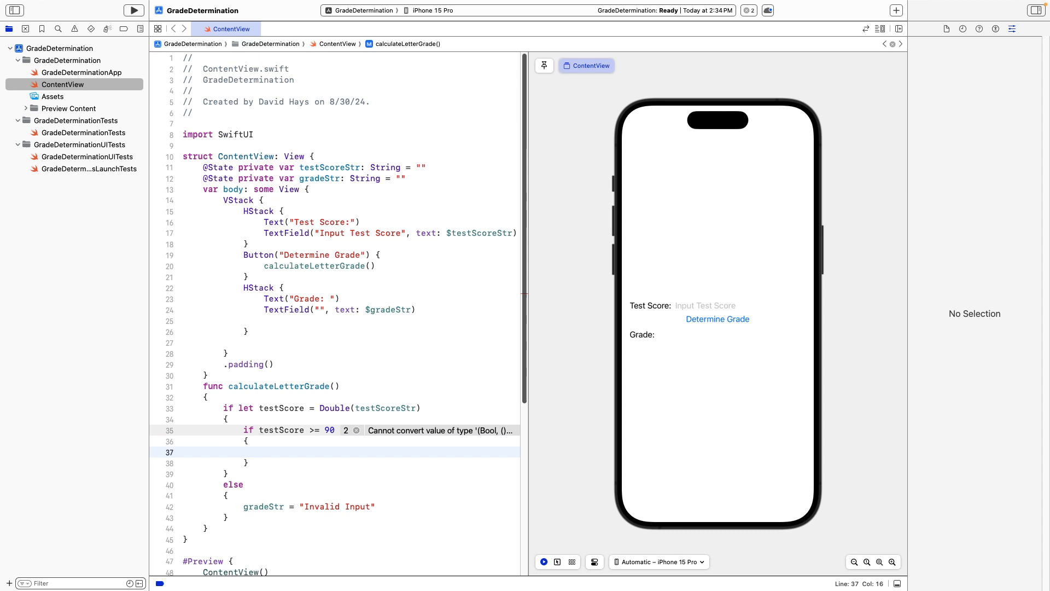
{"action": "type", "text": "grade"}
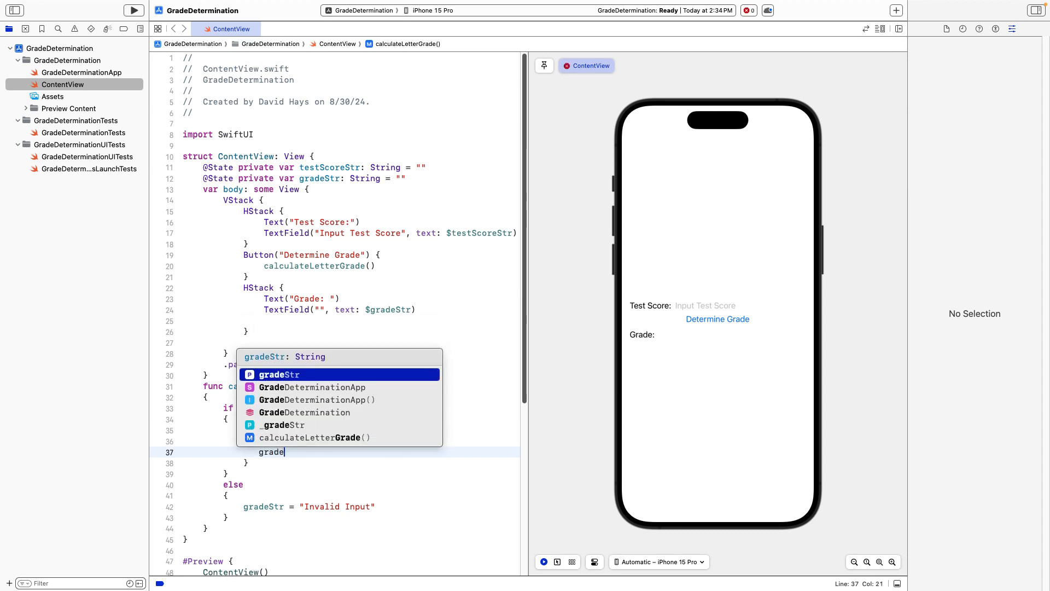
{"action": "key", "text": "tab"}
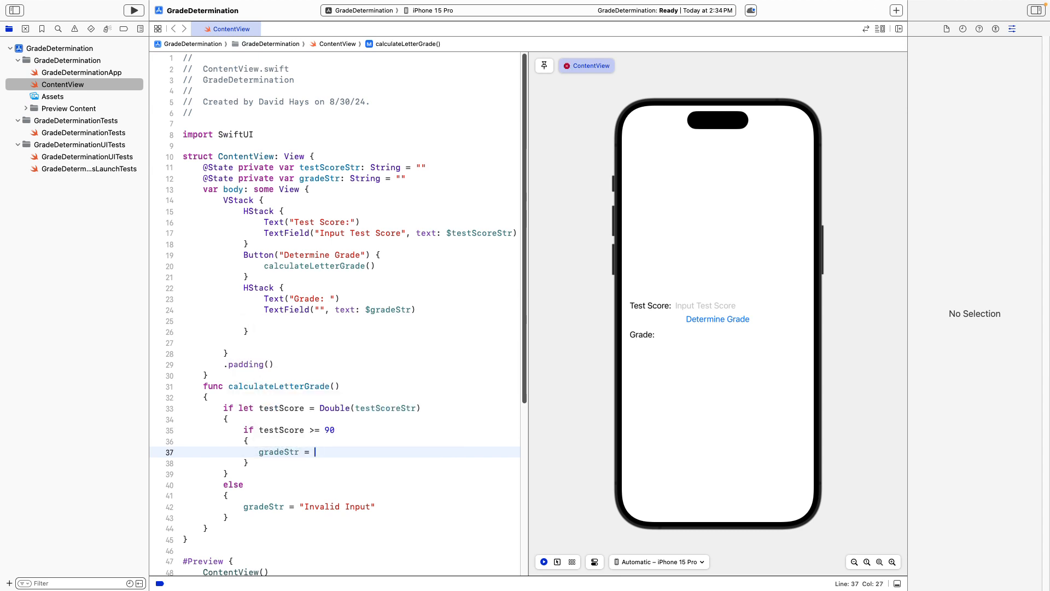
{"action": "type", "text": "\"A\""}
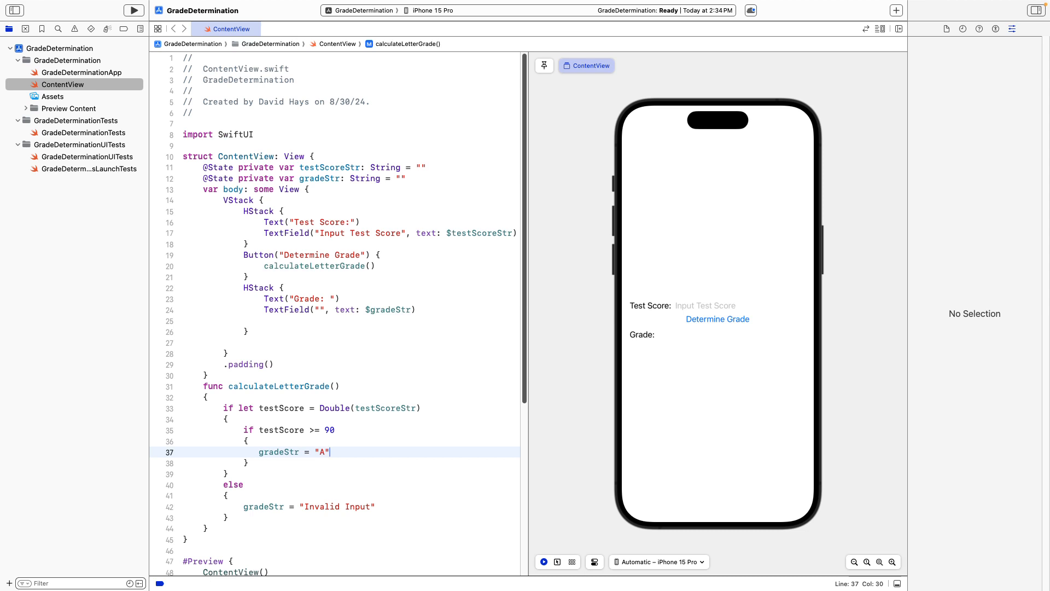
Step: Add else-if branches assigning "B" for scores >= 80 and "C" for >= 70
{"action": "type", "text": "e"}
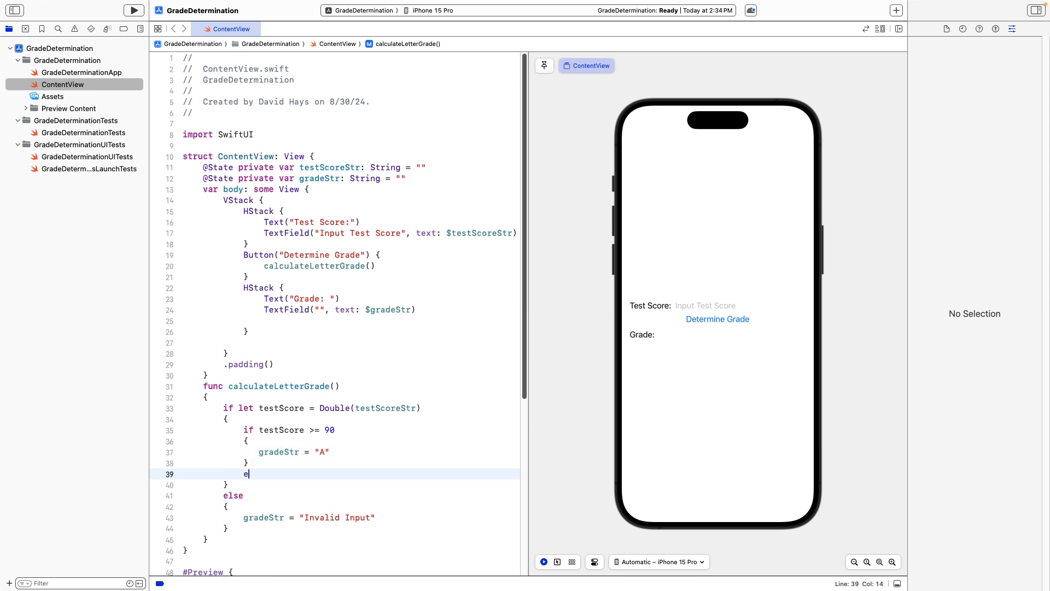
{"action": "type", "text": "lse if testScore >= 80"}
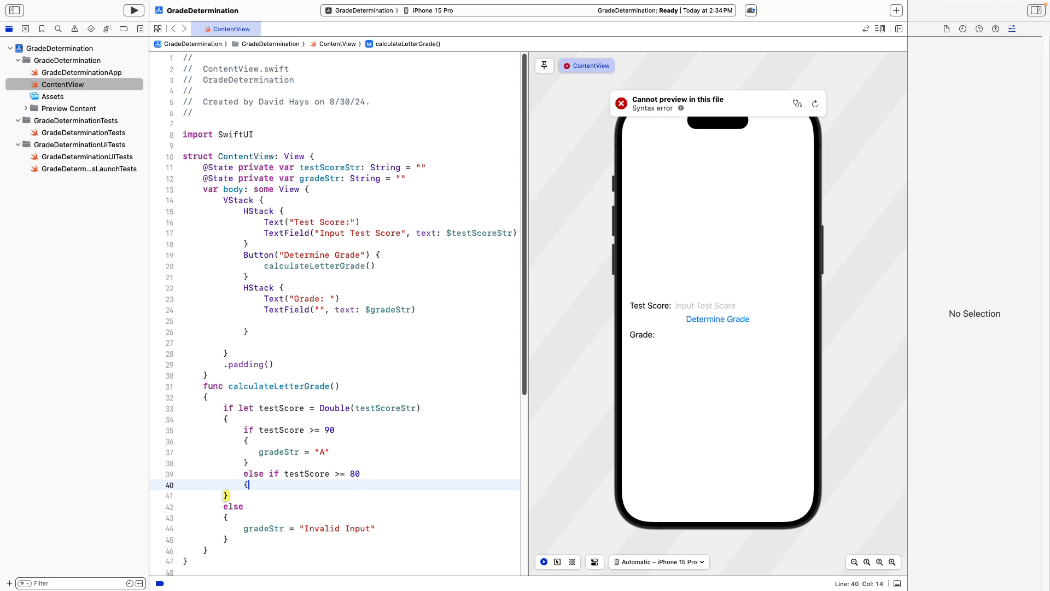
{"action": "type", "text": "gradeStr = \"B"}
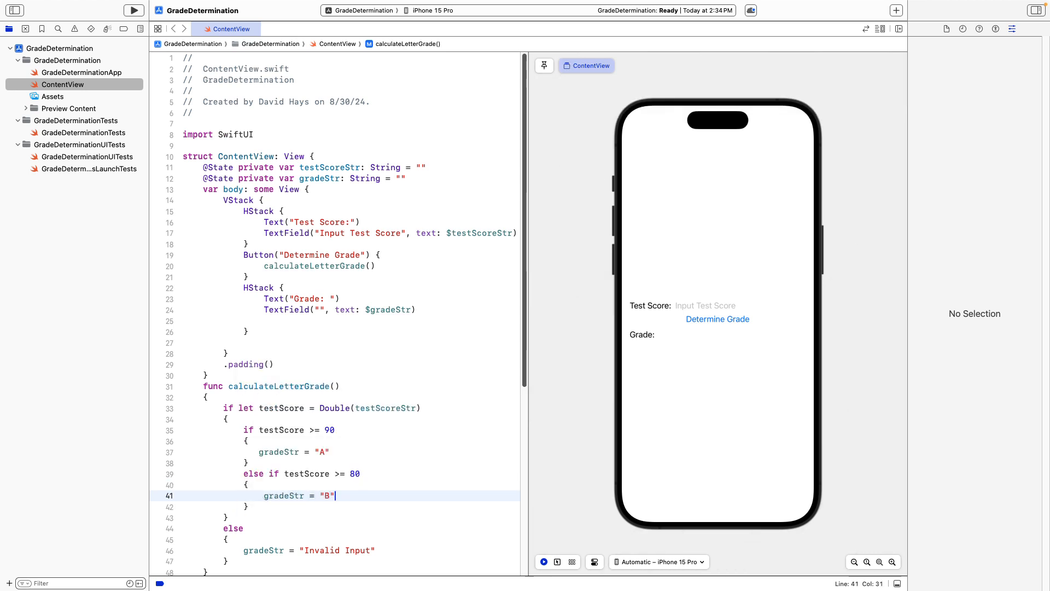
{"action": "type", "text": "else if testSc"}
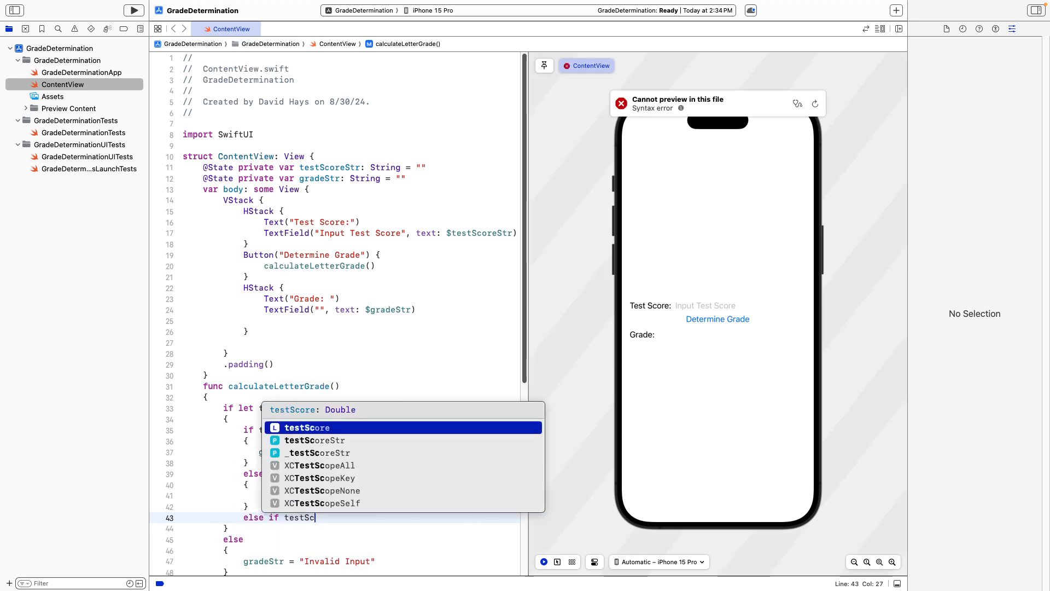
{"action": "type", "text": "7"}
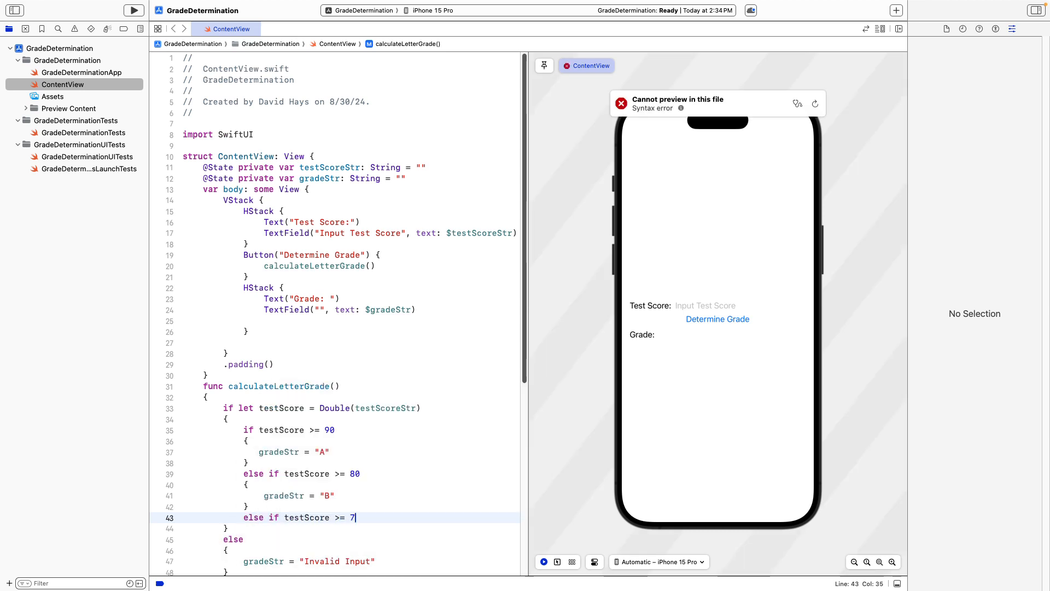
{"action": "type", "text": "0{"}
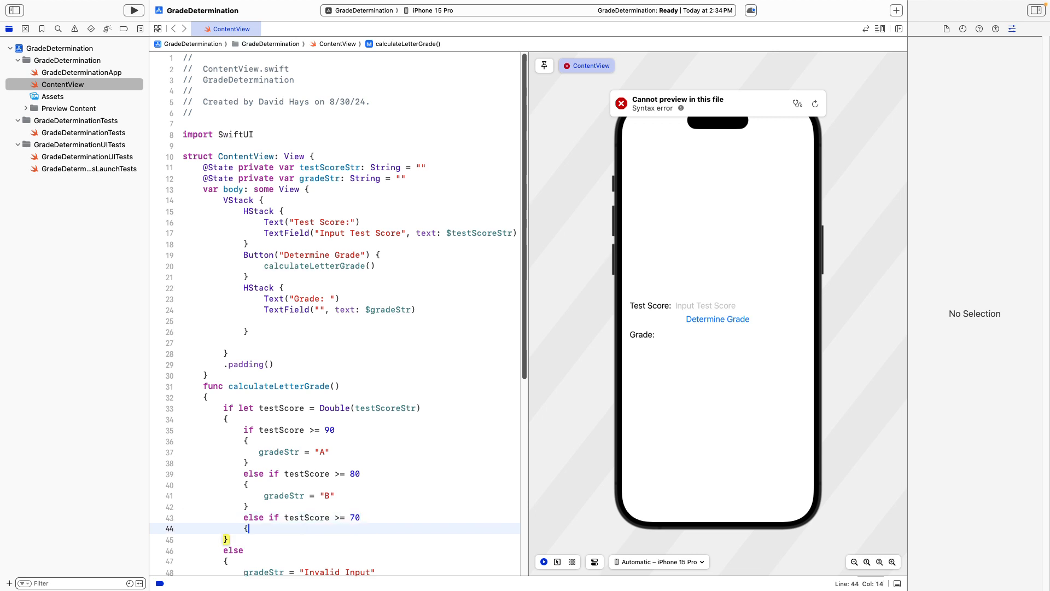
{"action": "type", "text": "gradeStr ="}
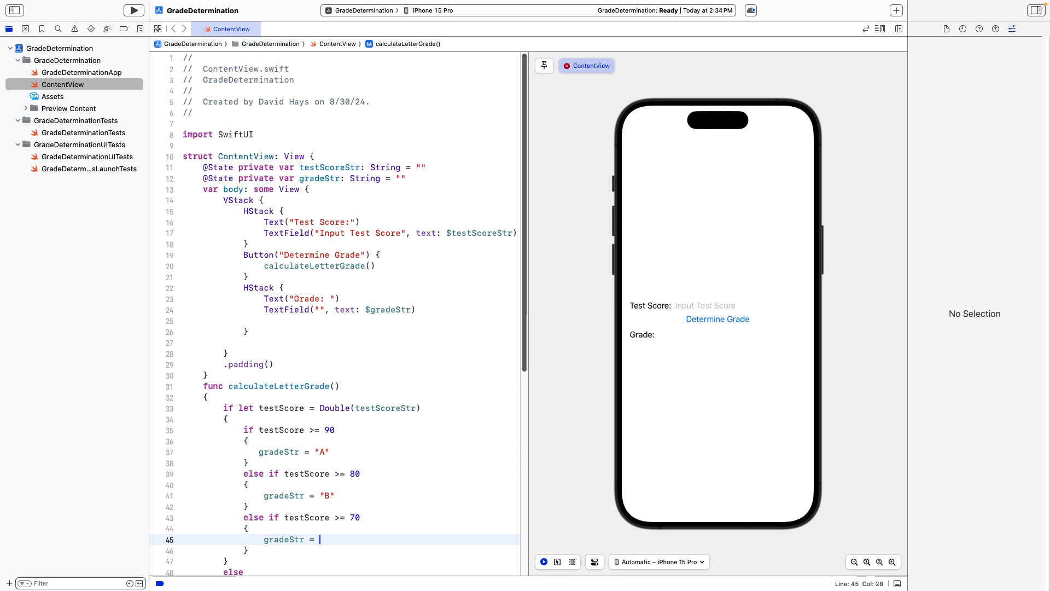
{"action": "type", "text": "\"C\""}
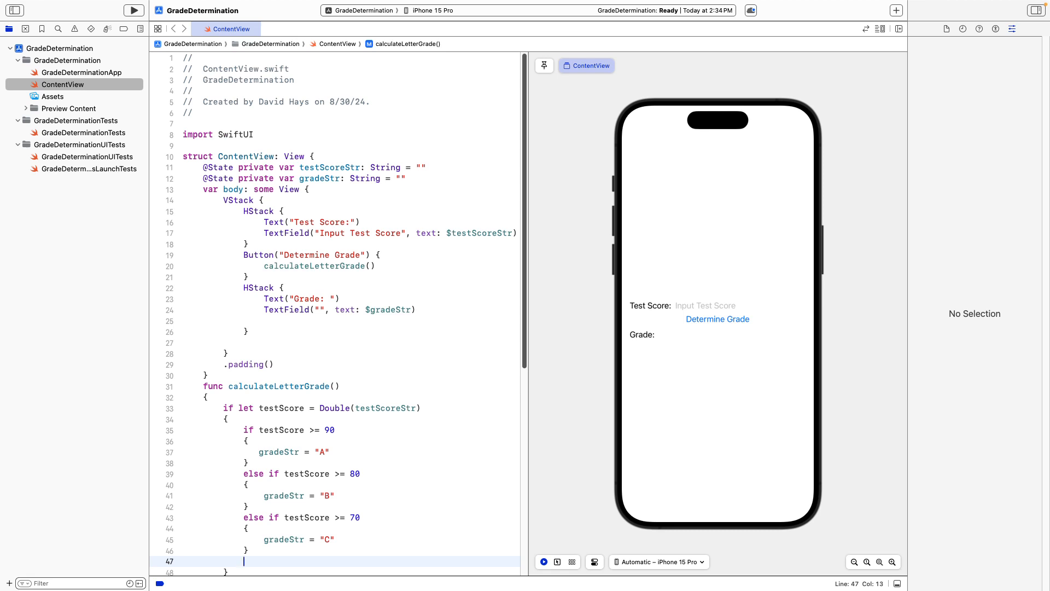
Step: Add the else-if branch assigning "D" for scores >= 60 and begin the final else
{"action": "type", "text": "else if te"}
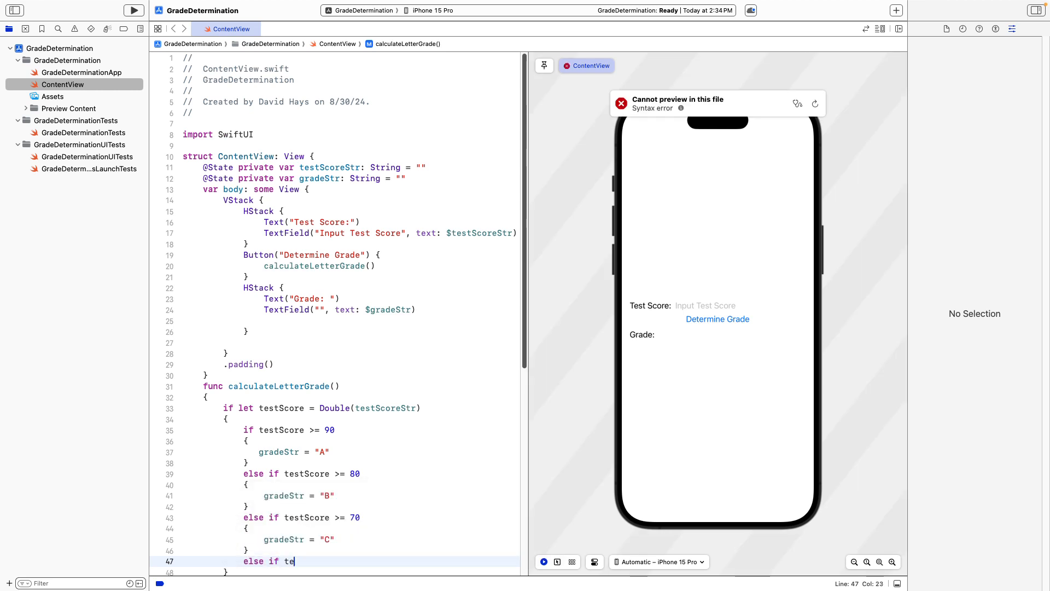
{"action": "type", "text": "stScore >= 60"}
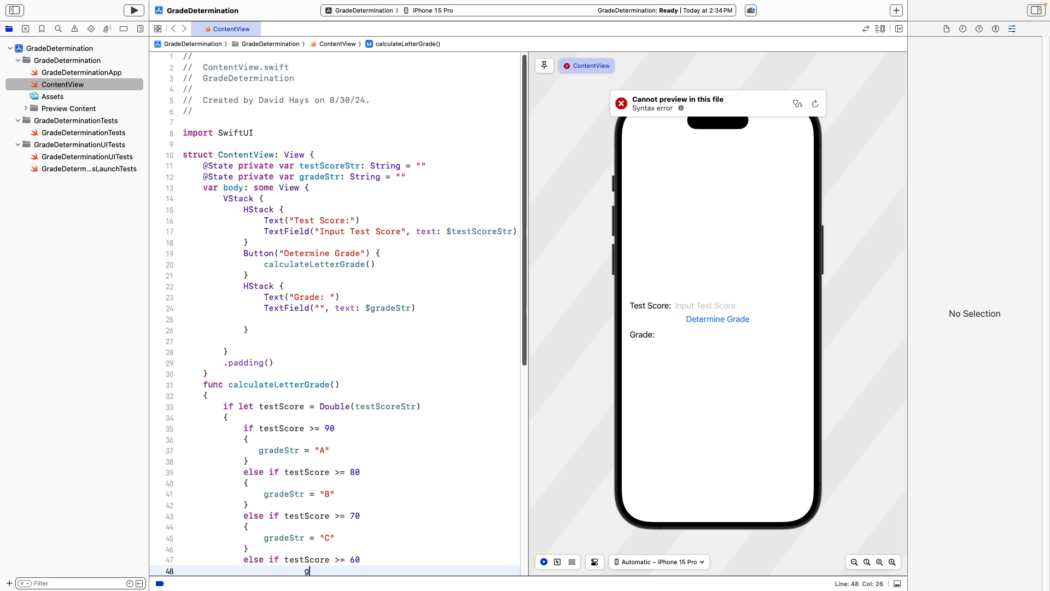
{"action": "type", "text": "radeStr = \"D"}
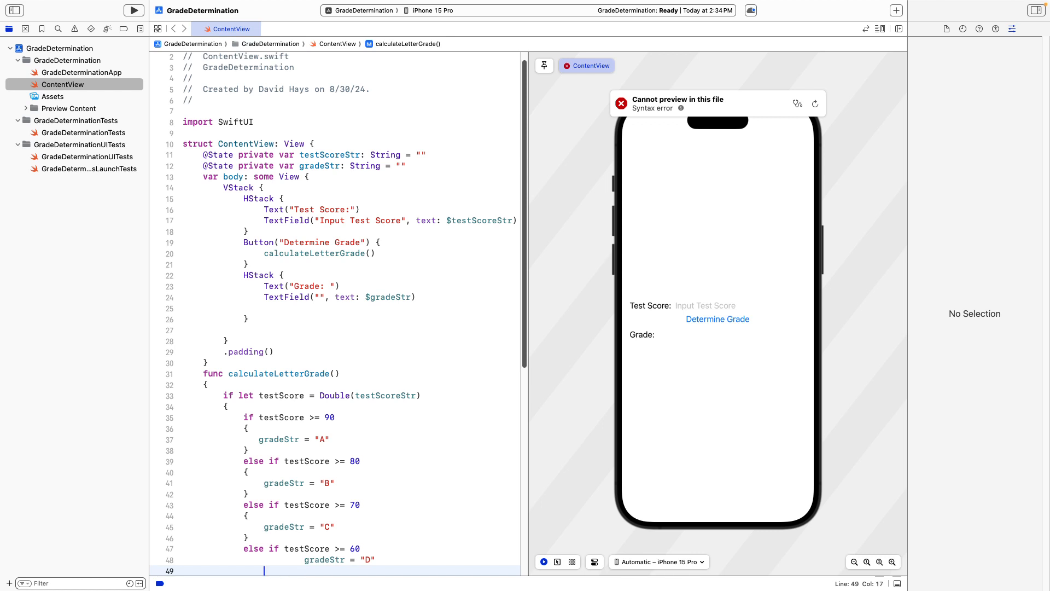
{"action": "type", "text": "else"}
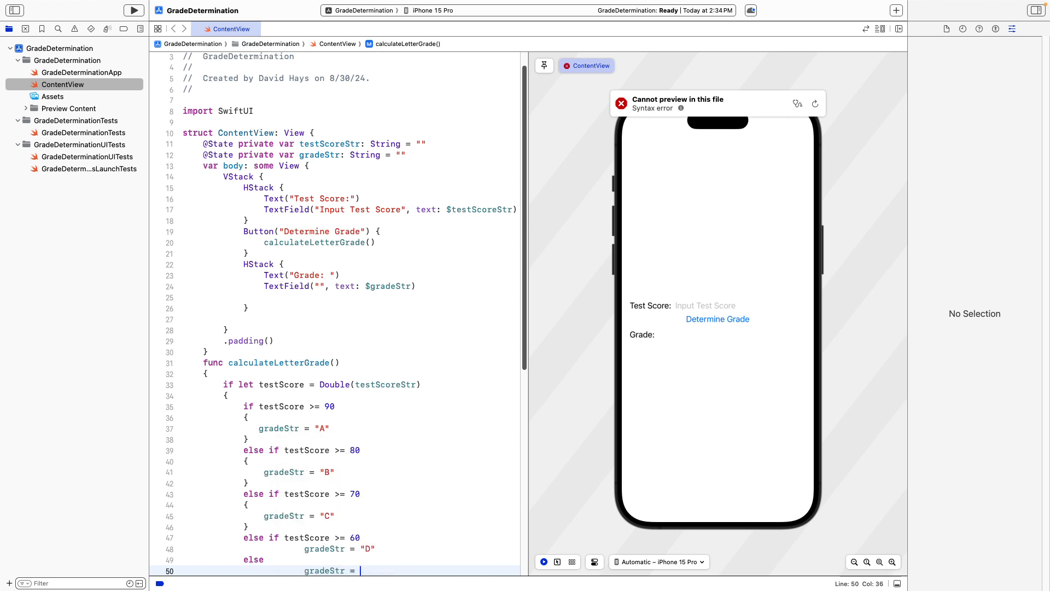
Step: Finish the chain with an else assigning "F", close the braces and run the app
{"action": "type", "text": "\"F\""}
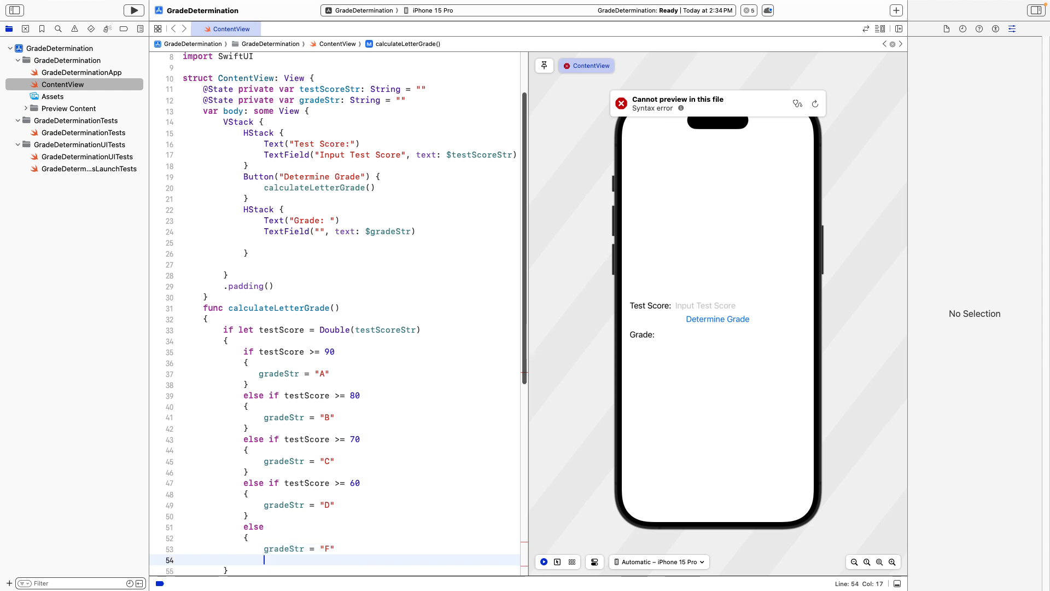
{"action": "type", "text": "}"}
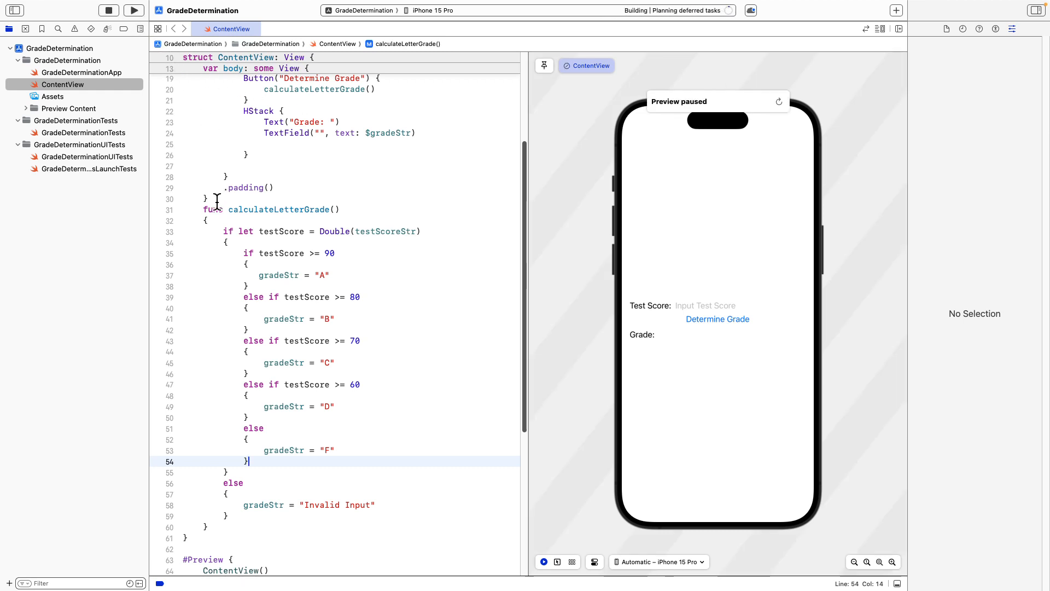
Step: In the Simulator, enter a test score of 70 and determine its grade (C)
{"action": "left_click", "coordinate": [133, 10]}
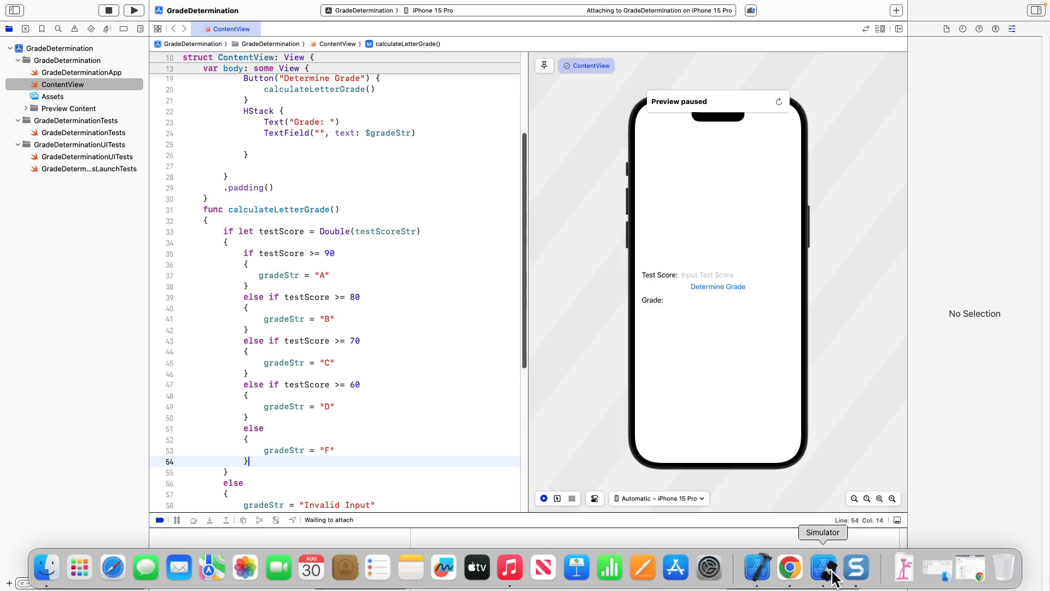
{"action": "left_click", "coordinate": [830, 568]}
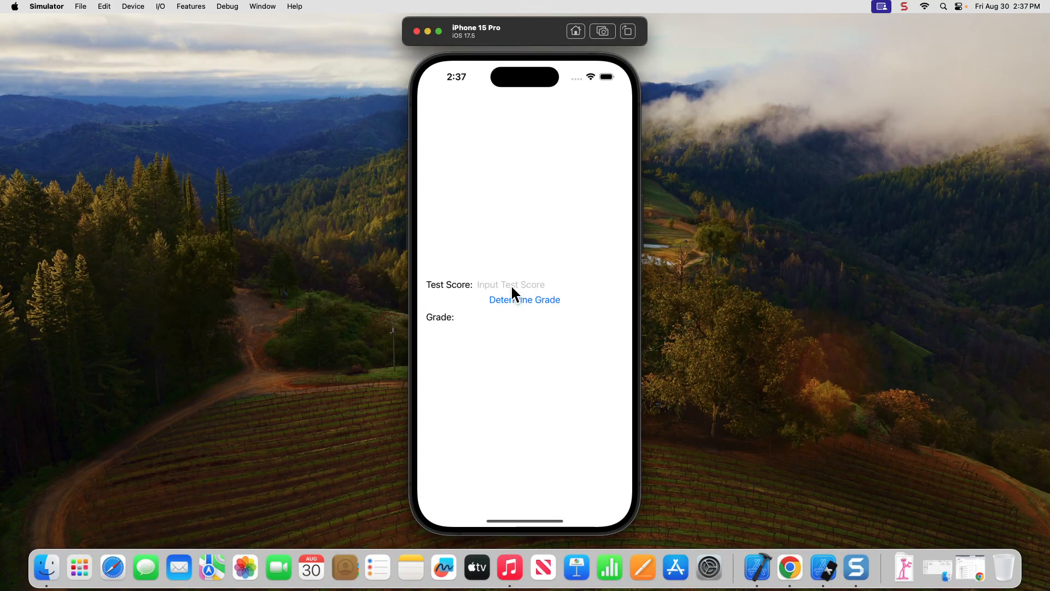
{"action": "left_click", "coordinate": [511, 285]}
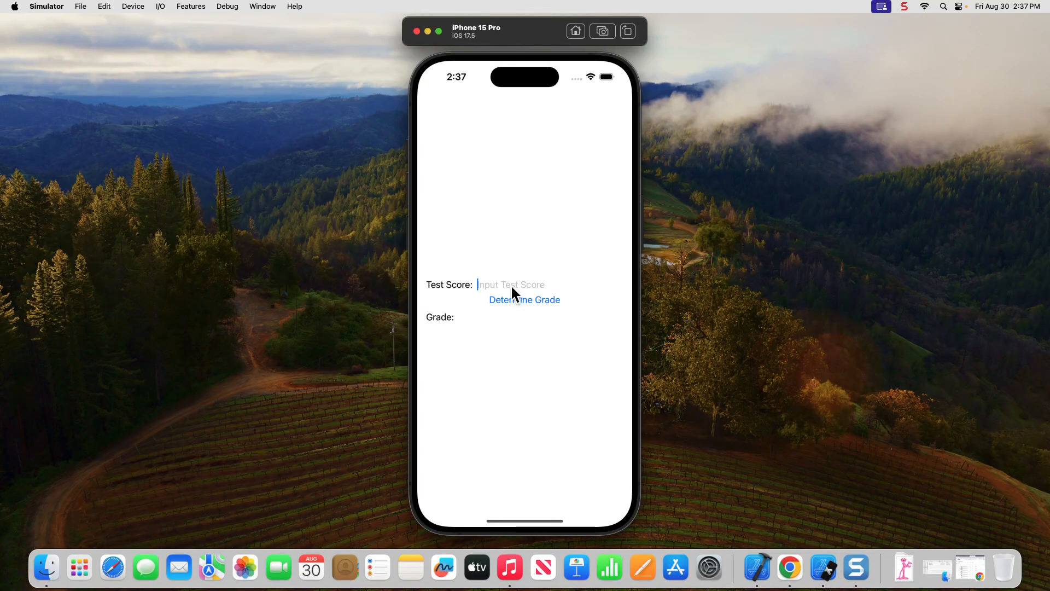
{"action": "type", "text": "70"}
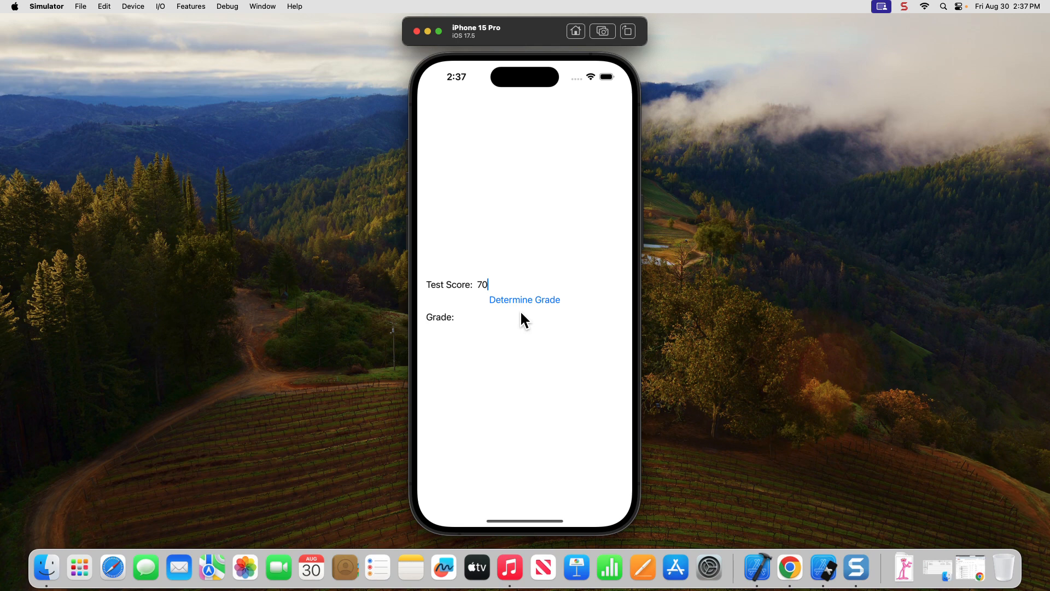
{"action": "left_click", "coordinate": [524, 300]}
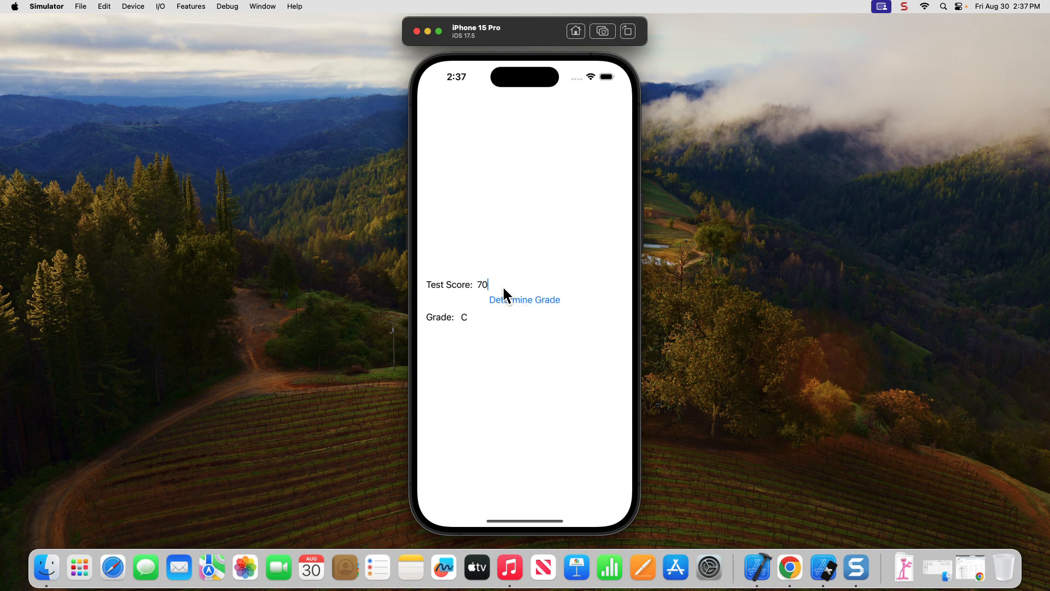
Step: Grade a score of 52 as F, then a score of 91 as A
{"action": "type", "text": "52"}
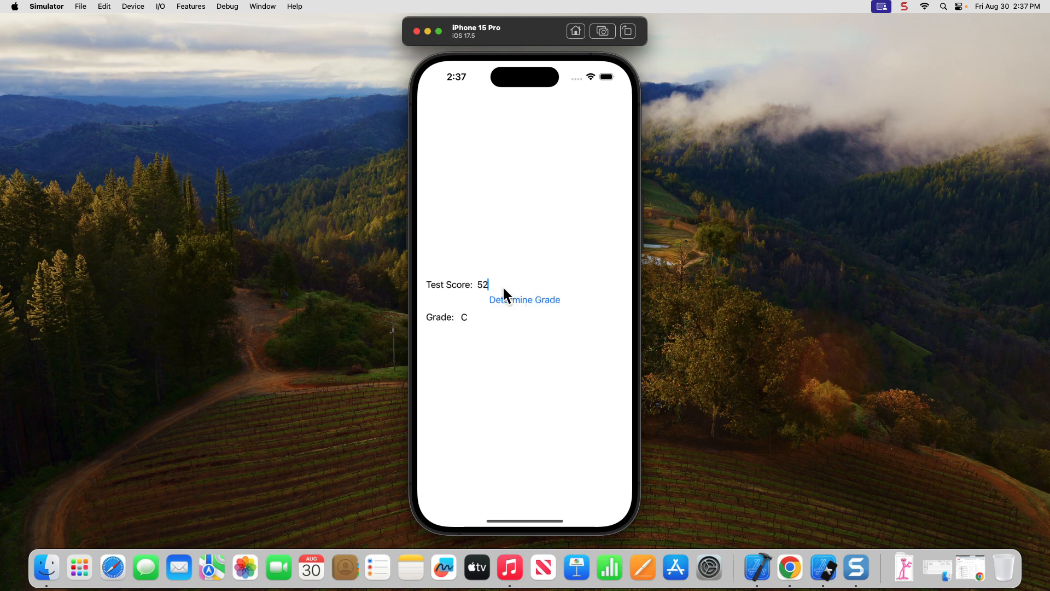
{"action": "left_click", "coordinate": [524, 299]}
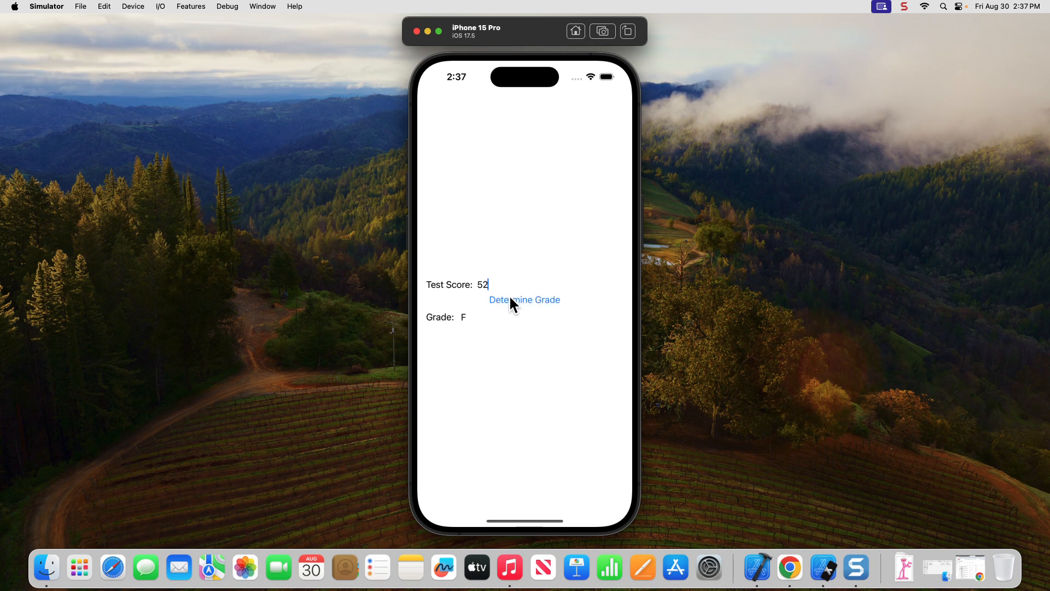
{"action": "left_click", "coordinate": [508, 284]}
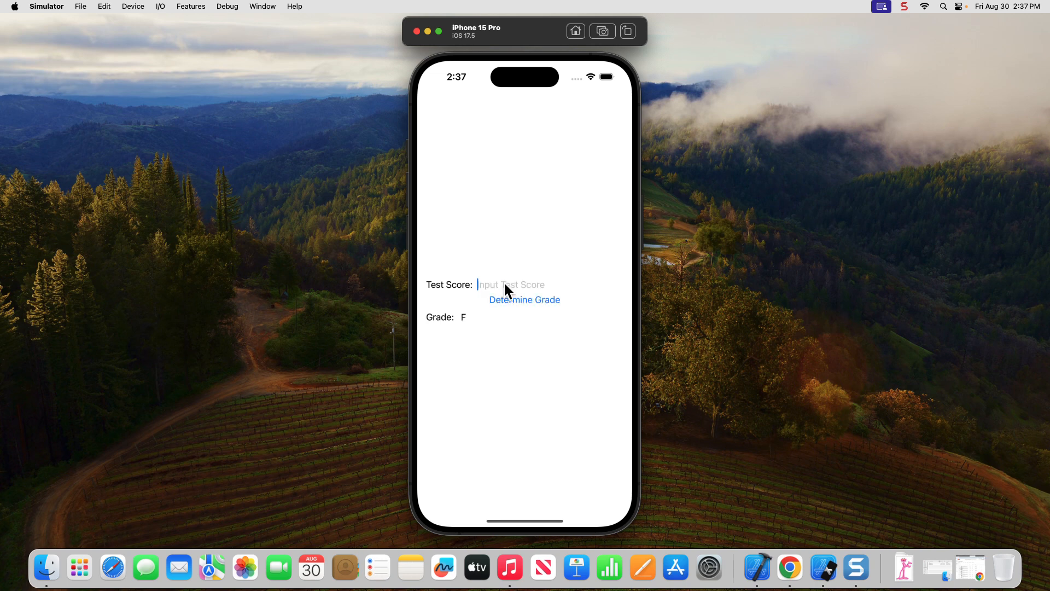
{"action": "type", "text": "91"}
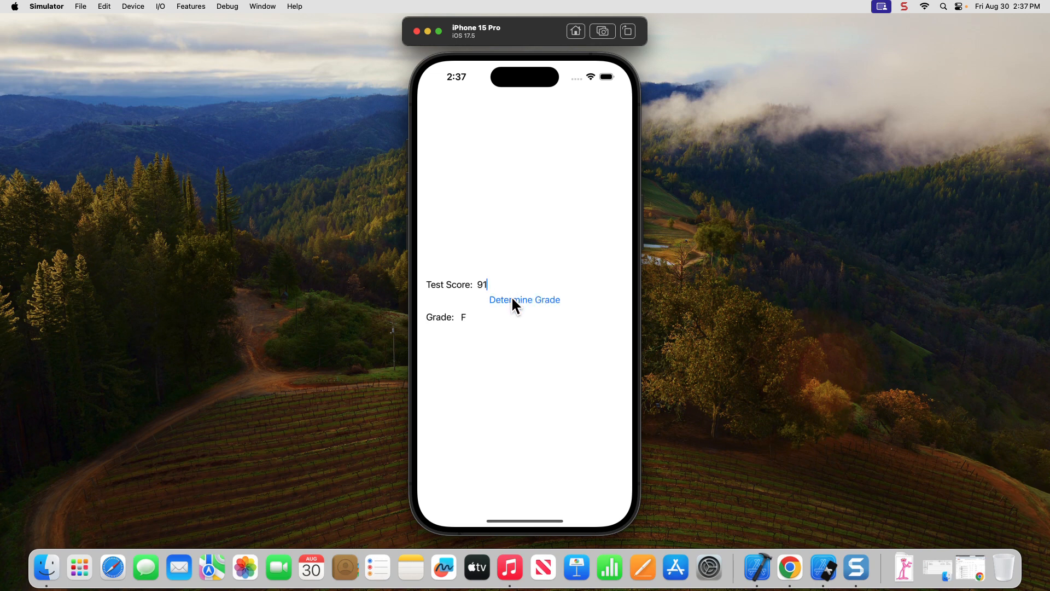
{"action": "left_click", "coordinate": [524, 300]}
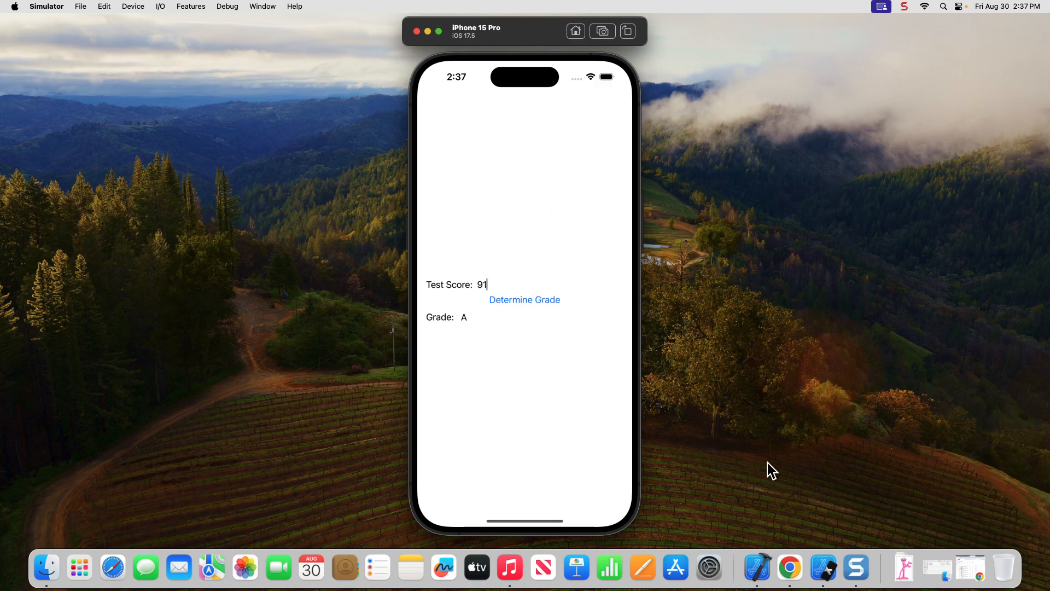
{"action": "mouse_move", "coordinate": [756, 568]}
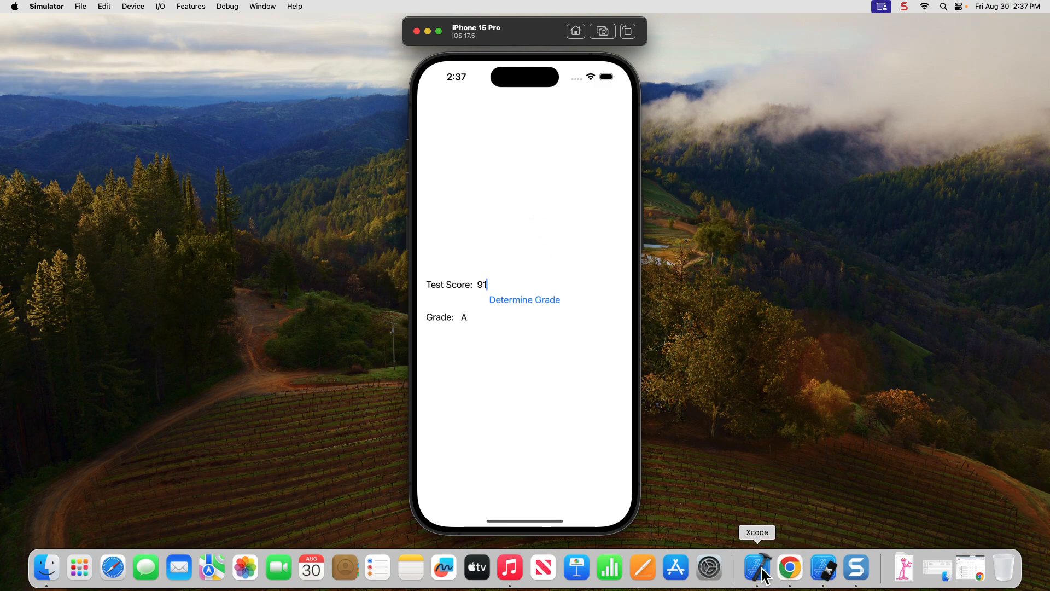
Step: Return to Xcode and review the if let and testScore >= 90 conditions in calculateLetterGrade
{"action": "left_click", "coordinate": [757, 567]}
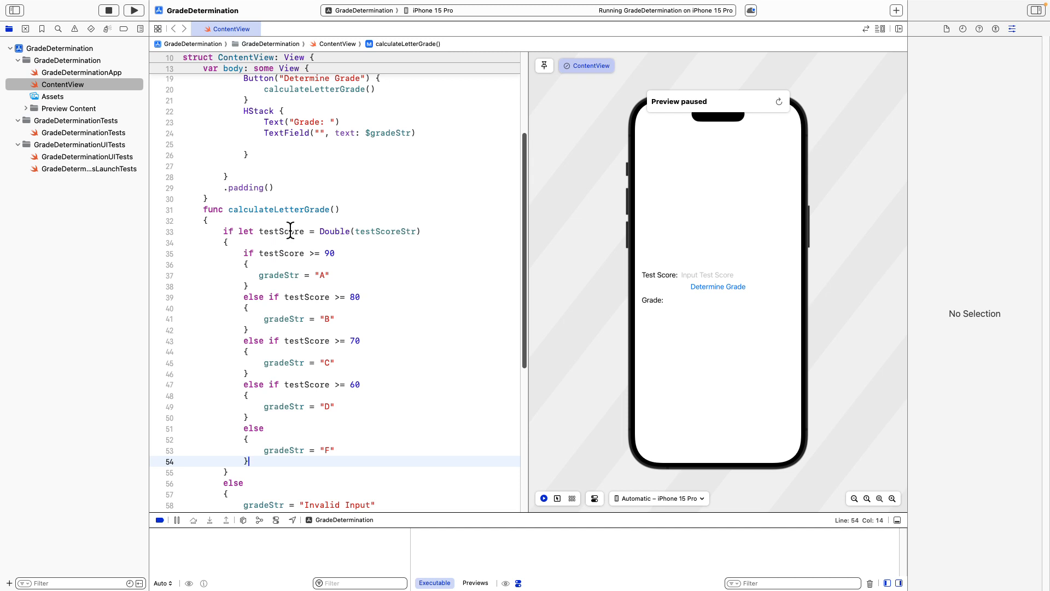
{"action": "left_click_drag", "start_coordinate": [238, 231], "coordinate": [393, 231]}
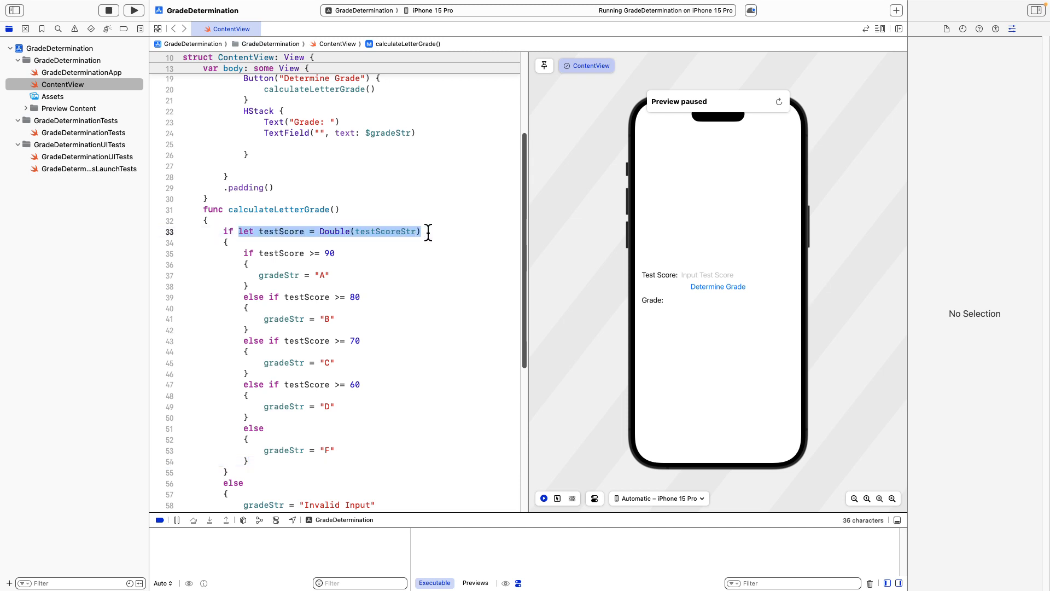
{"action": "left_click", "coordinate": [261, 252]}
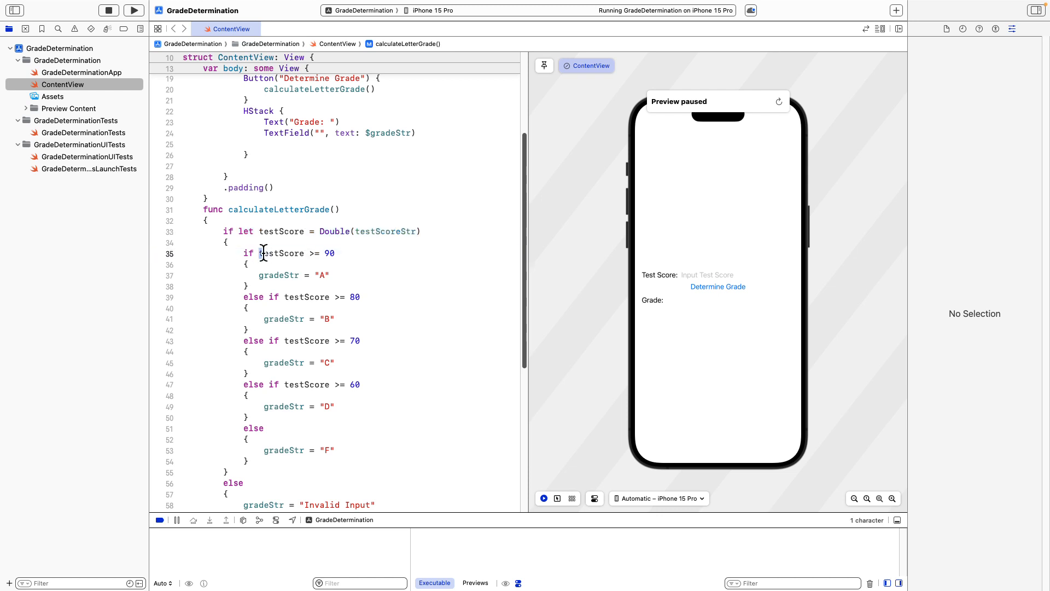
{"action": "double_click", "coordinate": [281, 253]}
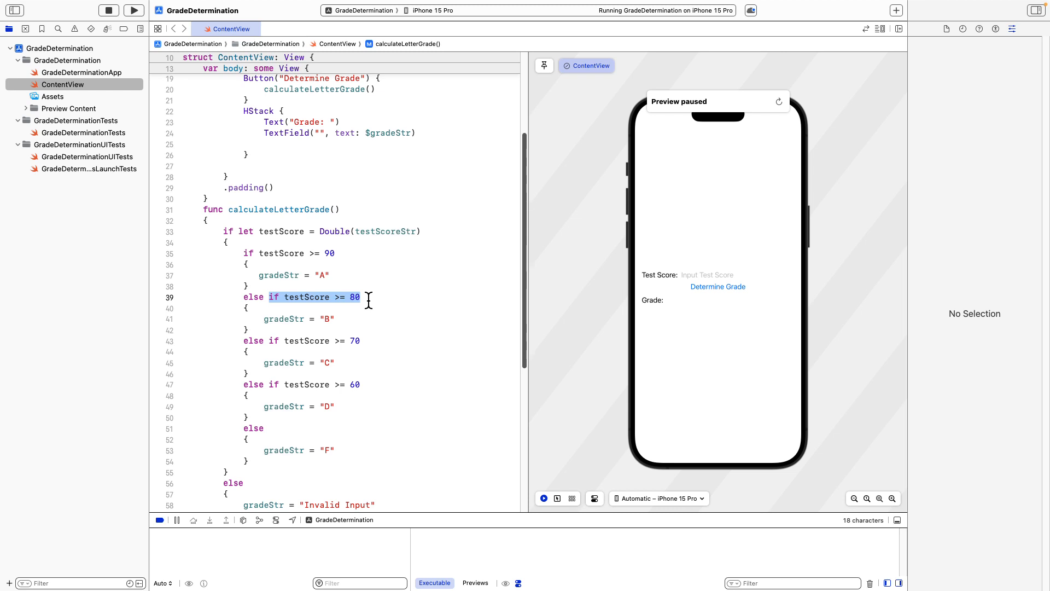
{"action": "mouse_move", "coordinate": [264, 318]}
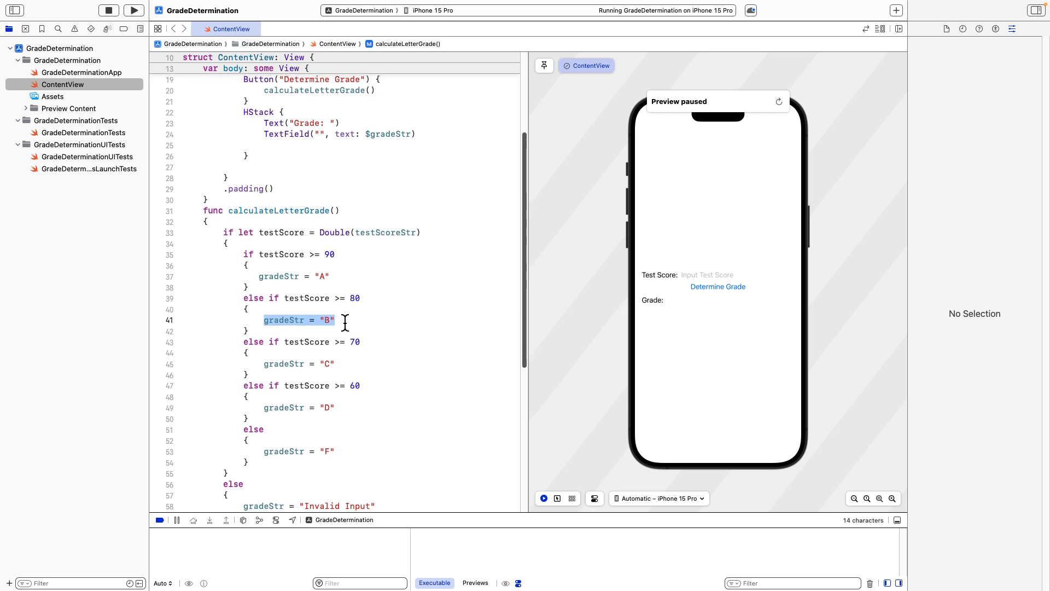
{"action": "scroll", "scroll_direction": "down", "scroll_amount": 3}
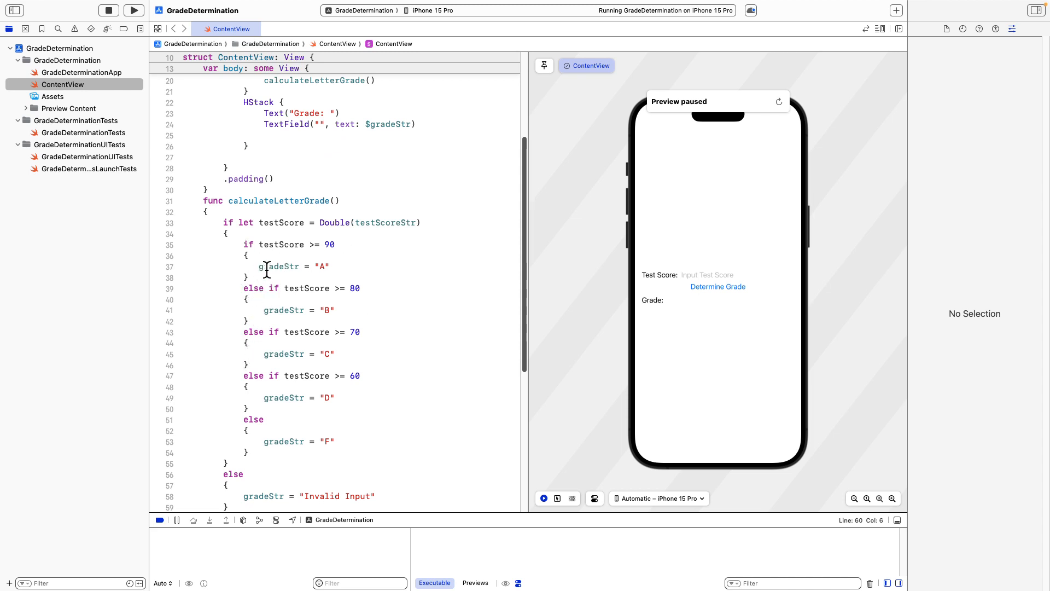
{"action": "mouse_move", "coordinate": [382, 329]}
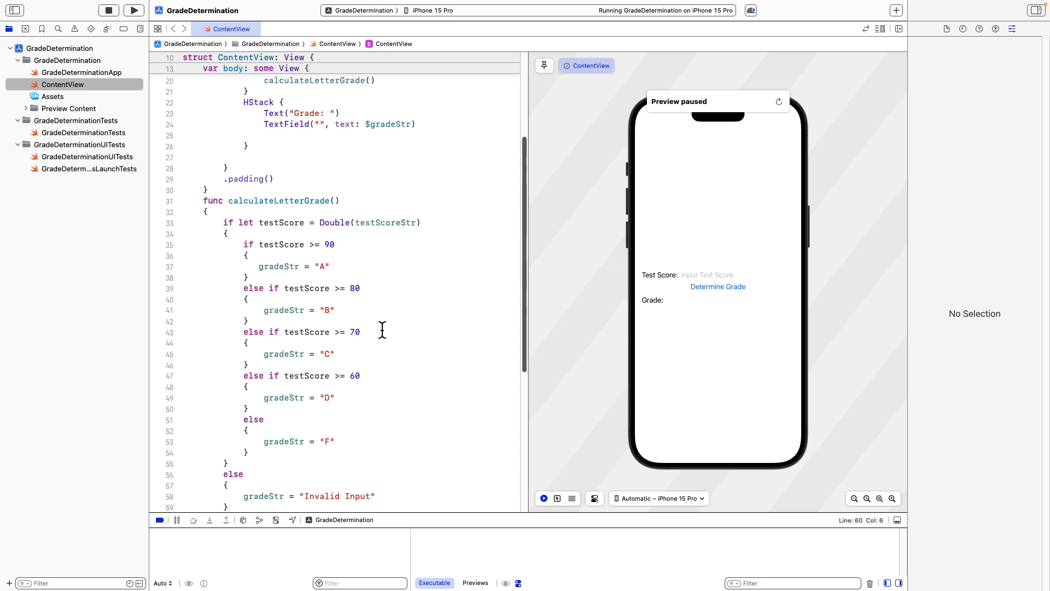
{"action": "mouse_move", "coordinate": [380, 369]}
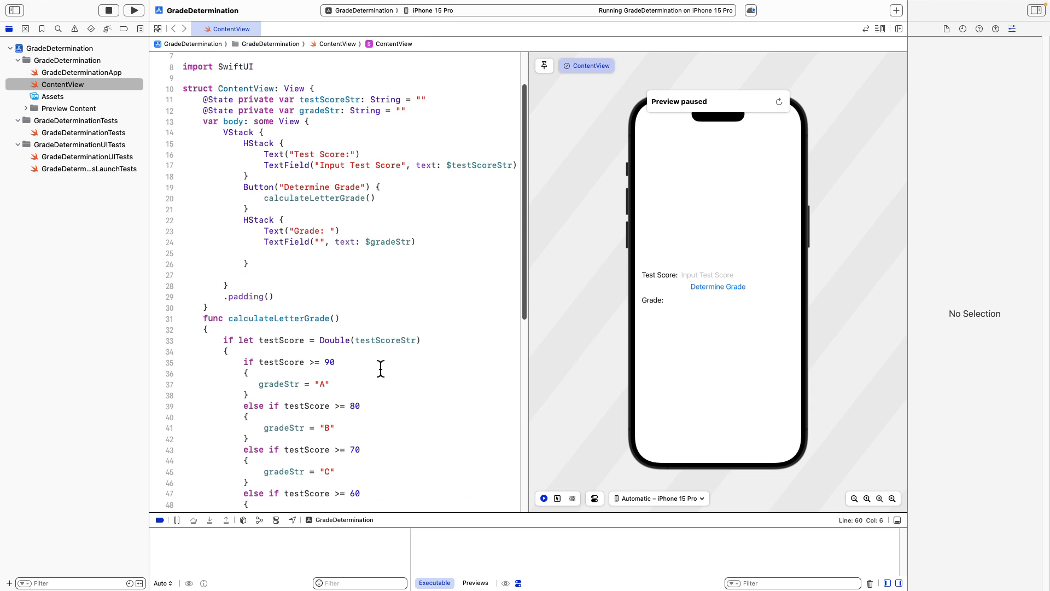
{"action": "mouse_move", "coordinate": [389, 200]}
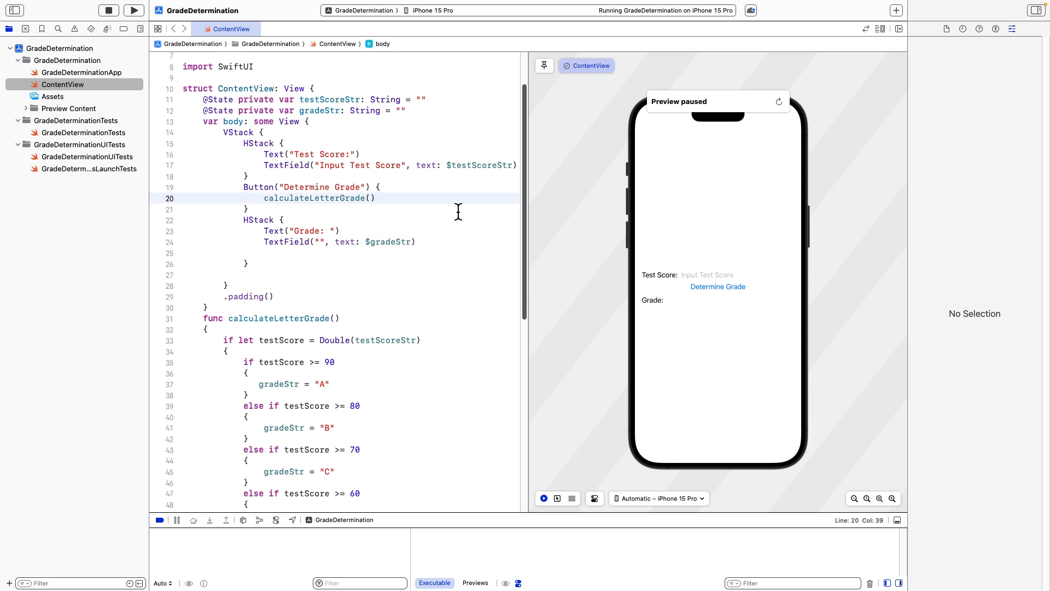
Step: Add a .font(Font.headline) modifier after the Determine Grade button's closing brace
{"action": "type", "text": "."}
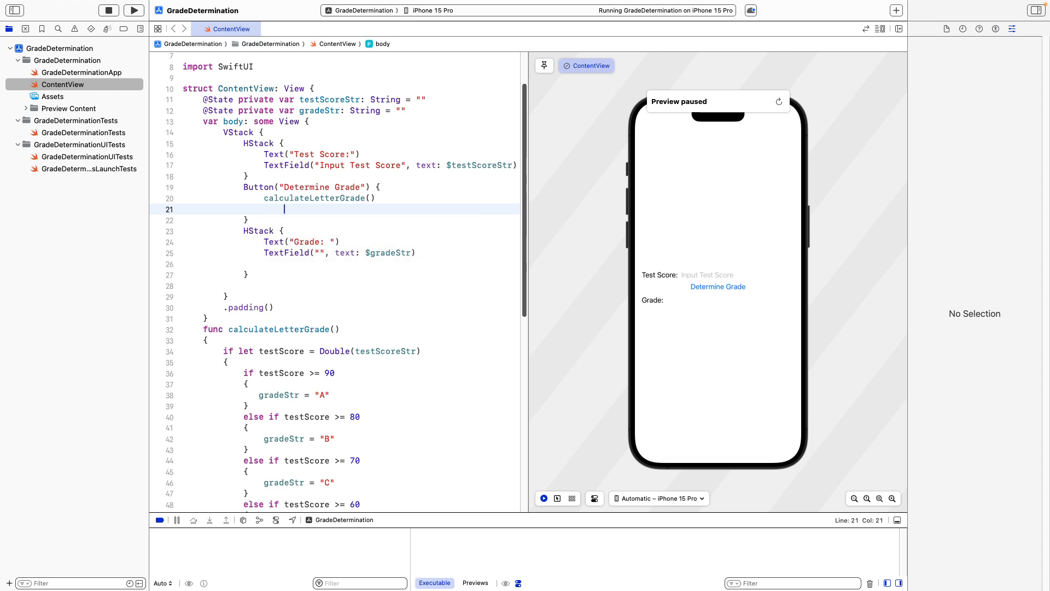
{"action": "left_click", "coordinate": [223, 209]}
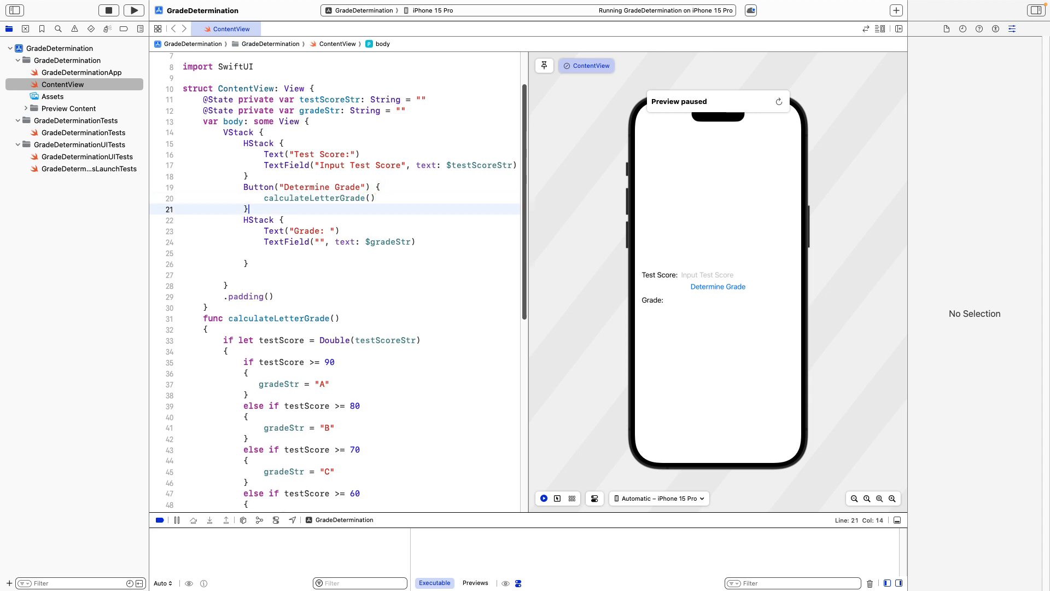
{"action": "type", "text": "."}
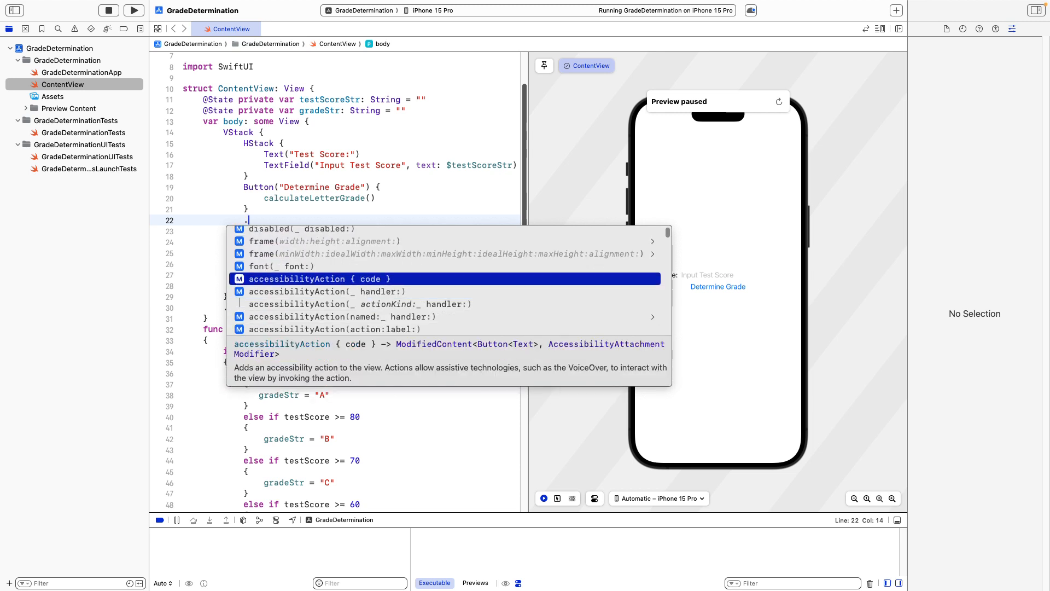
{"action": "scroll", "scroll_direction": "down", "scroll_amount": 3}
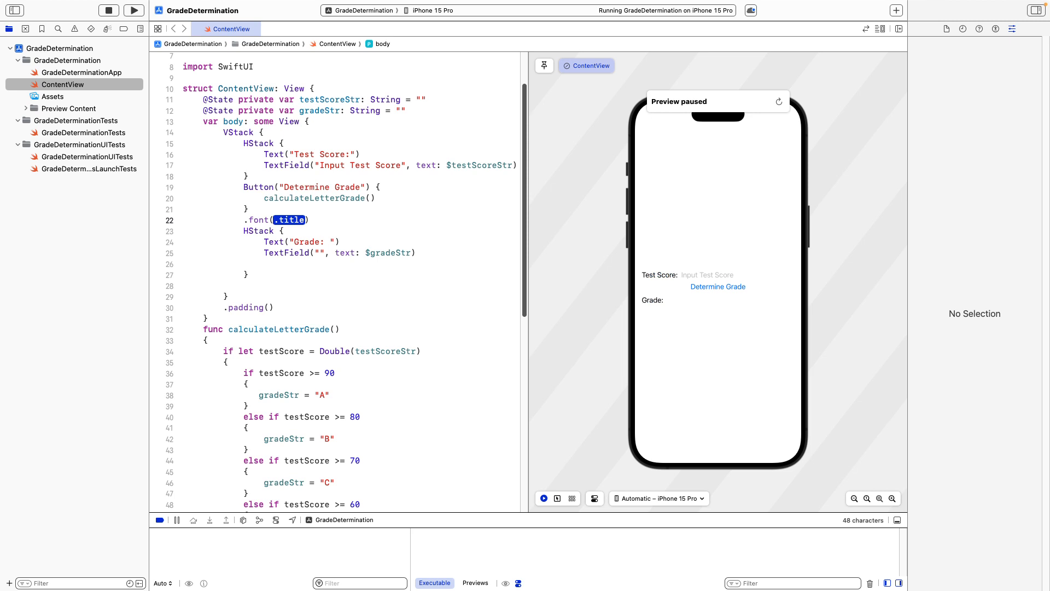
{"action": "type", "text": "Font."}
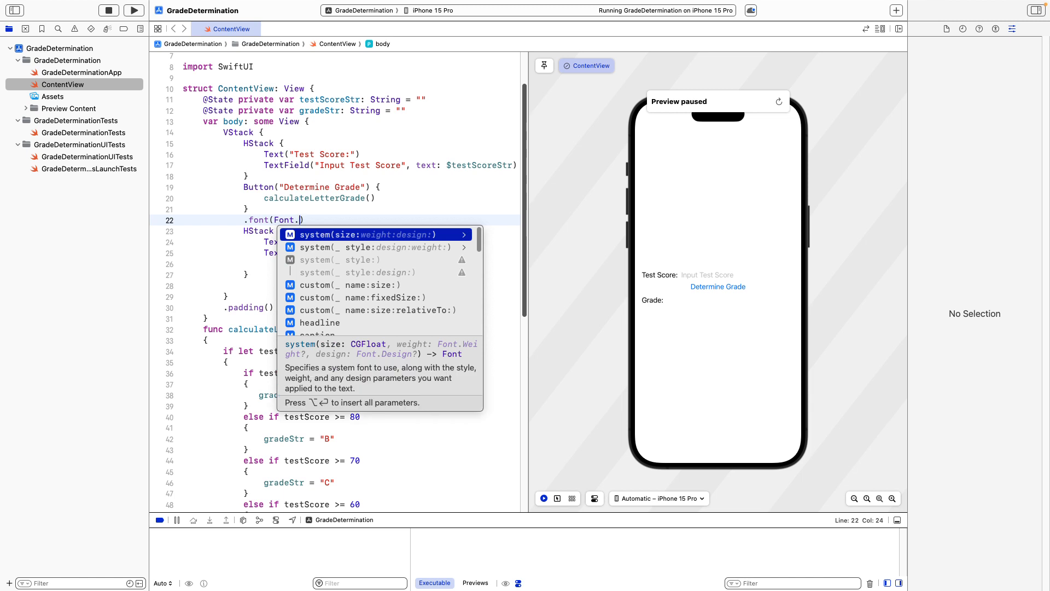
{"action": "type", "text": "a"}
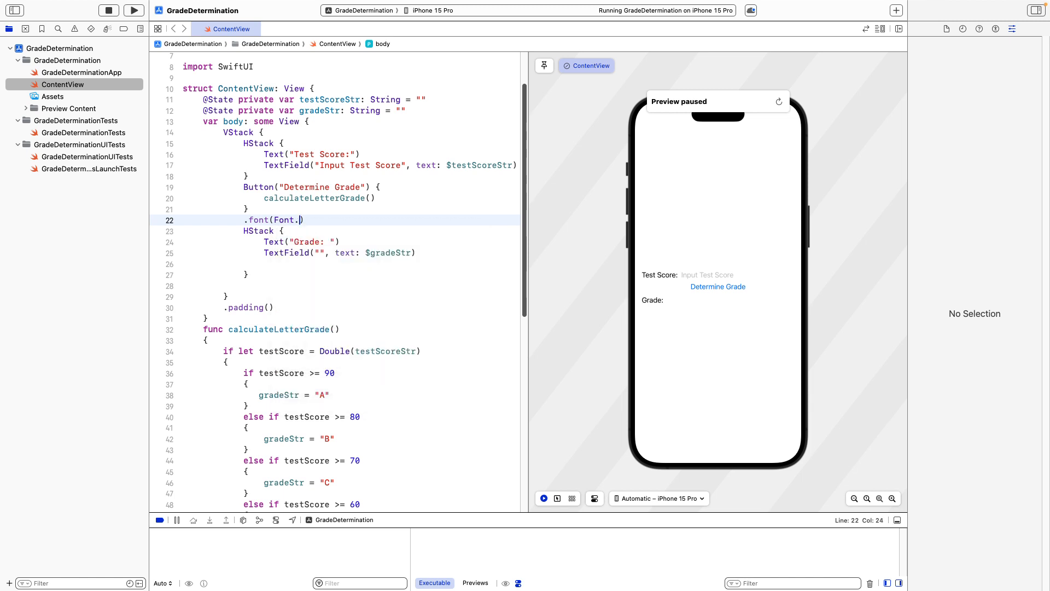
{"action": "type", "text": "headline"}
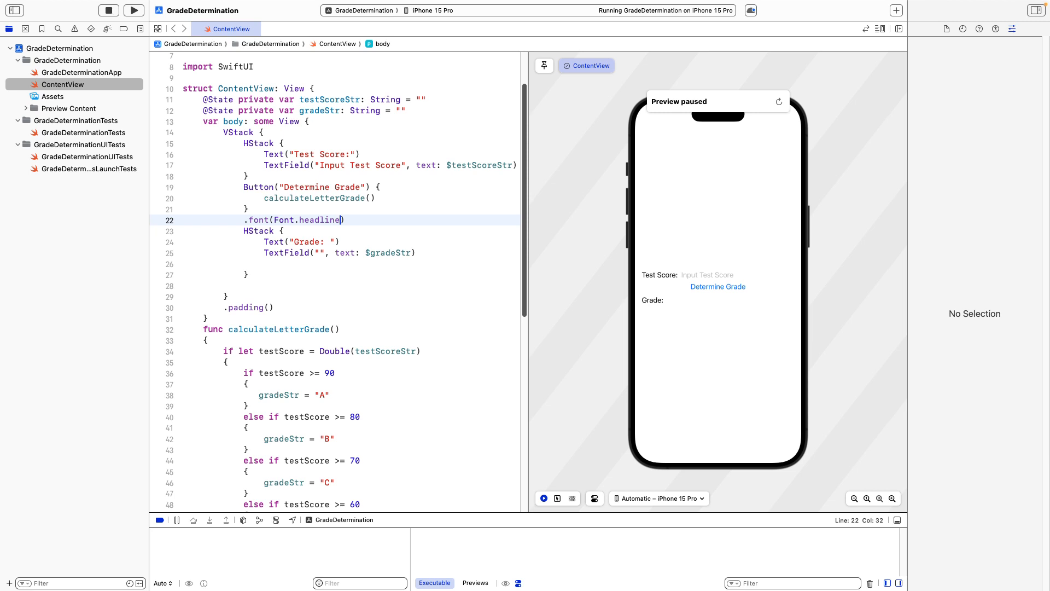
{"action": "mouse_move", "coordinate": [750, 303]}
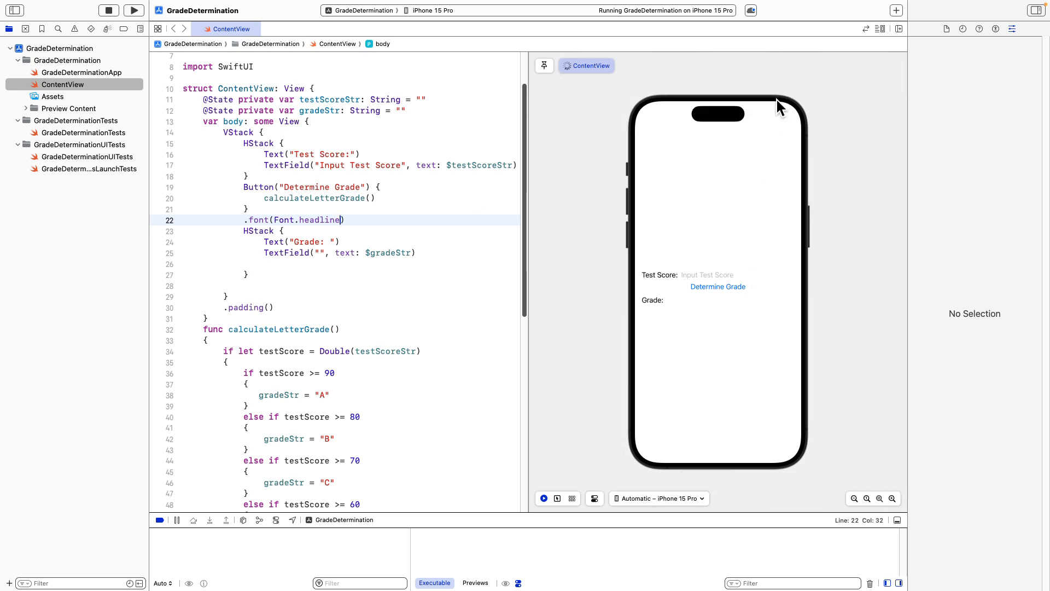
{"action": "mouse_move", "coordinate": [778, 277]}
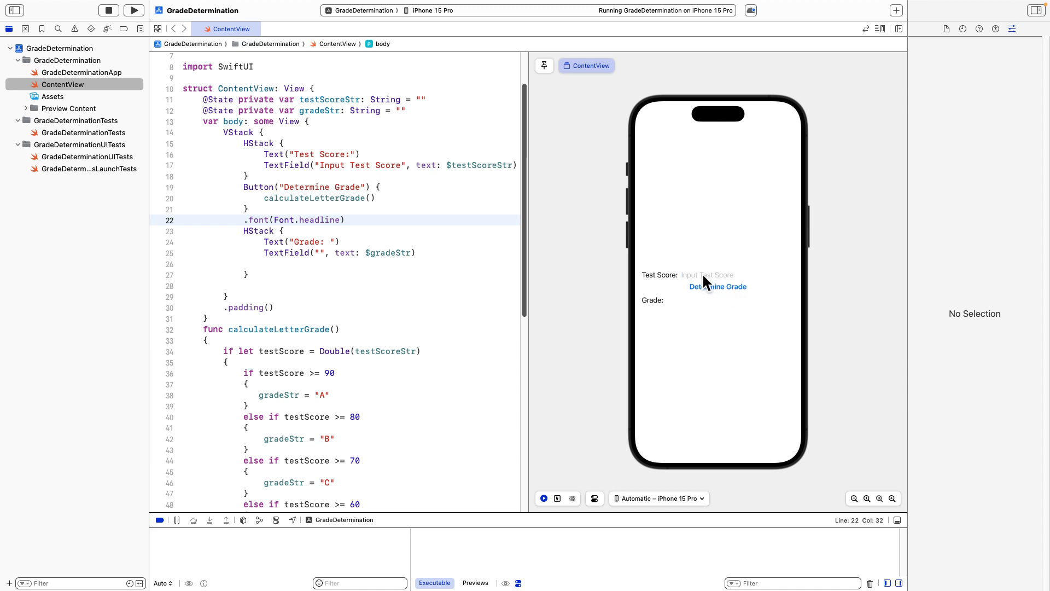
Step: In the live preview, grade a test score of 55 as F with the bold headline button
{"action": "type", "text": "55"}
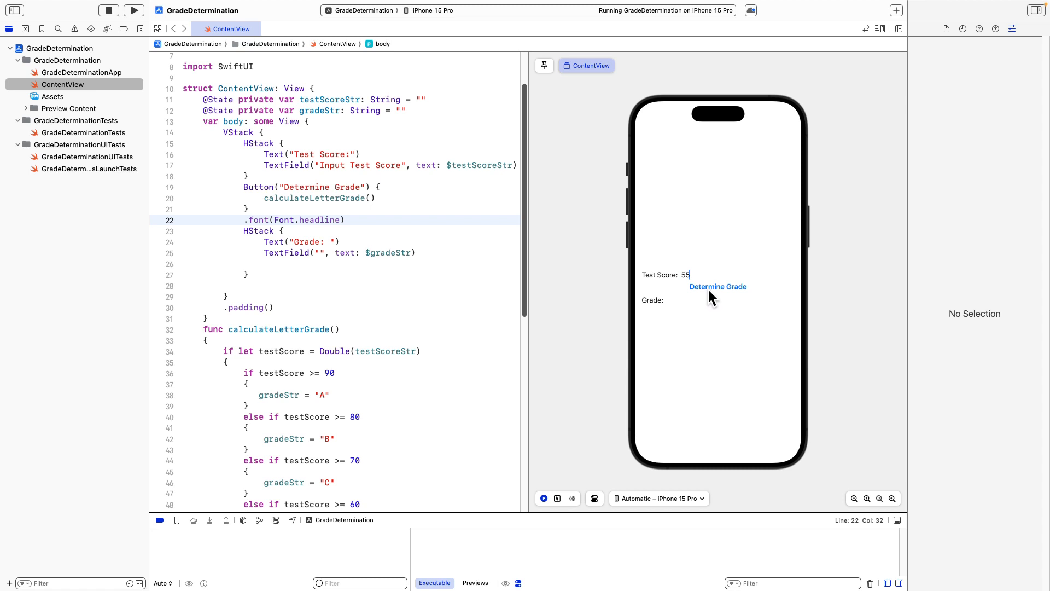
{"action": "left_click", "coordinate": [717, 286]}
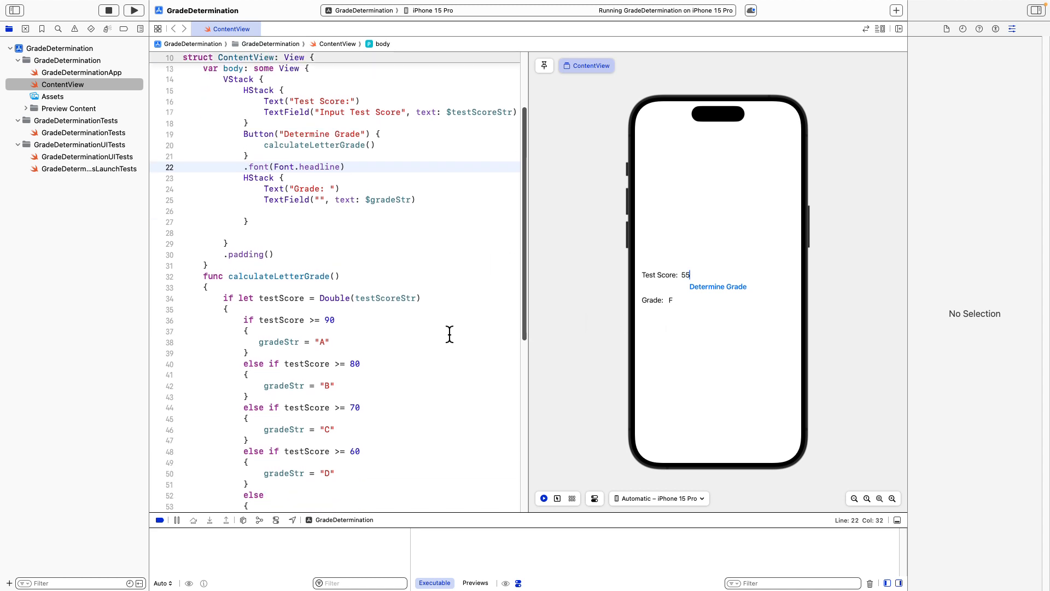
{"action": "scroll", "scroll_direction": "down", "scroll_amount": 3}
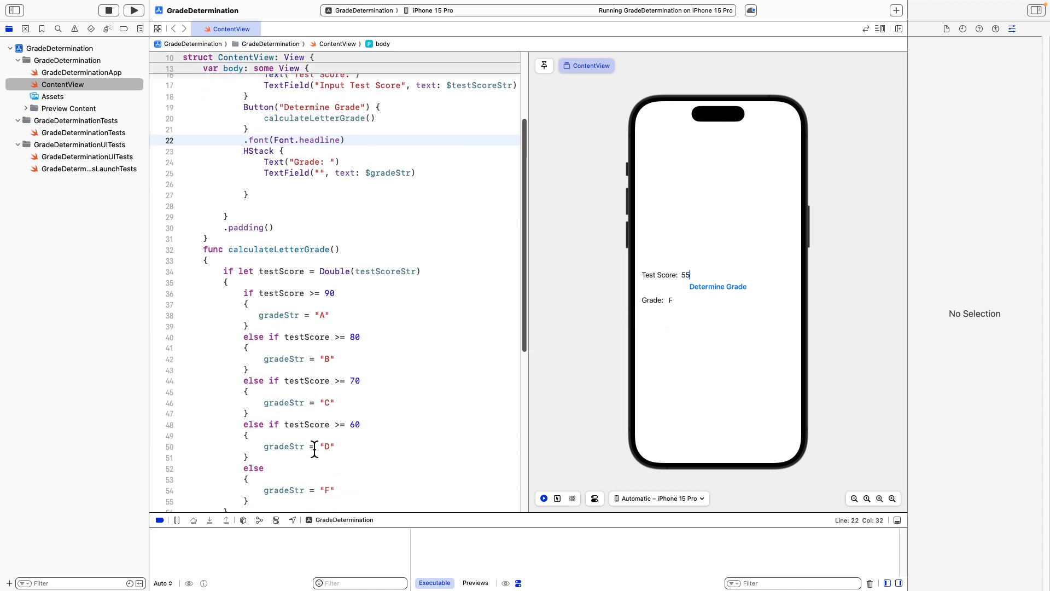